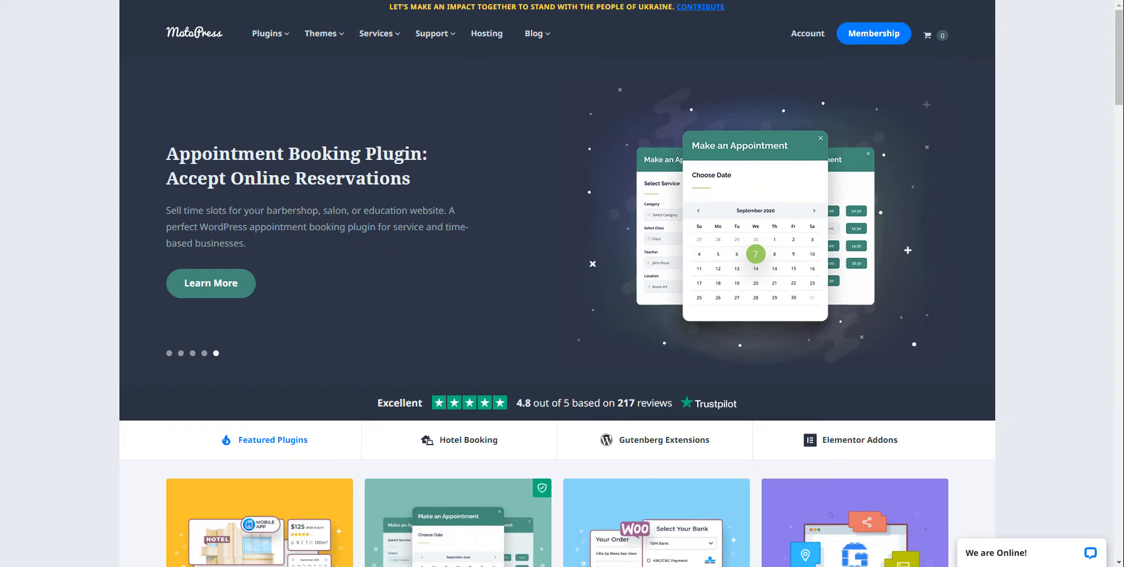
- Open the Appointment Booking page from Featured Plugins and play its demo video
{"action": "scroll", "scroll_direction": "down", "scroll_amount": 3}
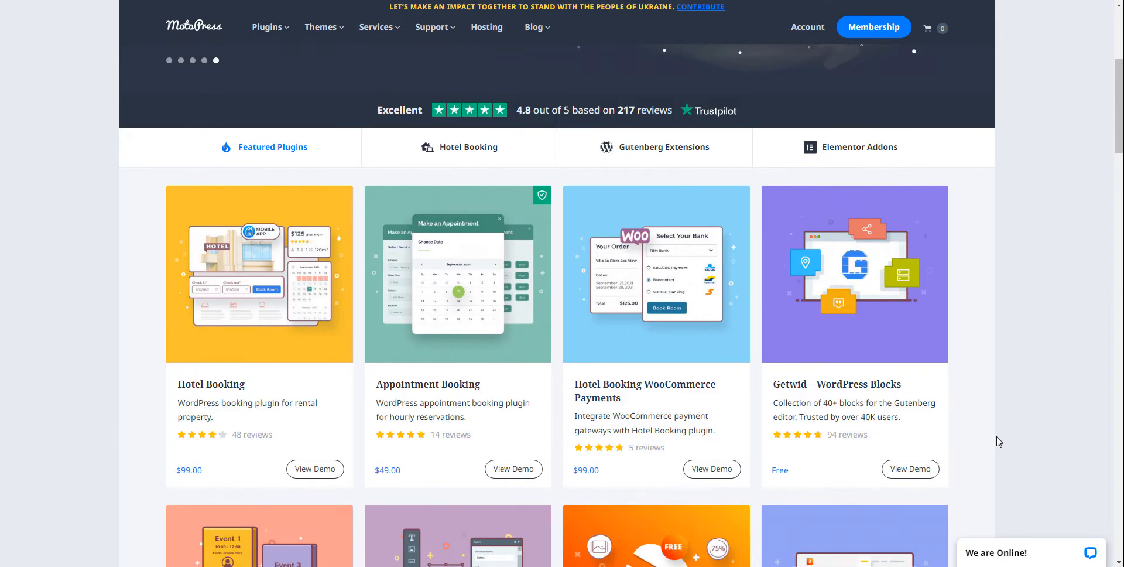
{"action": "left_click", "coordinate": [427, 384]}
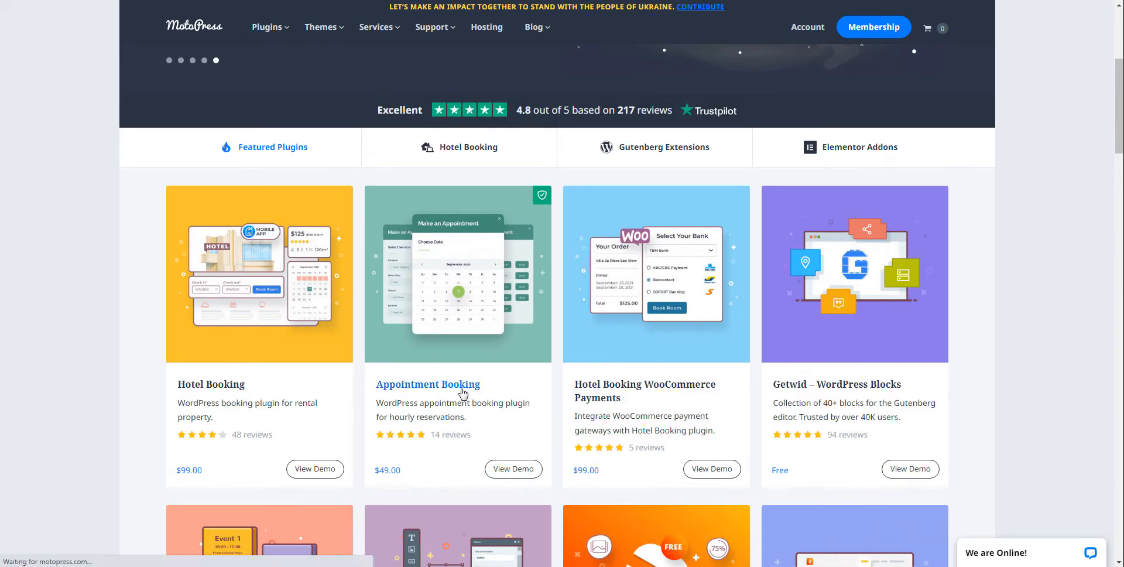
{"action": "left_click", "coordinate": [428, 384]}
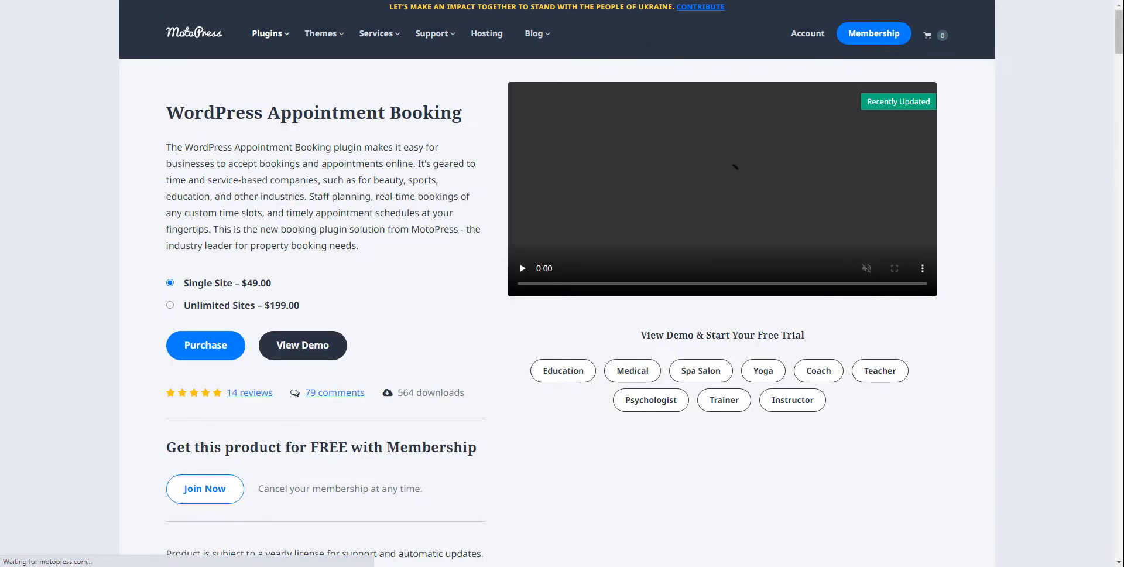
{"action": "left_click", "coordinate": [302, 345]}
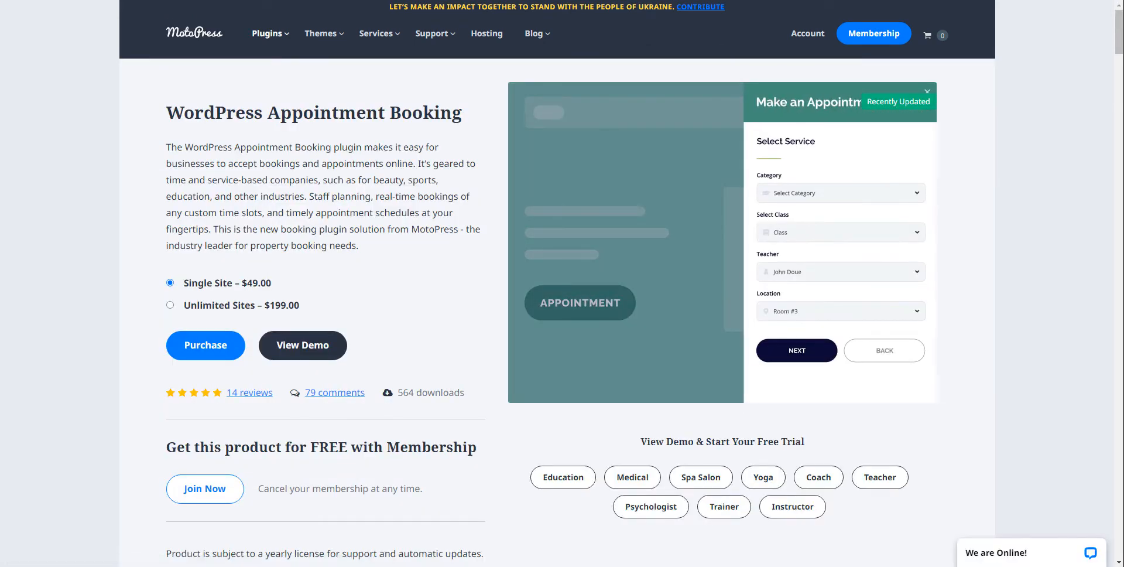
{"action": "left_click", "coordinate": [840, 232]}
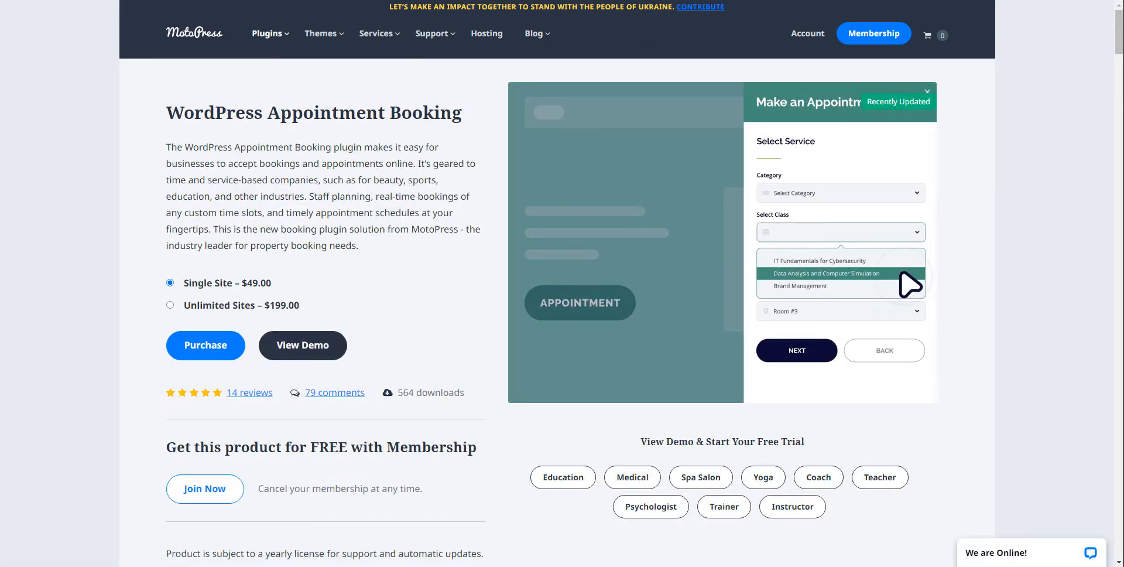
{"action": "left_click", "coordinate": [831, 273]}
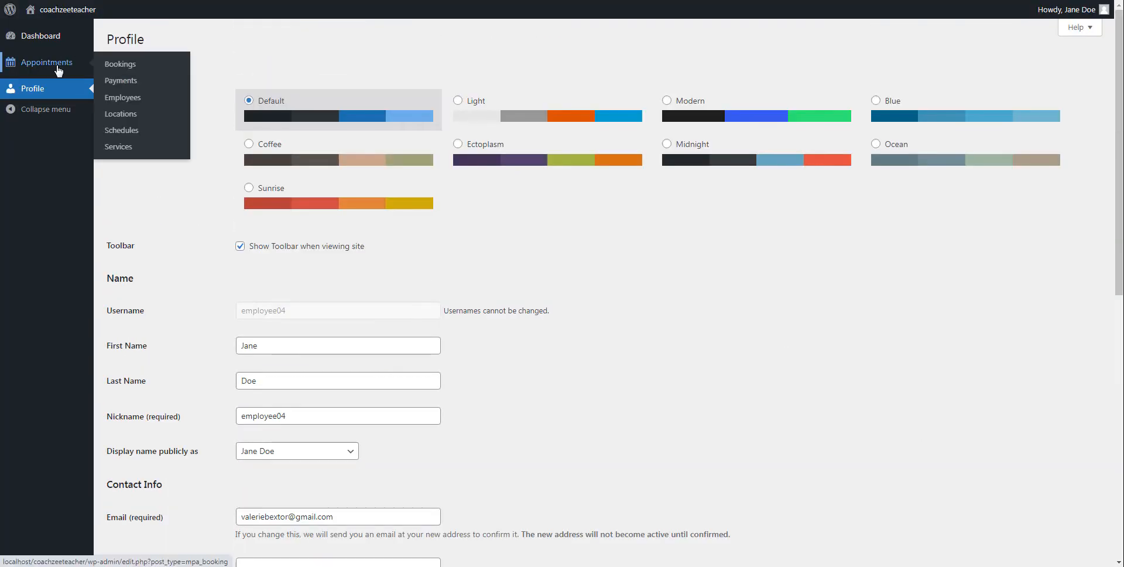
- Browse the Bookings, Payments and Employees lists, then open the employee's own record for editing
{"action": "left_click", "coordinate": [119, 63]}
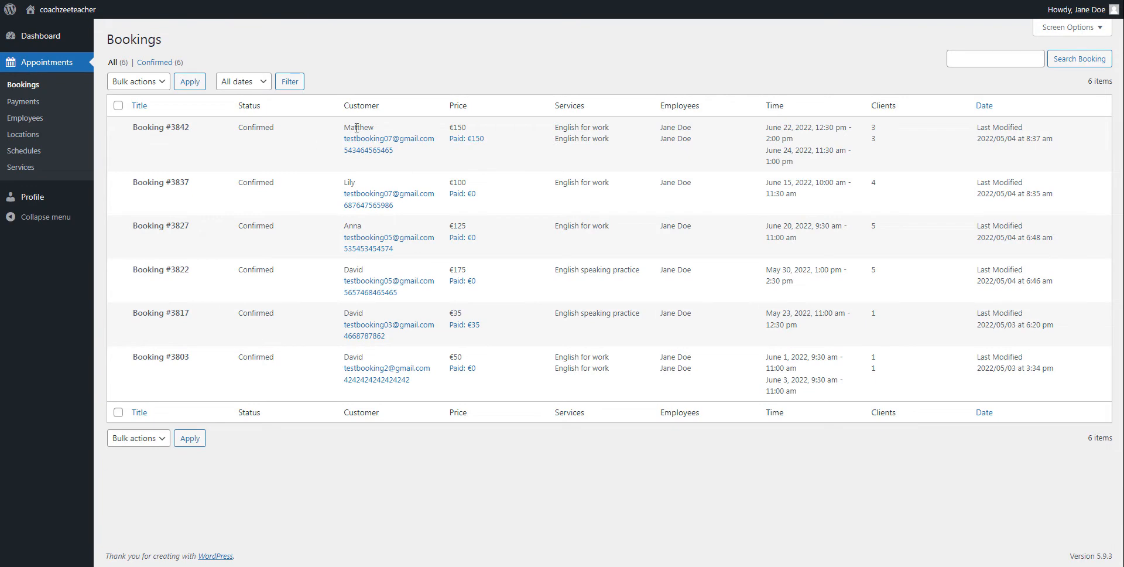
{"action": "left_click", "coordinate": [24, 102]}
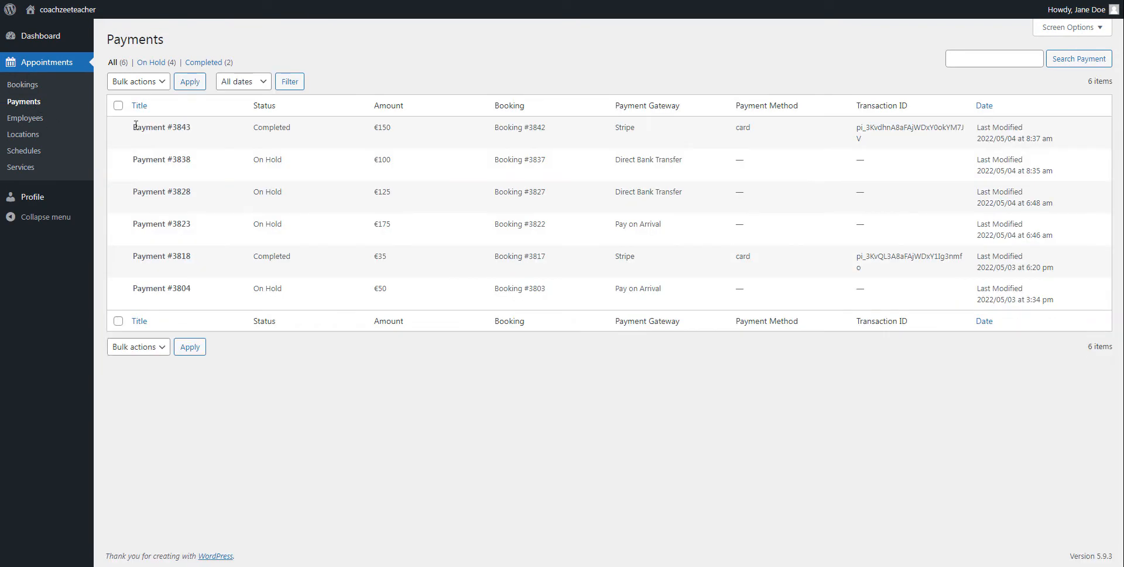
{"action": "left_click", "coordinate": [26, 118]}
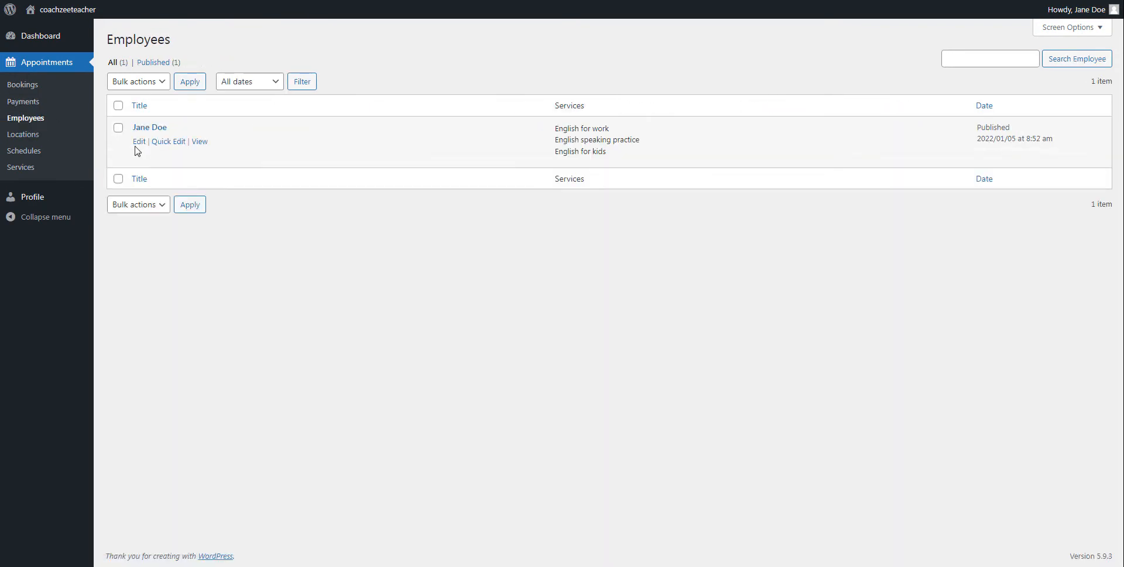
{"action": "left_click", "coordinate": [139, 141]}
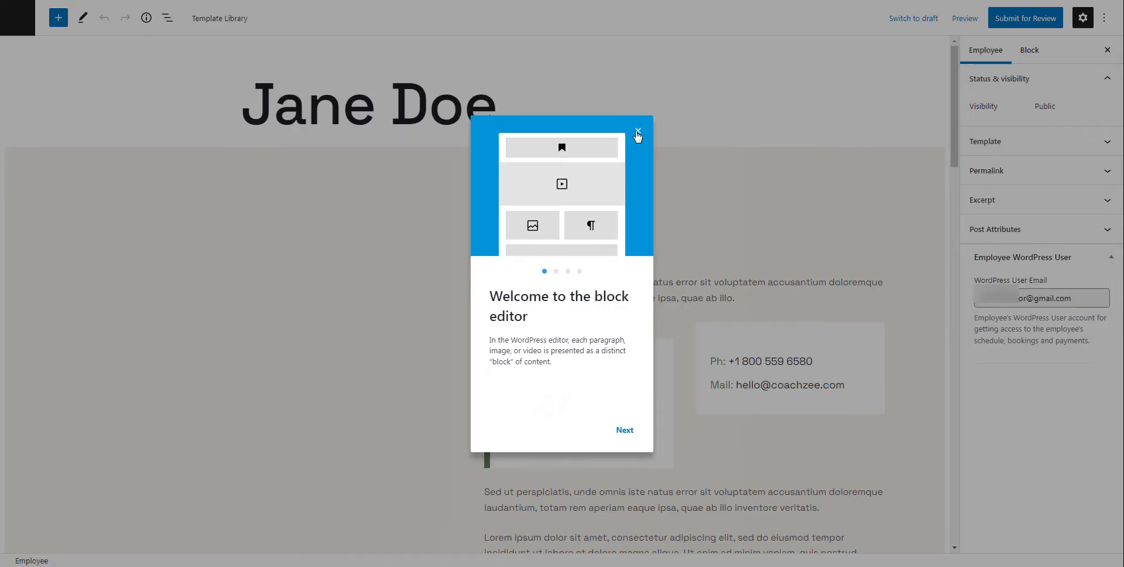
{"action": "left_click", "coordinate": [637, 134]}
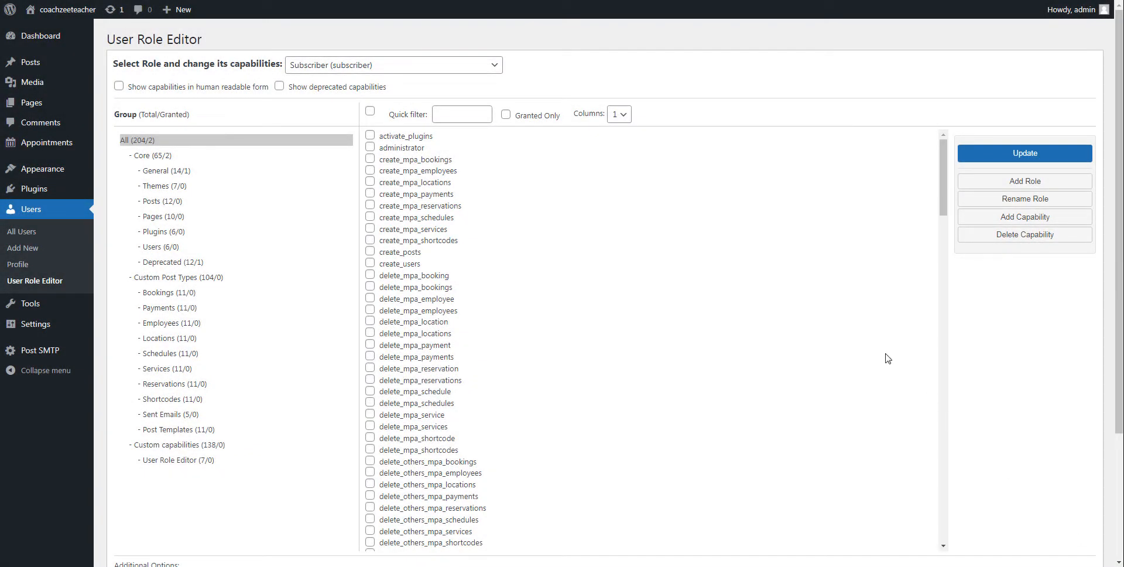
{"action": "mouse_move", "coordinate": [523, 96]}
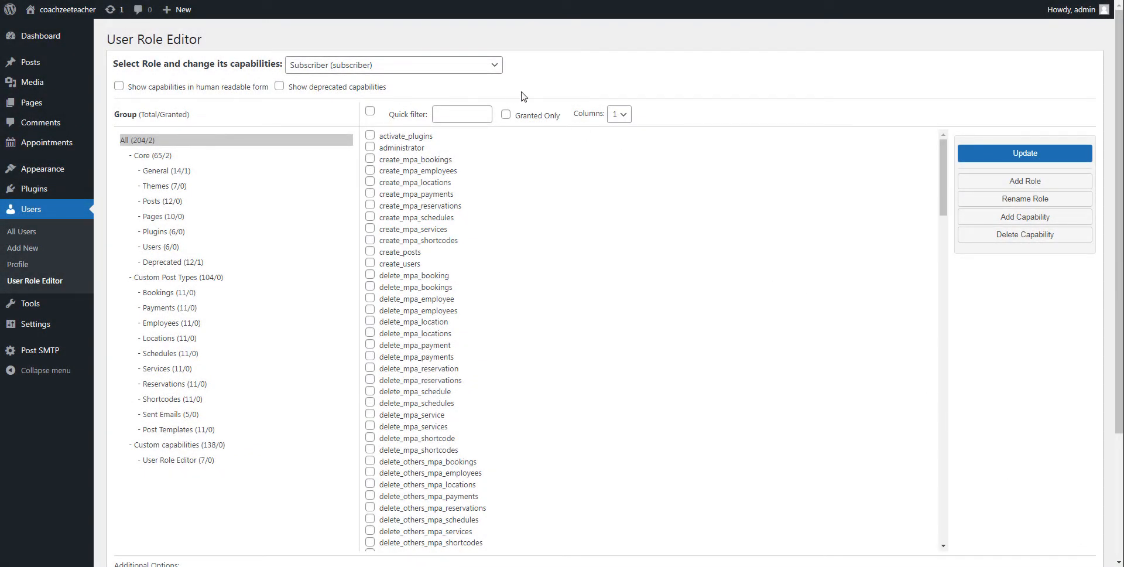
- Select Appointment Manager in User Role Editor and scroll through its capabilities
{"action": "left_click", "coordinate": [493, 65]}
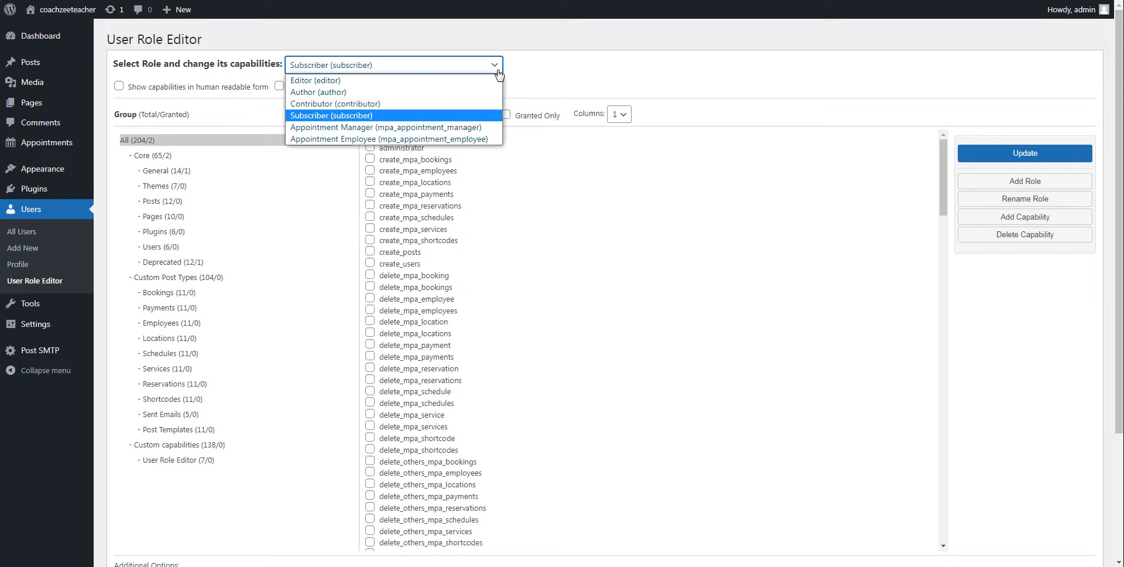
{"action": "mouse_move", "coordinate": [564, 442]}
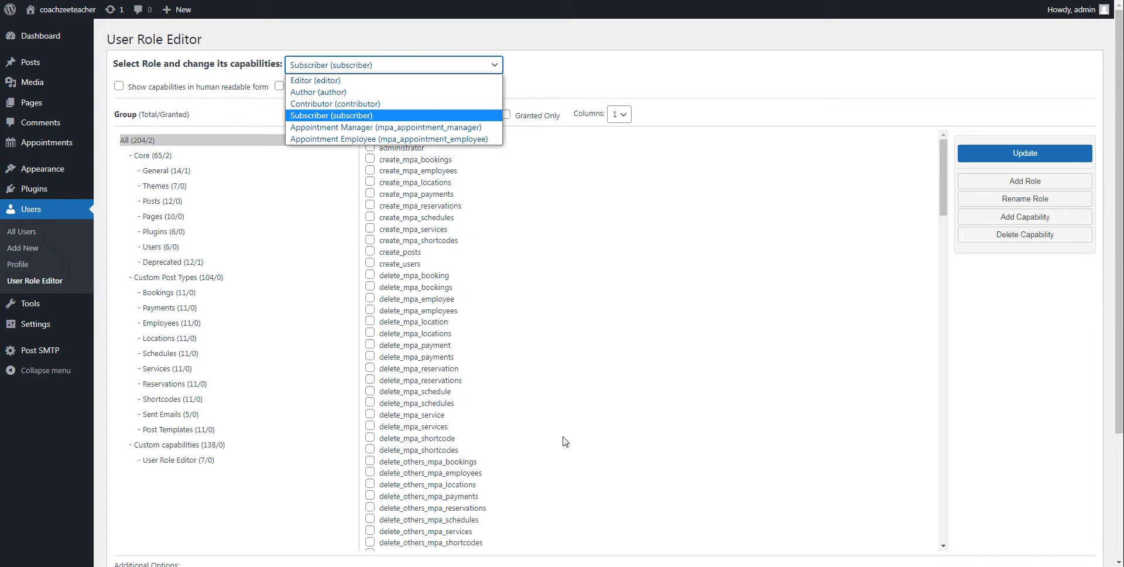
{"action": "left_click", "coordinate": [386, 128]}
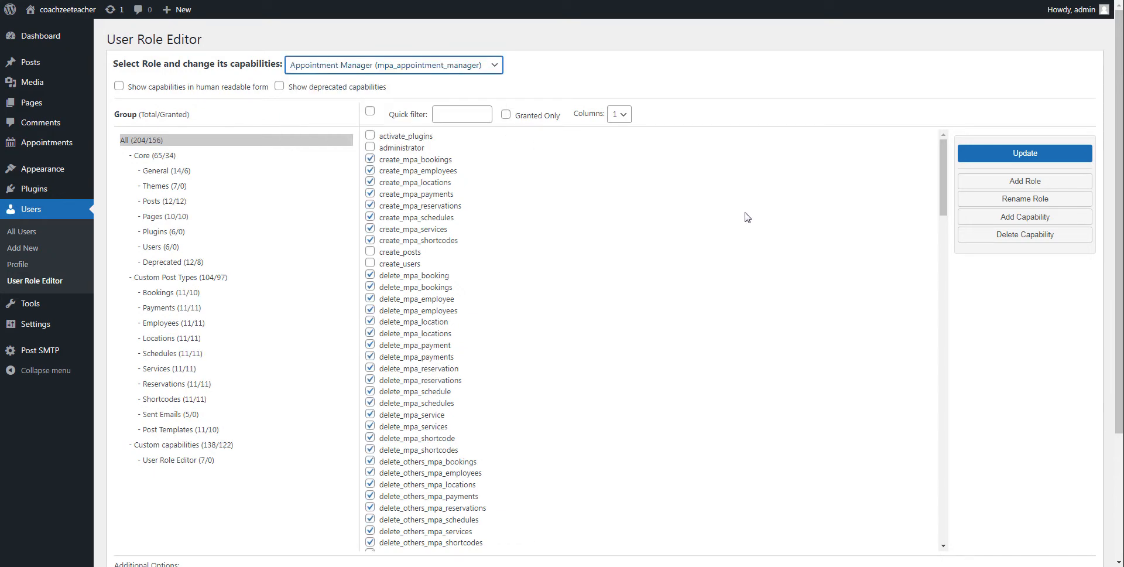
{"action": "scroll", "scroll_direction": "down", "scroll_amount": 3}
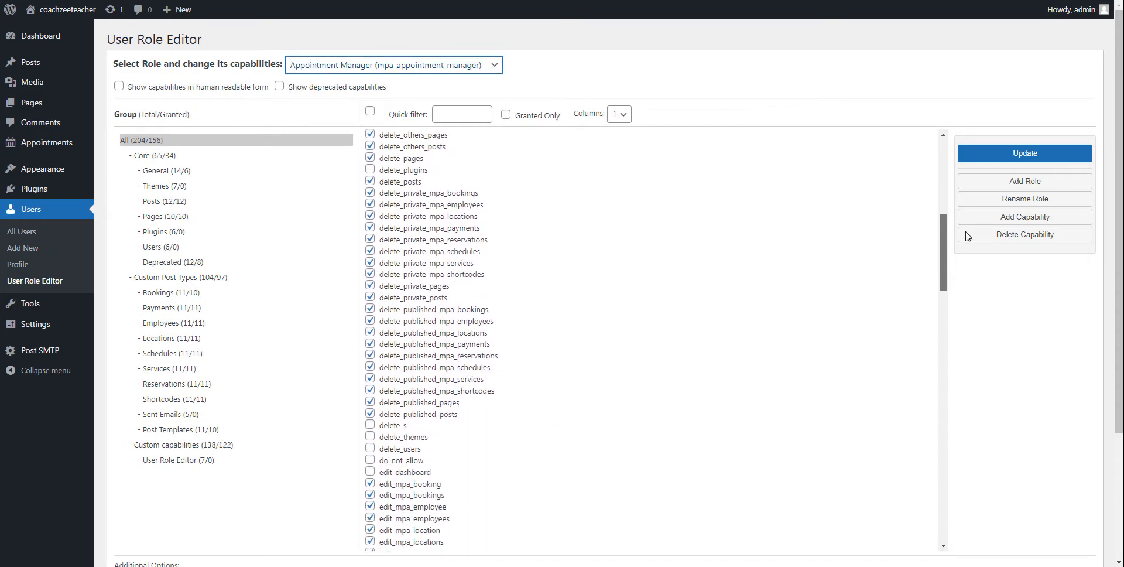
{"action": "scroll", "scroll_direction": "down", "scroll_amount": 3}
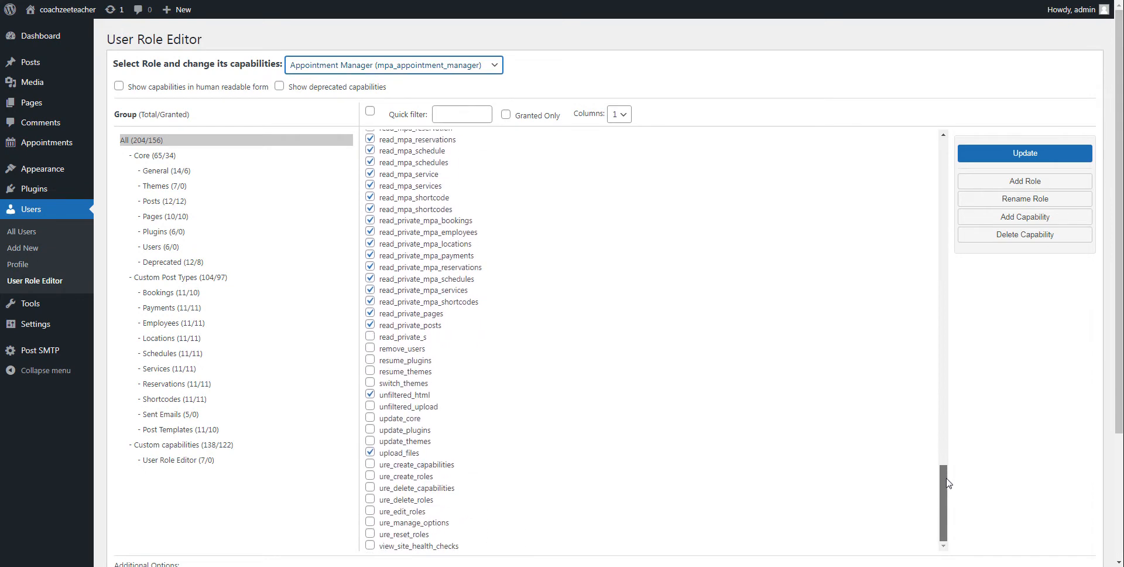
- Switch to Appointment Employee and scroll through its capabilities
{"action": "left_click", "coordinate": [494, 65]}
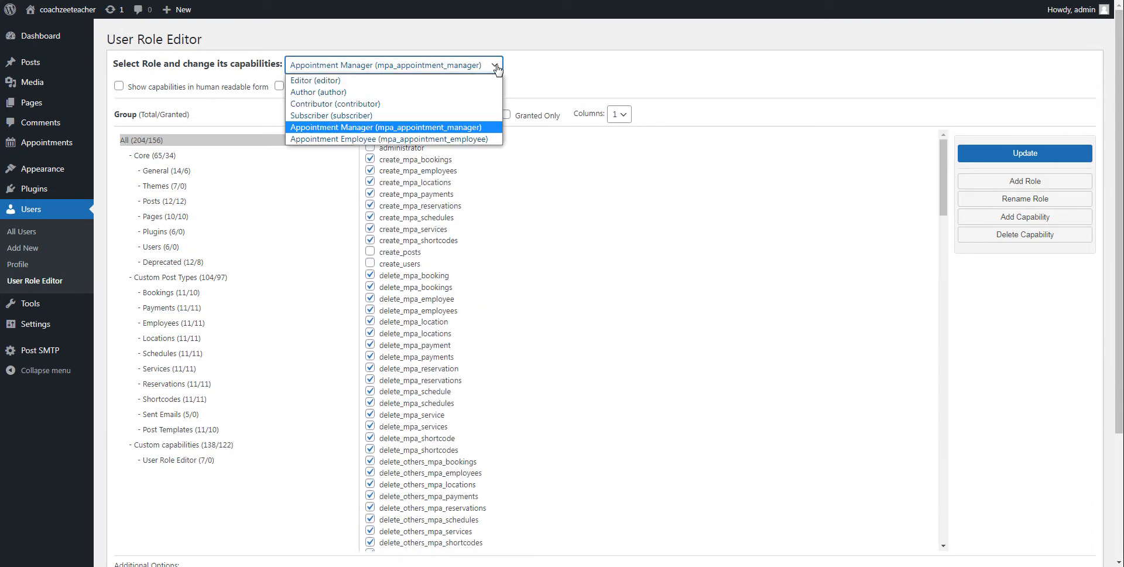
{"action": "left_click", "coordinate": [386, 139]}
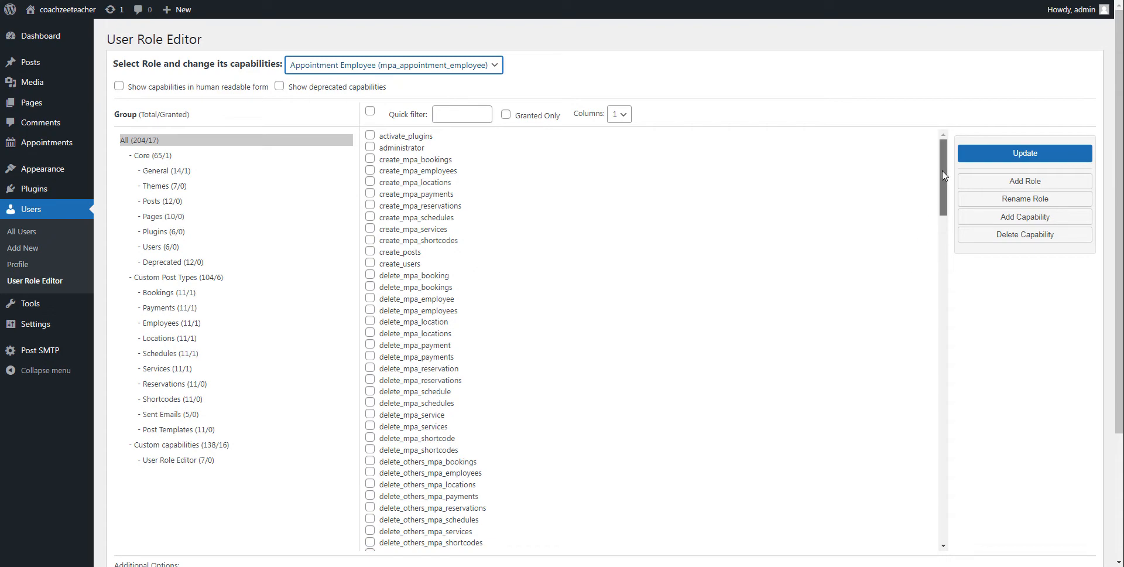
{"action": "scroll", "scroll_direction": "down", "scroll_amount": 3}
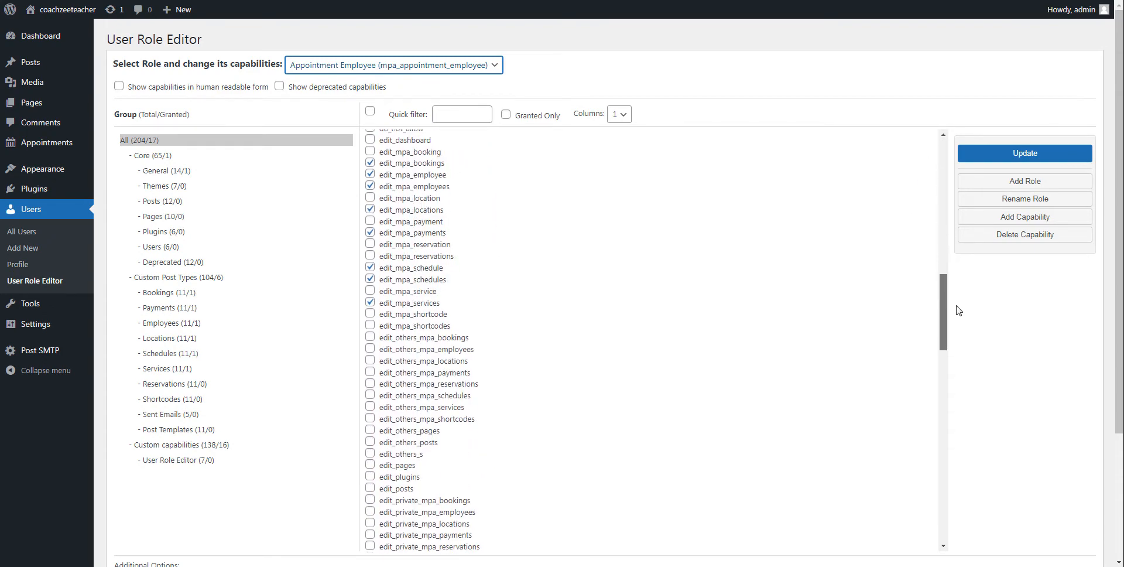
{"action": "scroll", "scroll_direction": "down", "scroll_amount": 3}
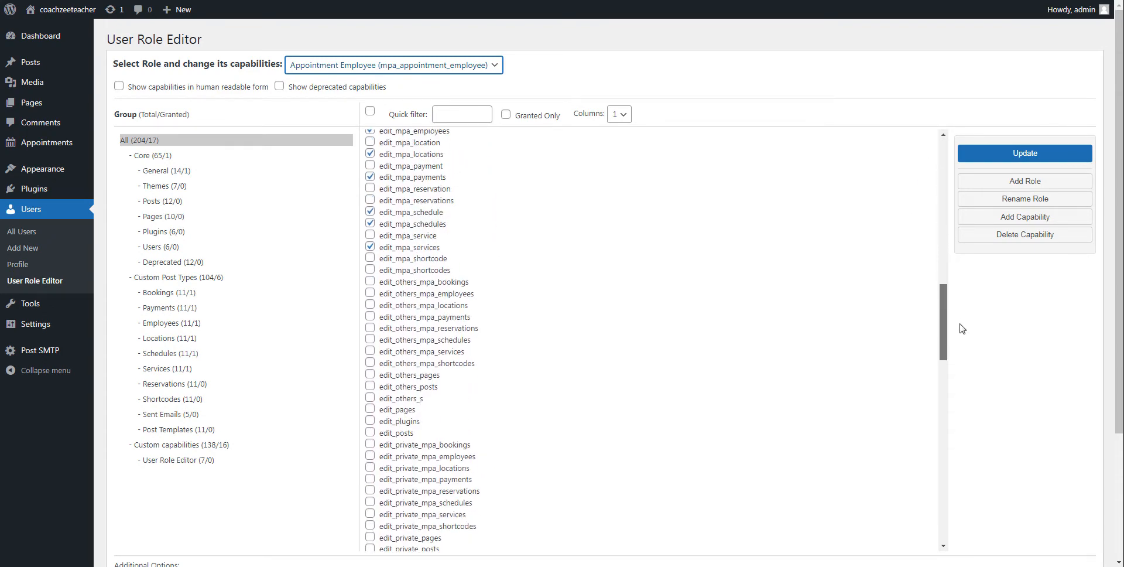
{"action": "scroll", "scroll_direction": "down", "scroll_amount": 3}
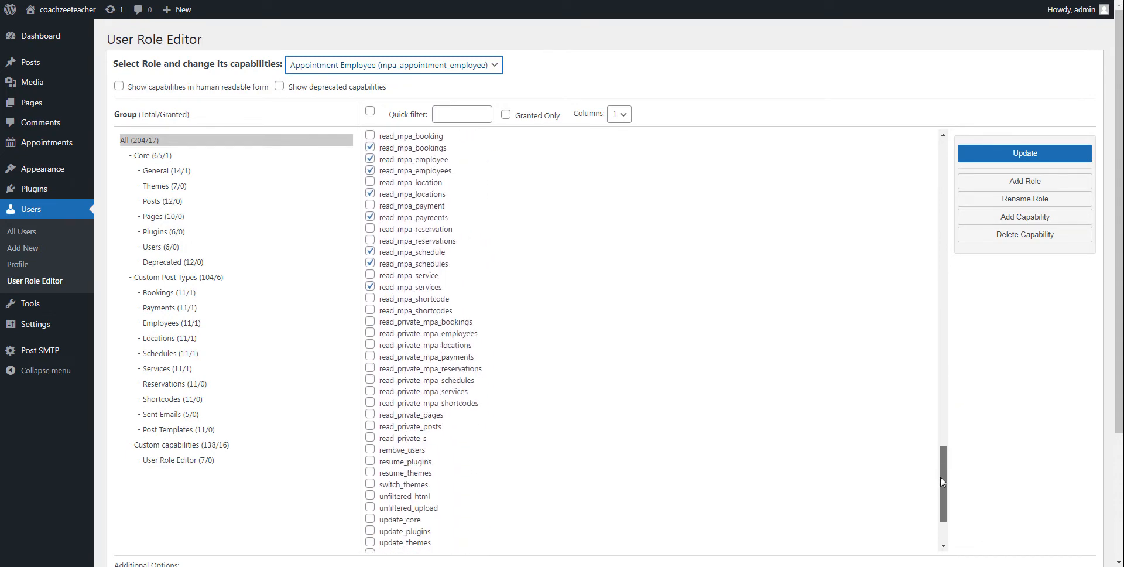
{"action": "left_click", "coordinate": [22, 231]}
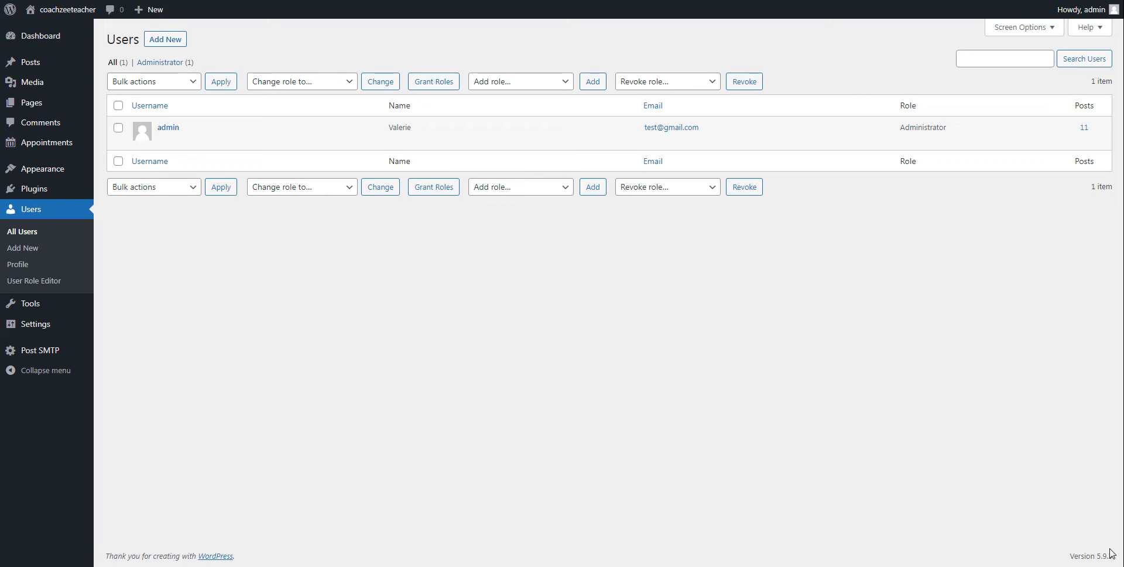
- View All Users, showing only the administrator, and start adding a new user
{"action": "left_click", "coordinate": [150, 160]}
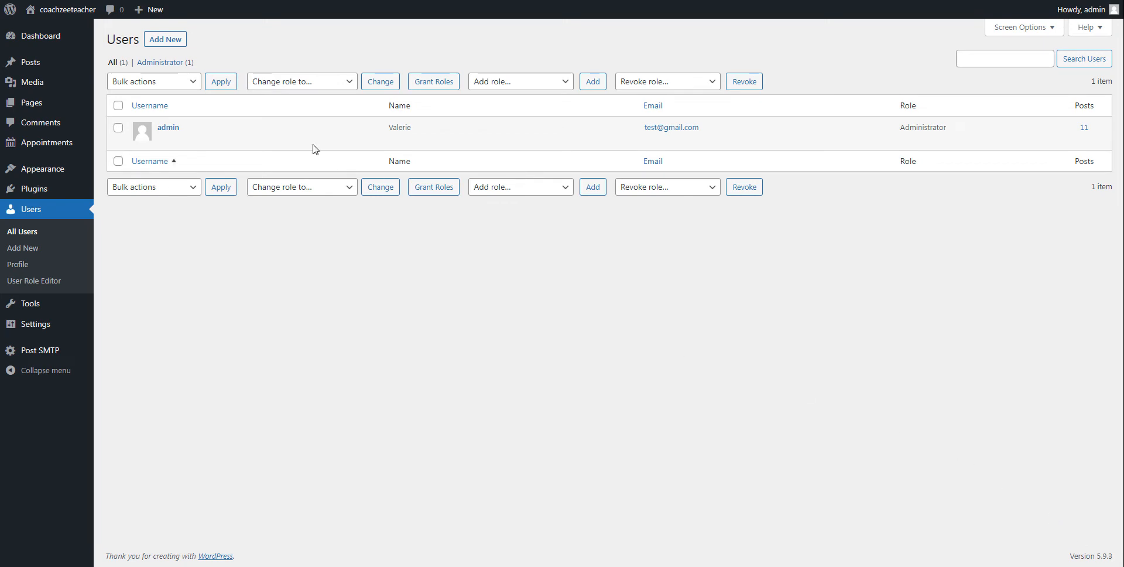
{"action": "mouse_move", "coordinate": [165, 39]}
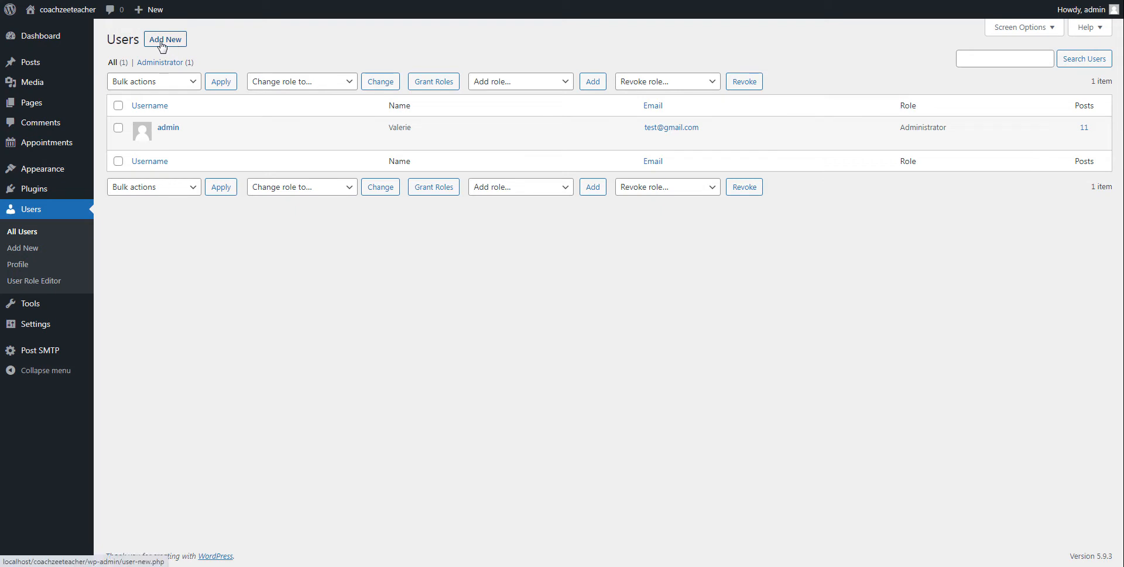
{"action": "left_click", "coordinate": [164, 39]}
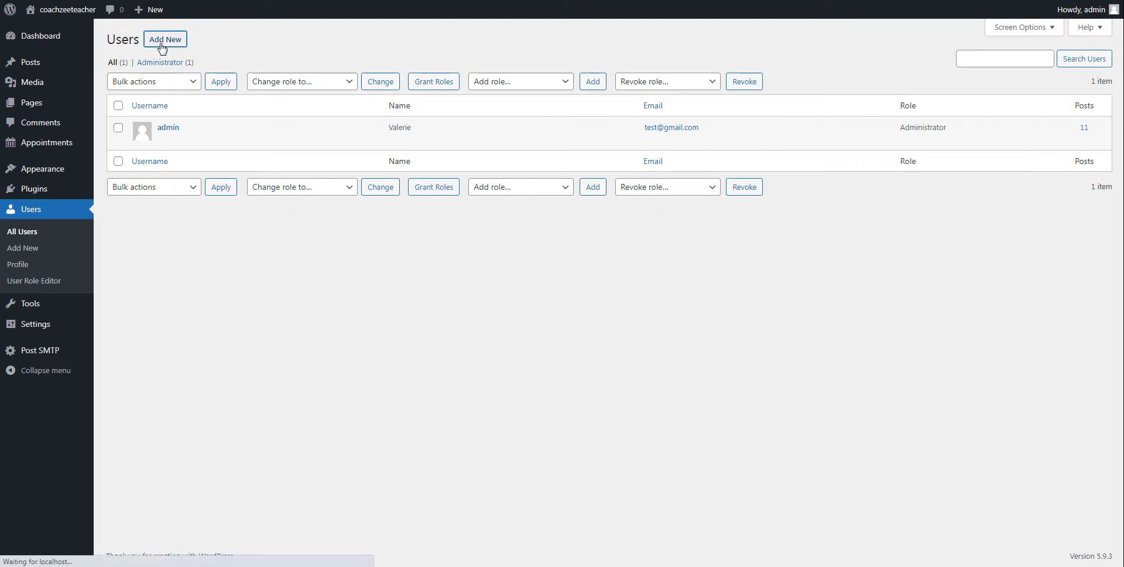
{"action": "left_click", "coordinate": [163, 39]}
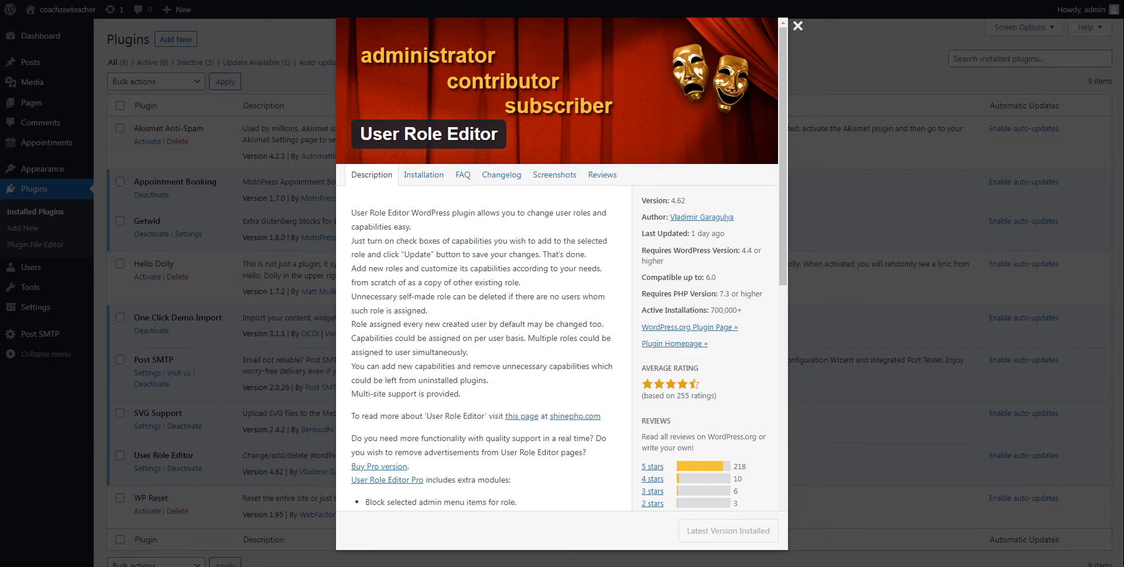
- Open the View details popup for the User Role Editor plugin
{"action": "left_click", "coordinate": [796, 25]}
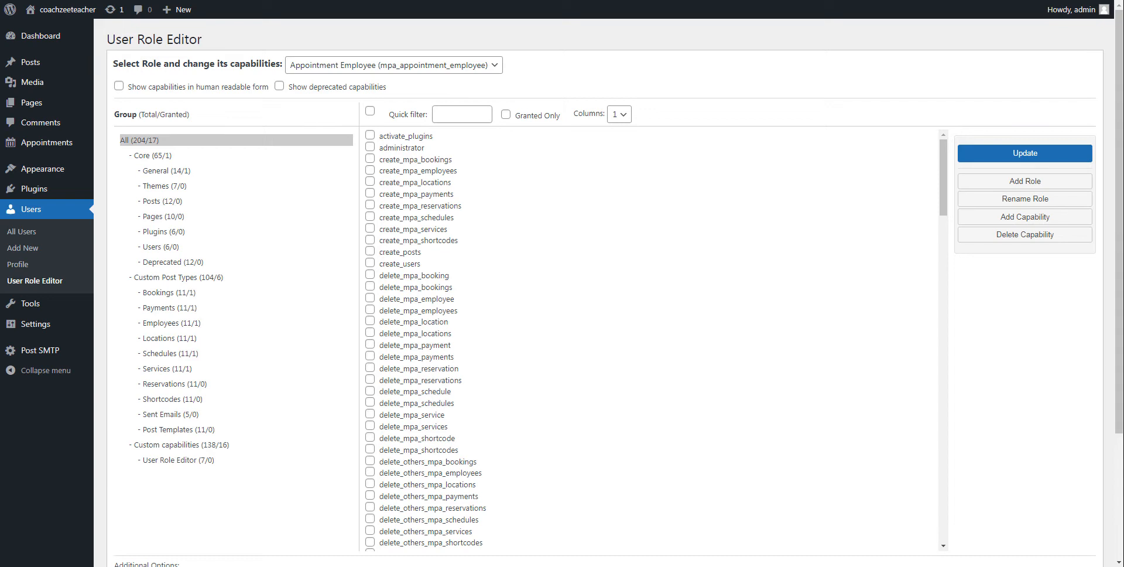
- Go to the Users list from the Appointment Employee role's capabilities
{"action": "left_click", "coordinate": [21, 231]}
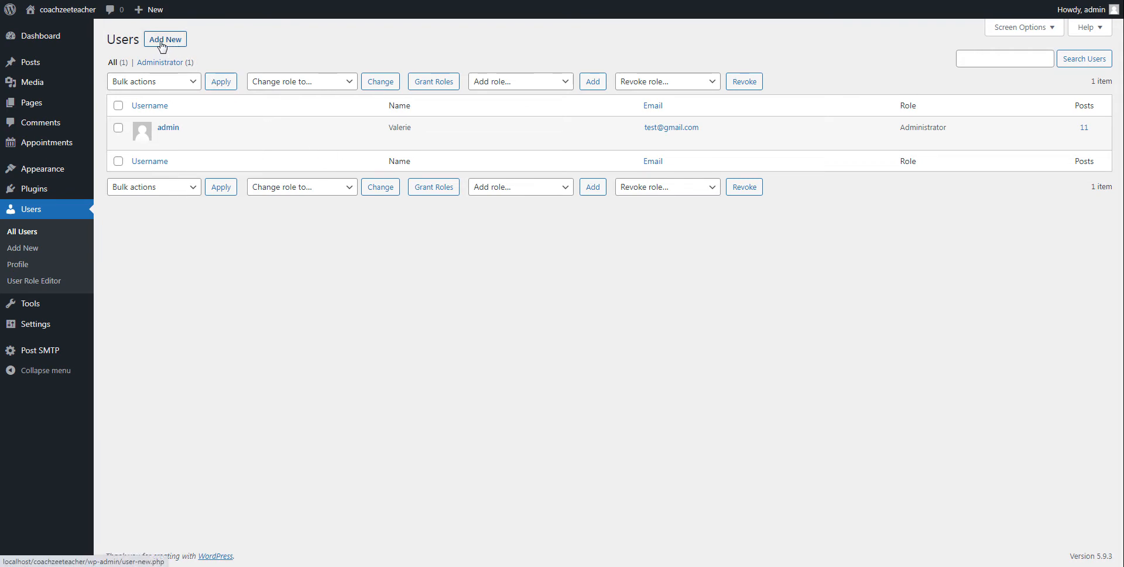
- Start a new user with username employee04, first name Jane and last name Doe
{"action": "left_click", "coordinate": [164, 39]}
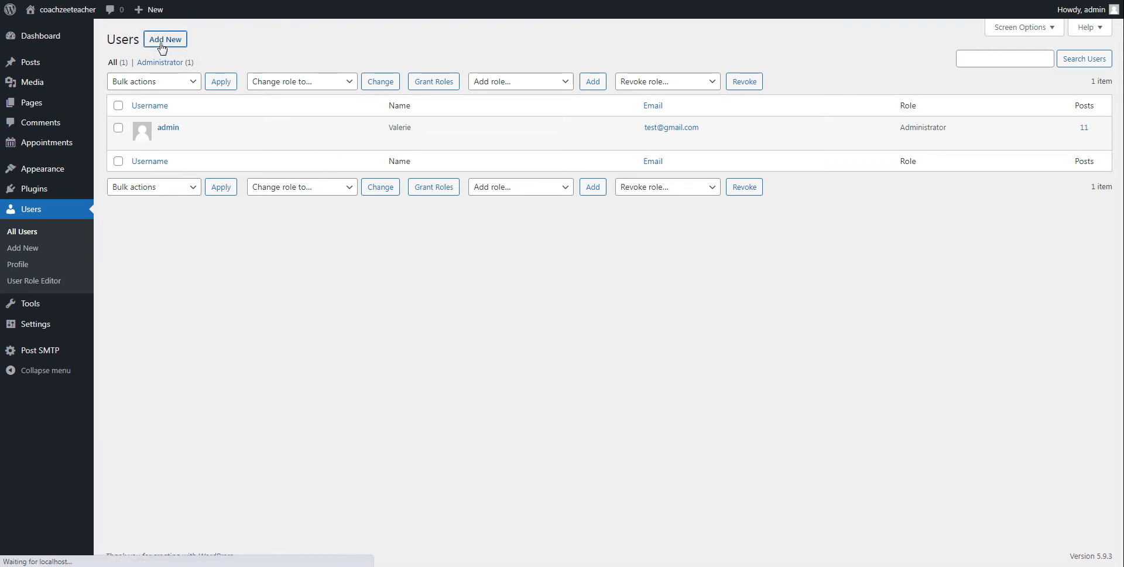
{"action": "left_click", "coordinate": [165, 39]}
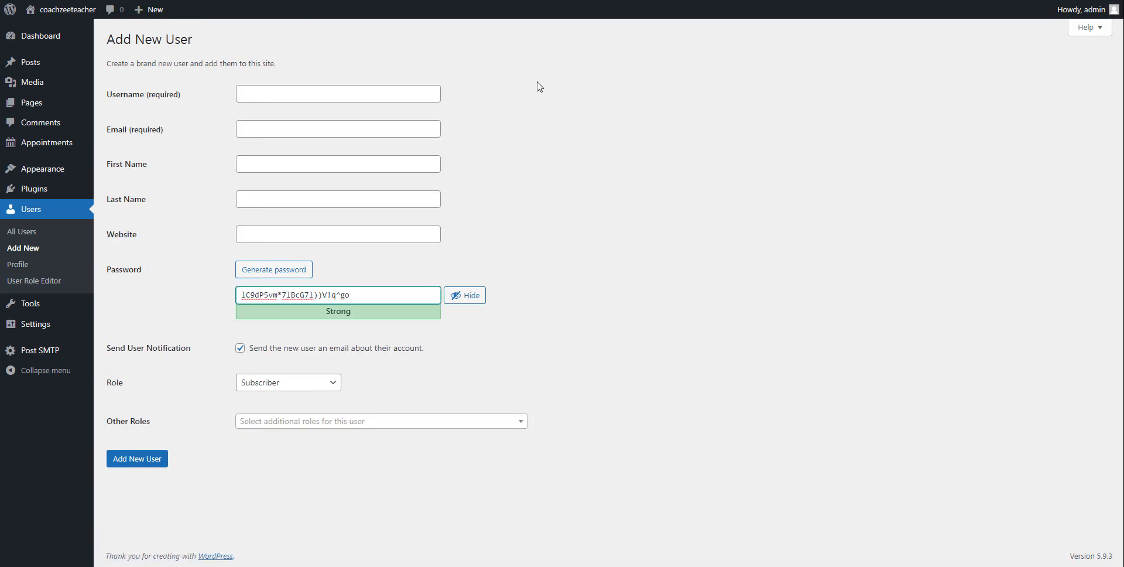
{"action": "mouse_move", "coordinate": [559, 184]}
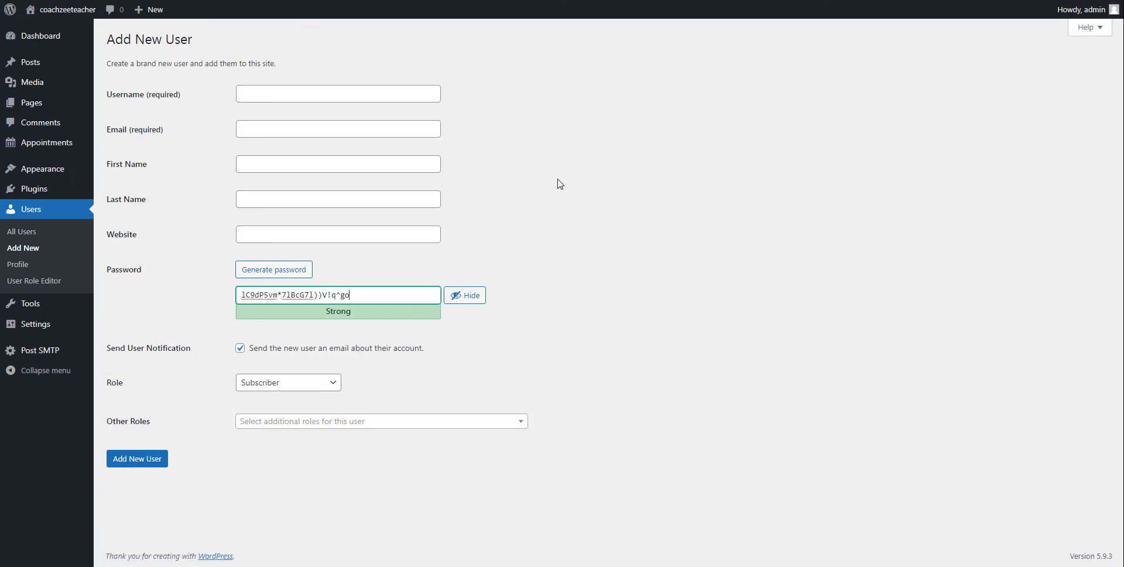
{"action": "mouse_move", "coordinate": [419, 115]}
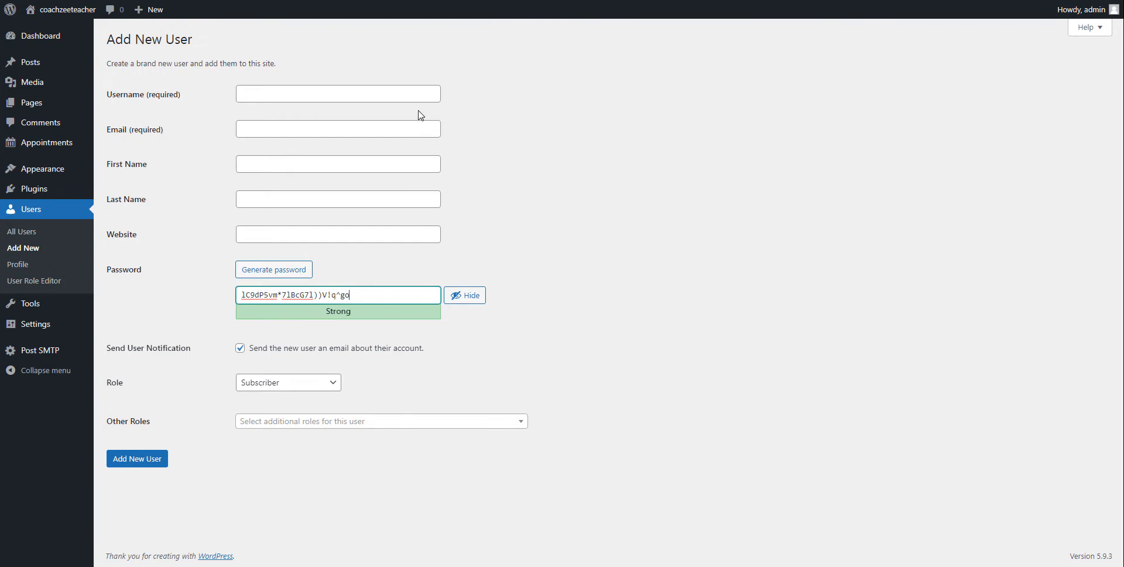
{"action": "type", "text": "employee04"}
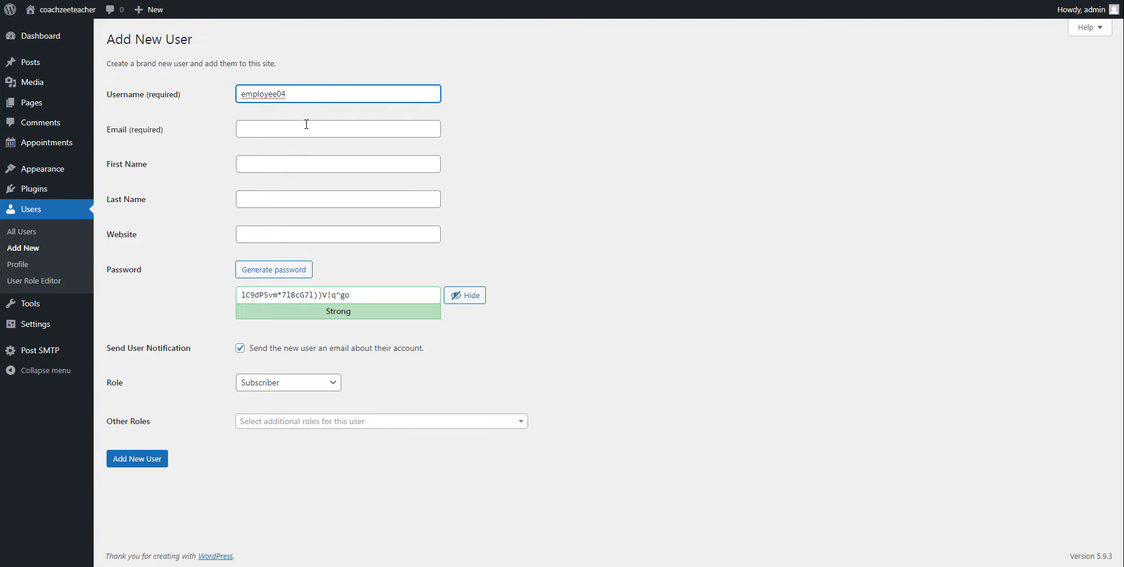
{"action": "type", "text": "Jane"}
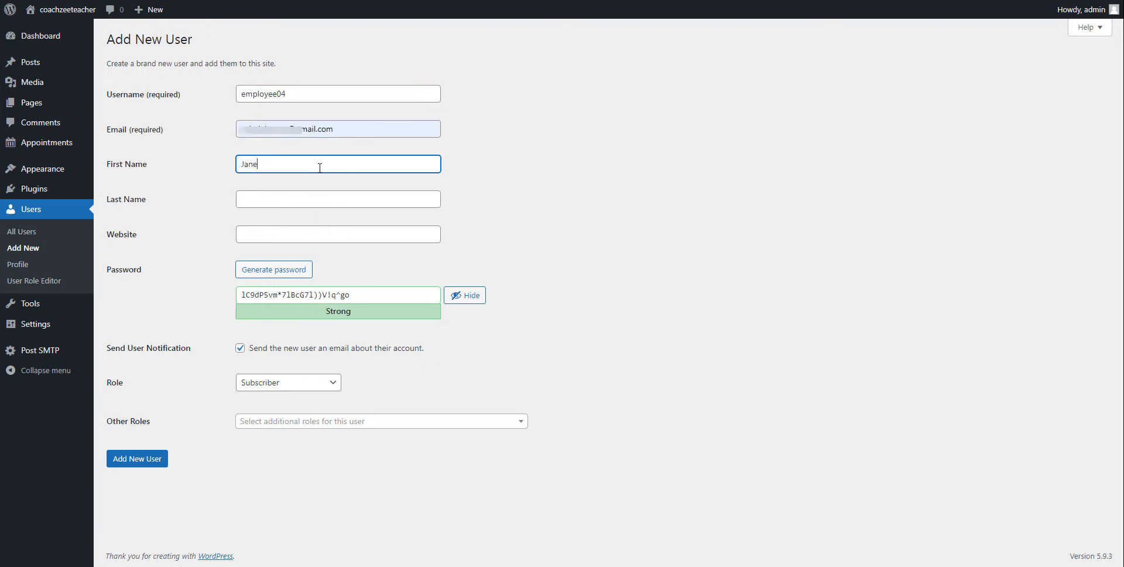
{"action": "type", "text": "Doe"}
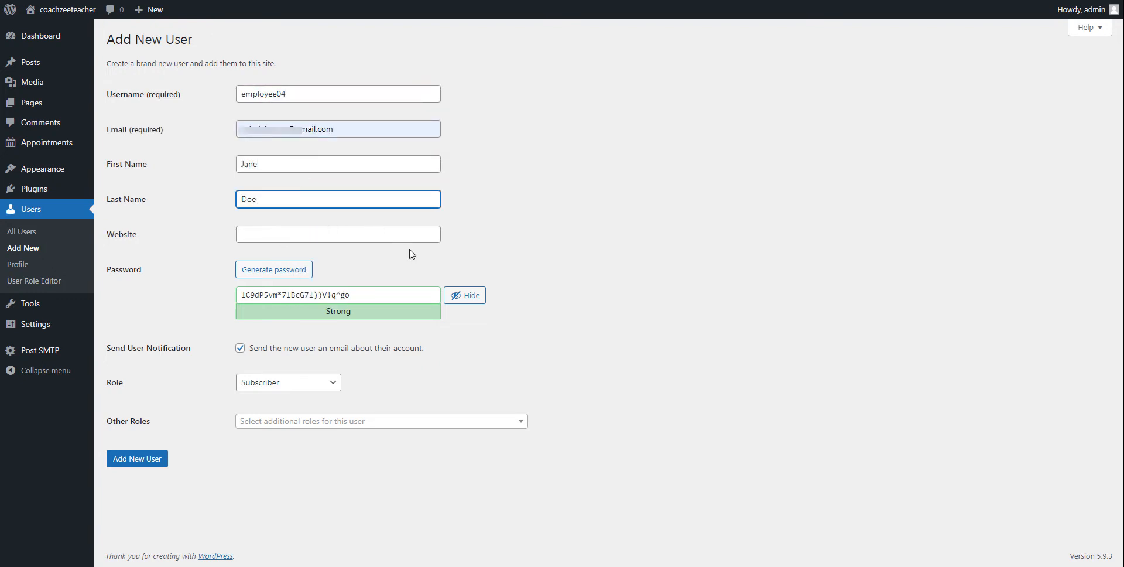
{"action": "mouse_move", "coordinate": [509, 337]}
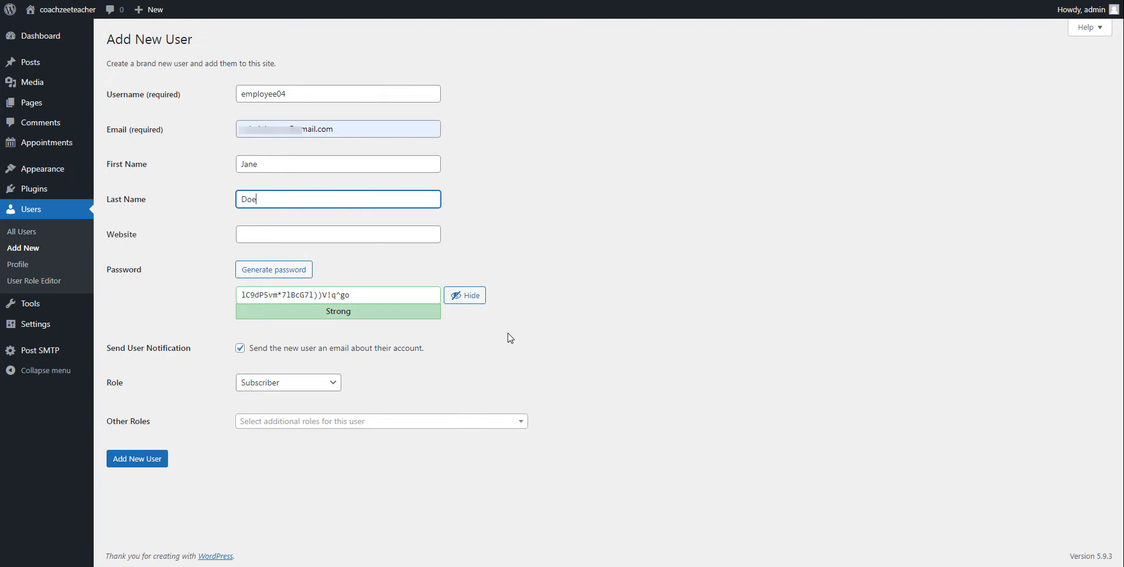
- Set the weak password '1', assign the Appointment Employee role, and add the user
{"action": "left_click", "coordinate": [338, 295]}
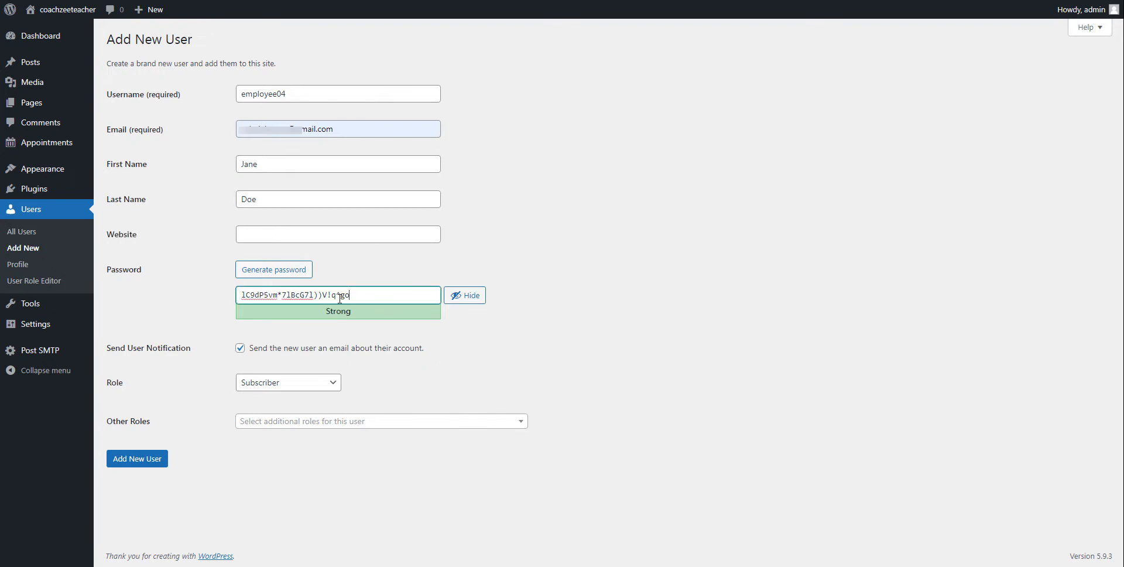
{"action": "type", "text": "1"}
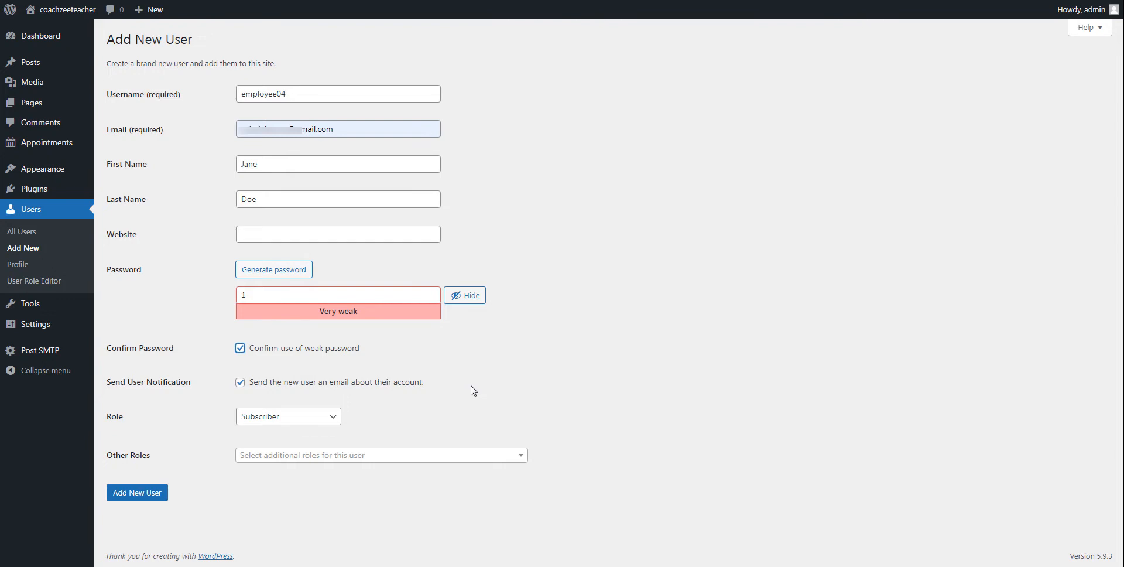
{"action": "mouse_move", "coordinate": [337, 417]}
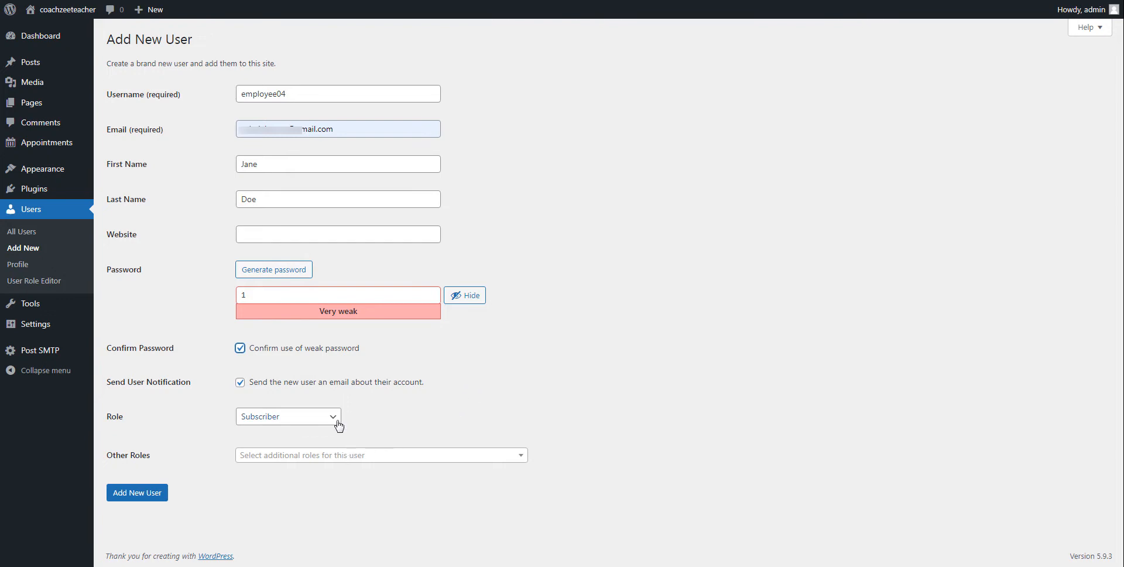
{"action": "left_click", "coordinate": [288, 416]}
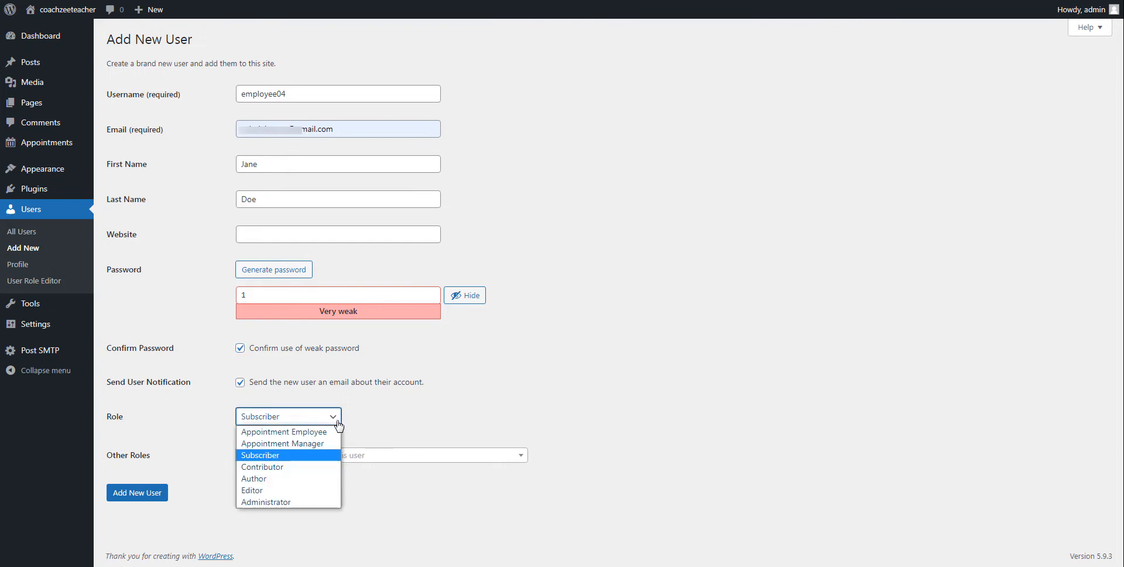
{"action": "mouse_move", "coordinate": [287, 432]}
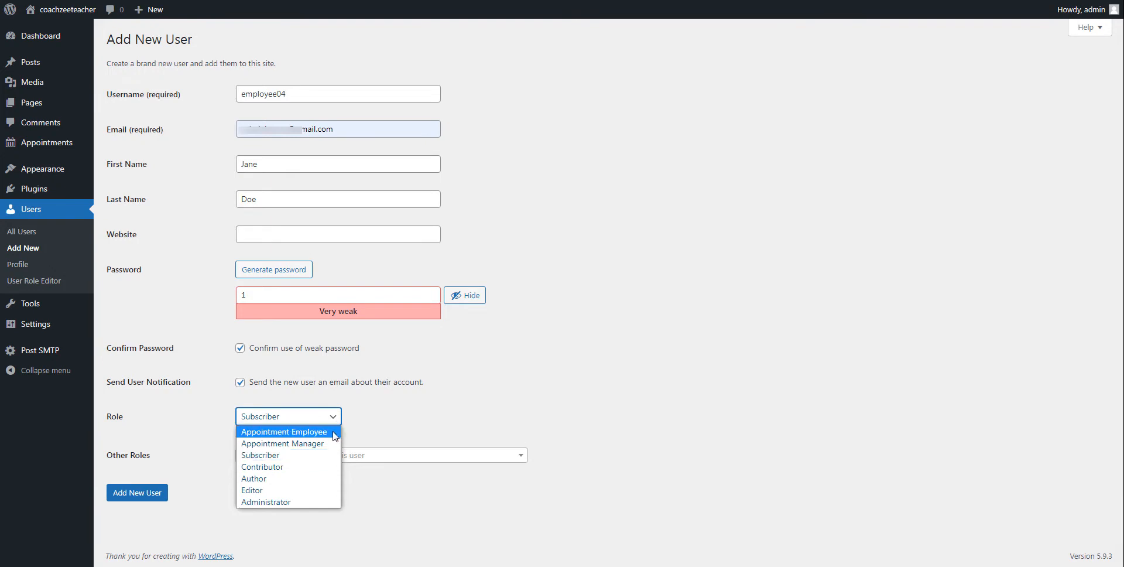
{"action": "left_click", "coordinate": [284, 432]}
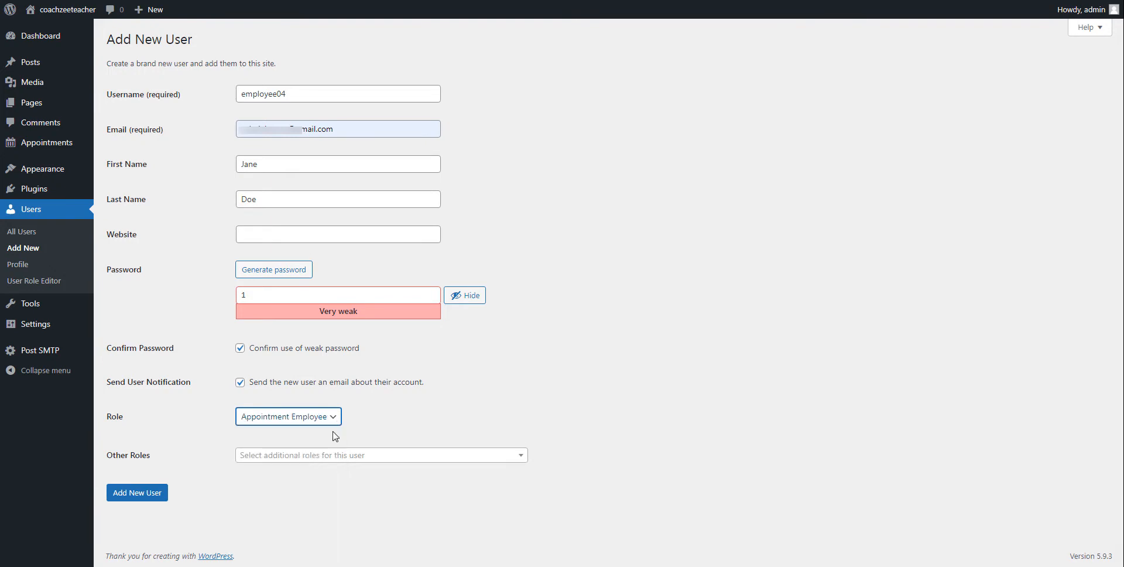
{"action": "mouse_move", "coordinate": [488, 433]}
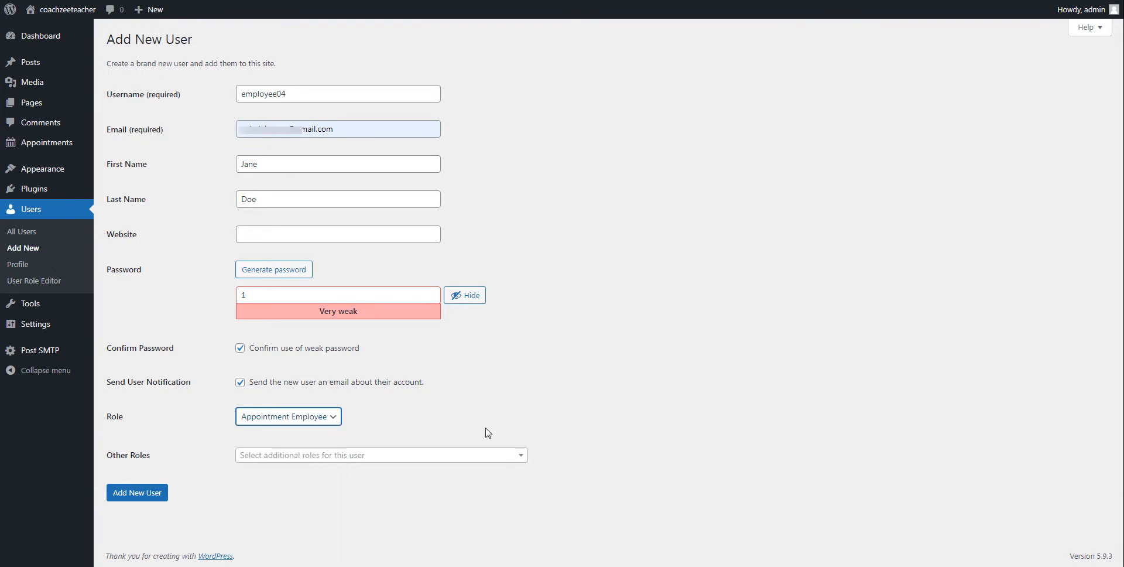
{"action": "left_click", "coordinate": [380, 455]}
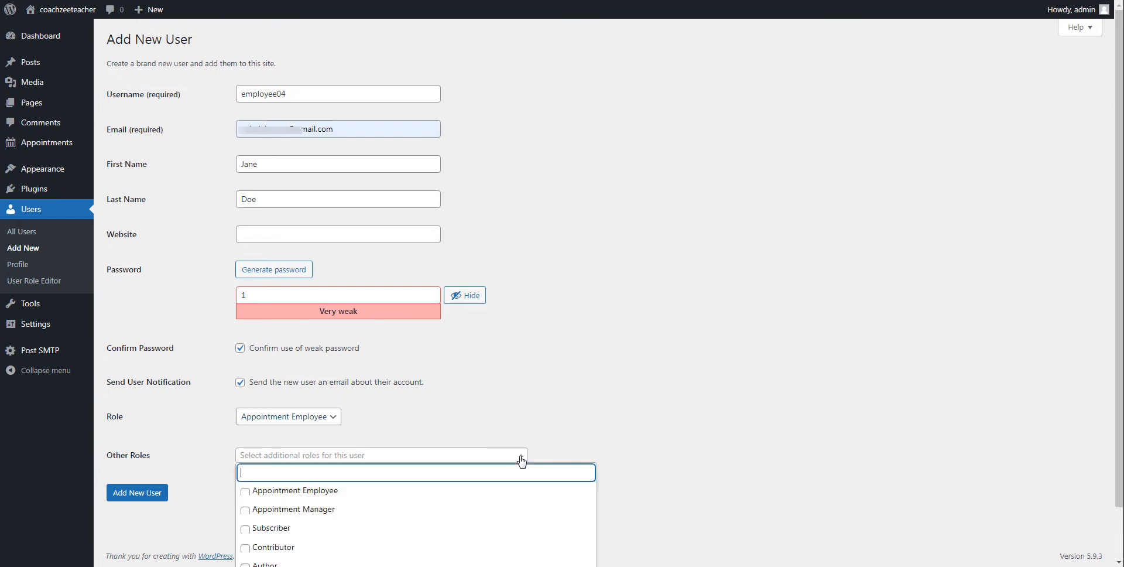
{"action": "scroll", "scroll_direction": "down", "scroll_amount": 3}
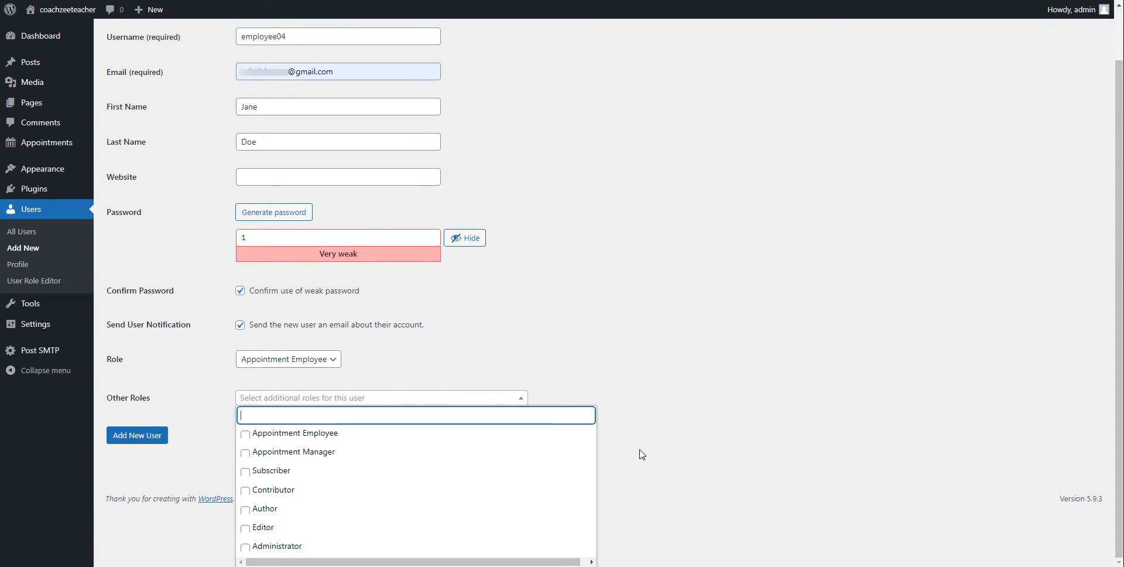
{"action": "left_click", "coordinate": [137, 435]}
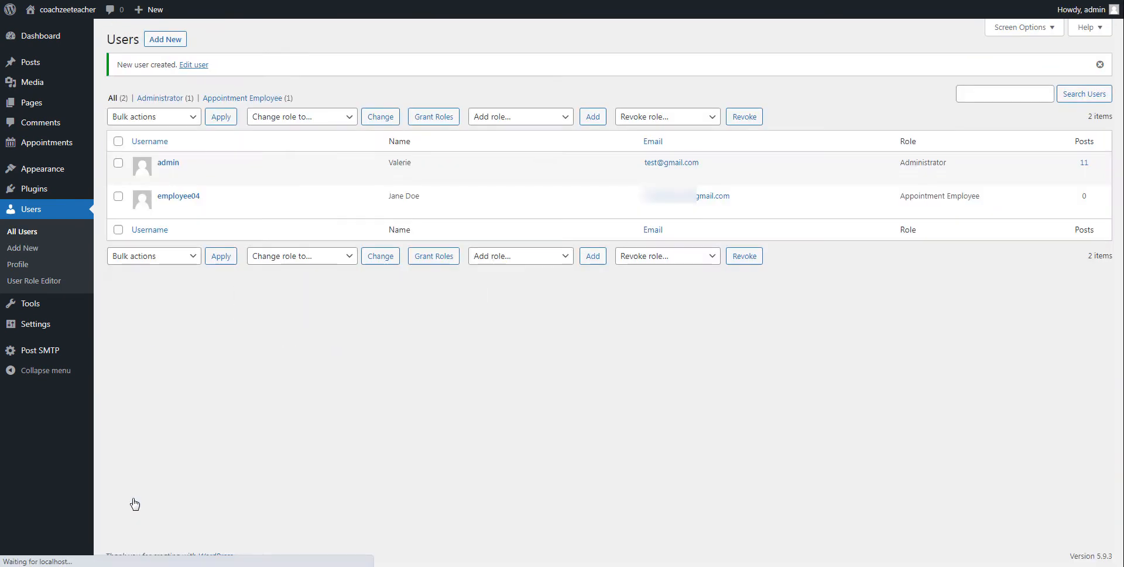
- Go from Appointments Bookings to the Employees list and start editing Jane Doe
{"action": "left_click", "coordinate": [1099, 64]}
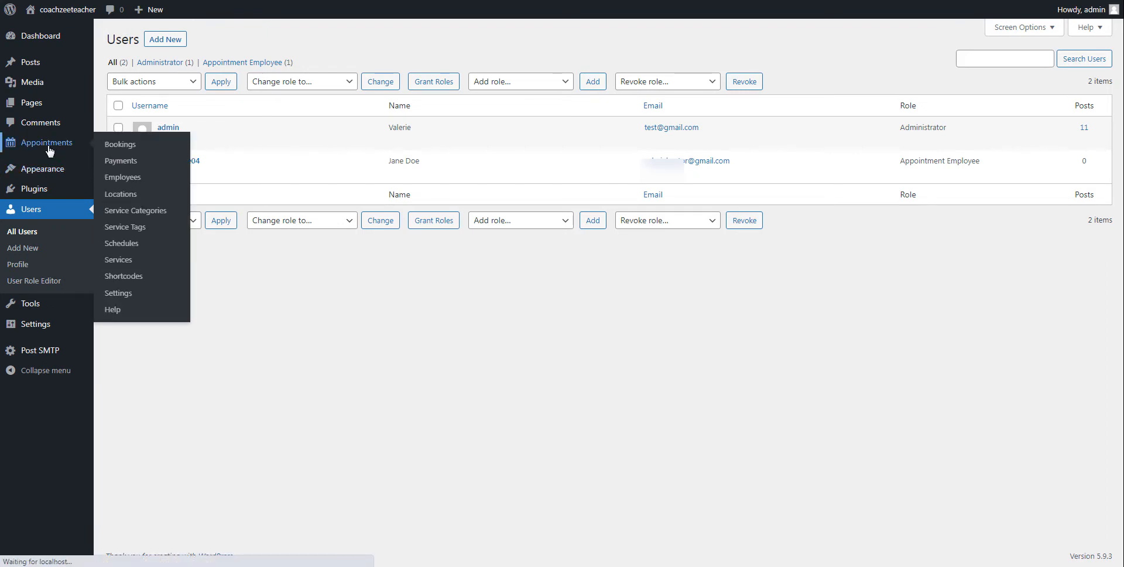
{"action": "left_click", "coordinate": [121, 144]}
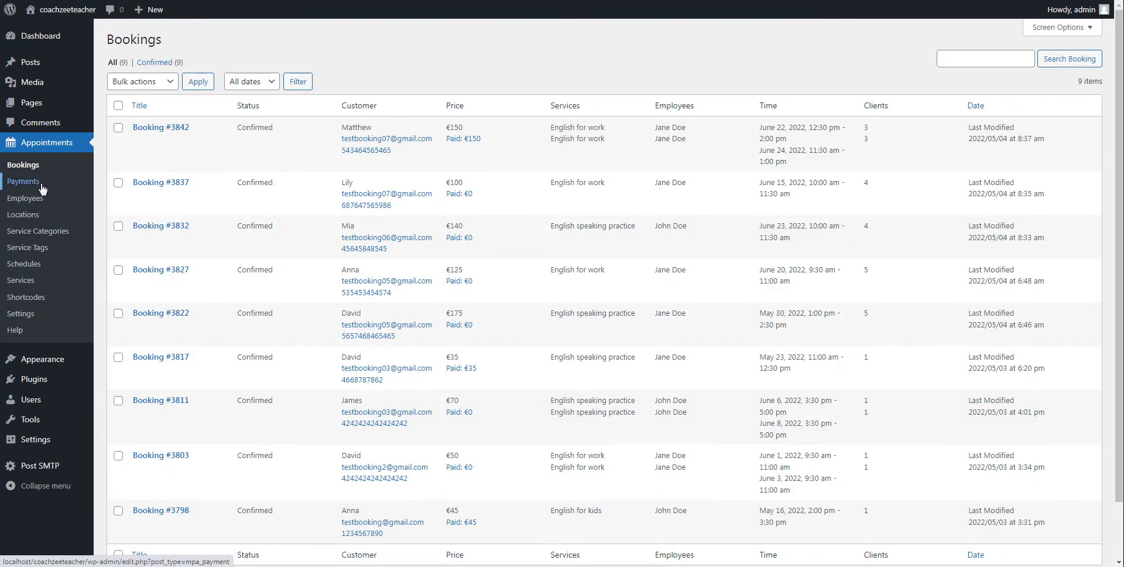
{"action": "mouse_move", "coordinate": [25, 198]}
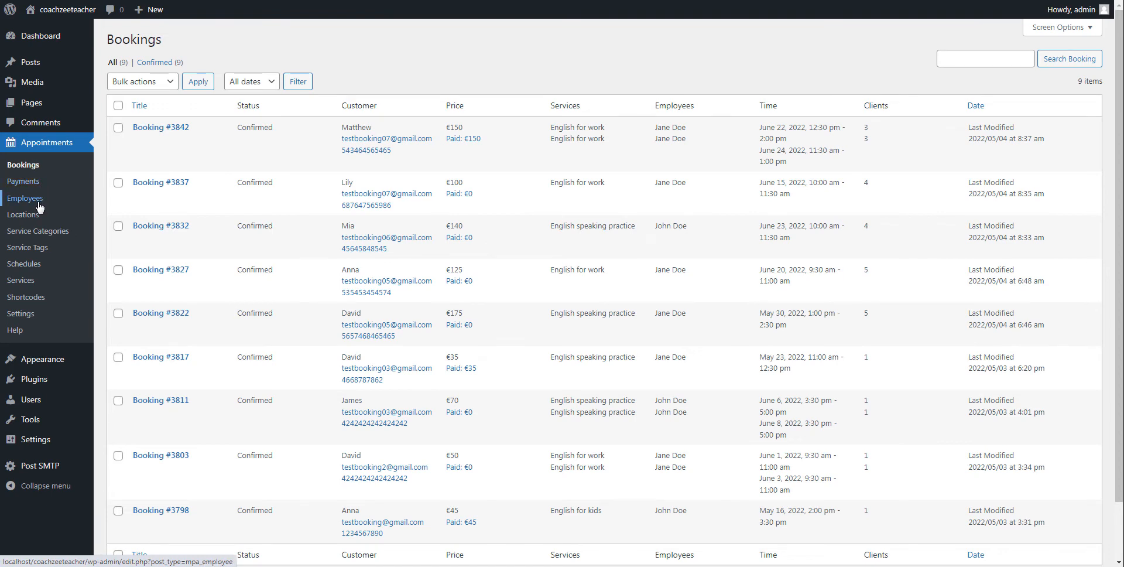
{"action": "left_click", "coordinate": [25, 199]}
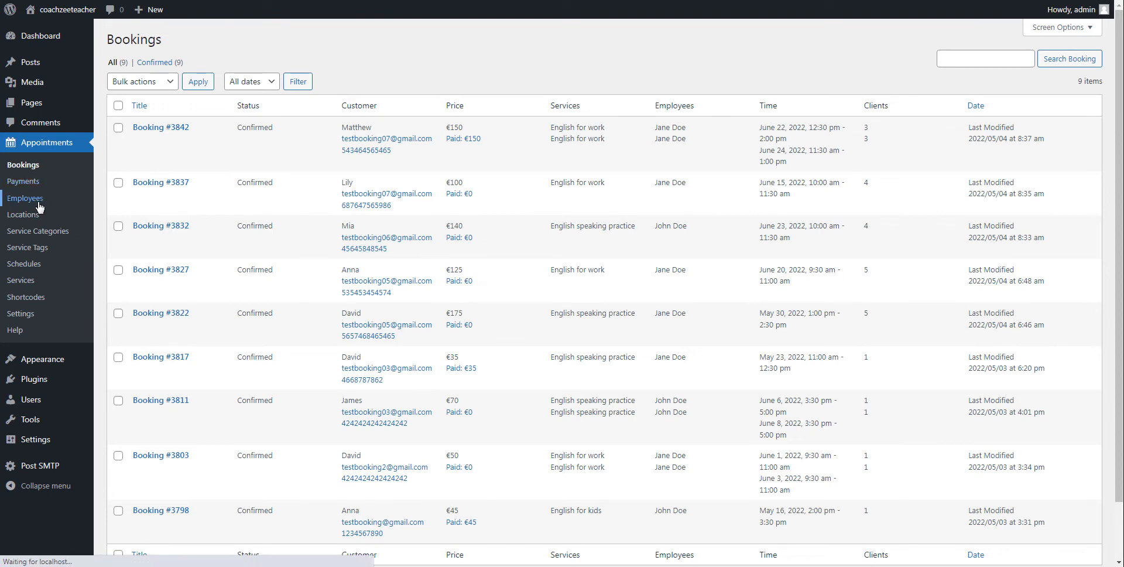
{"action": "left_click", "coordinate": [24, 199]}
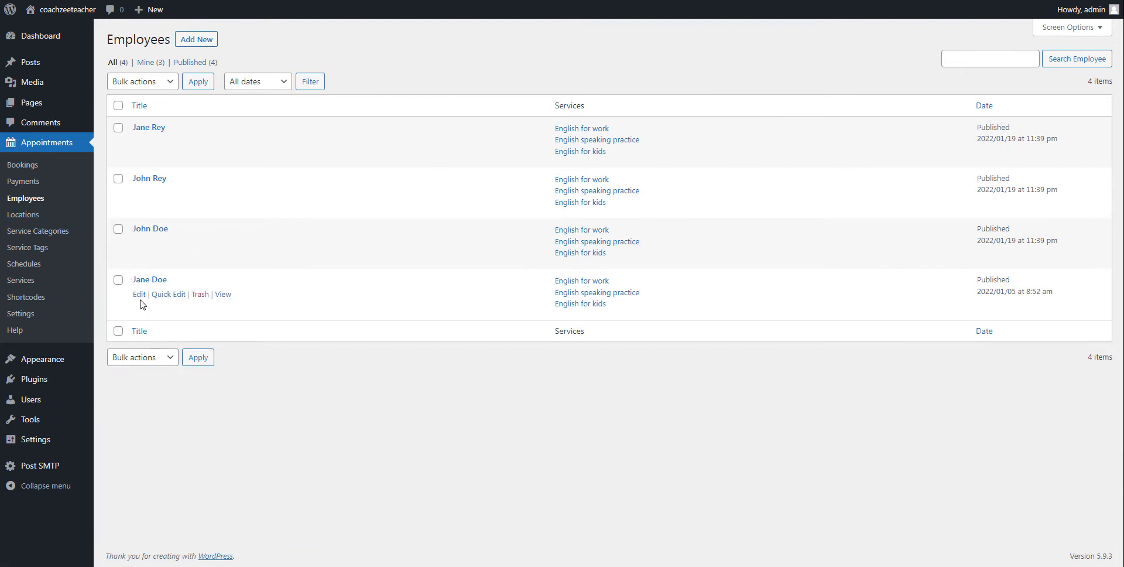
{"action": "mouse_move", "coordinate": [138, 294]}
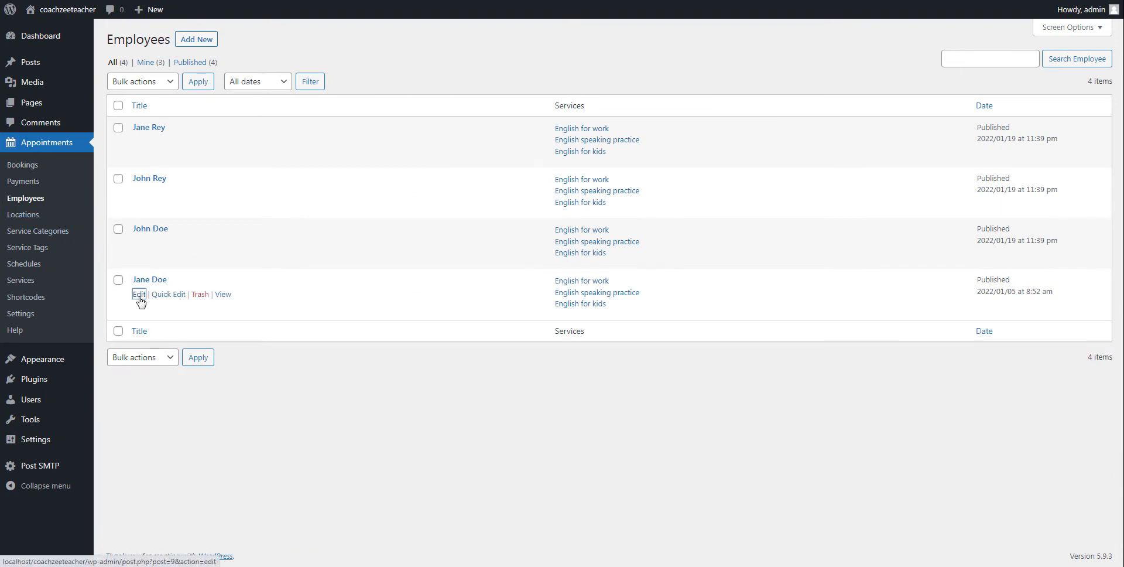
{"action": "left_click", "coordinate": [138, 294]}
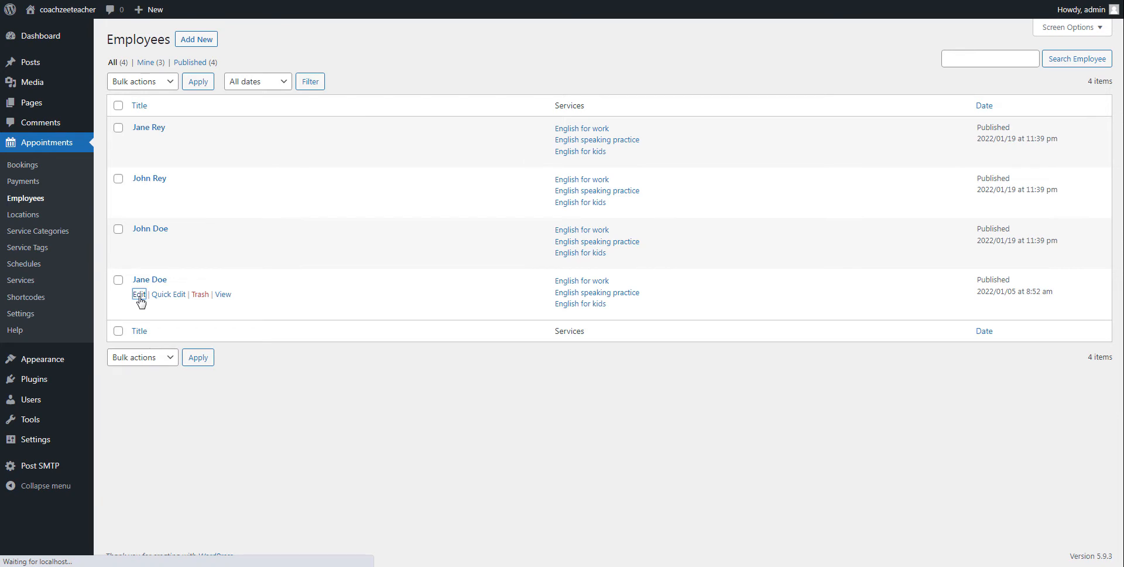
- Select employee04's email as Jane Doe's WordPress User Email and update the profile
{"action": "left_click", "coordinate": [138, 295]}
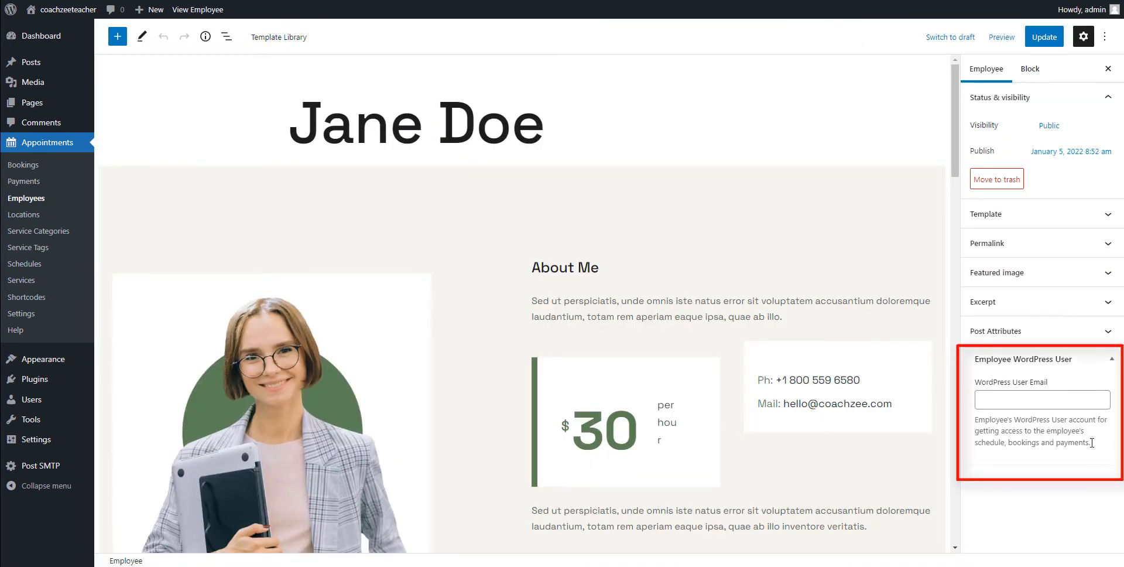
{"action": "mouse_move", "coordinate": [1110, 447]}
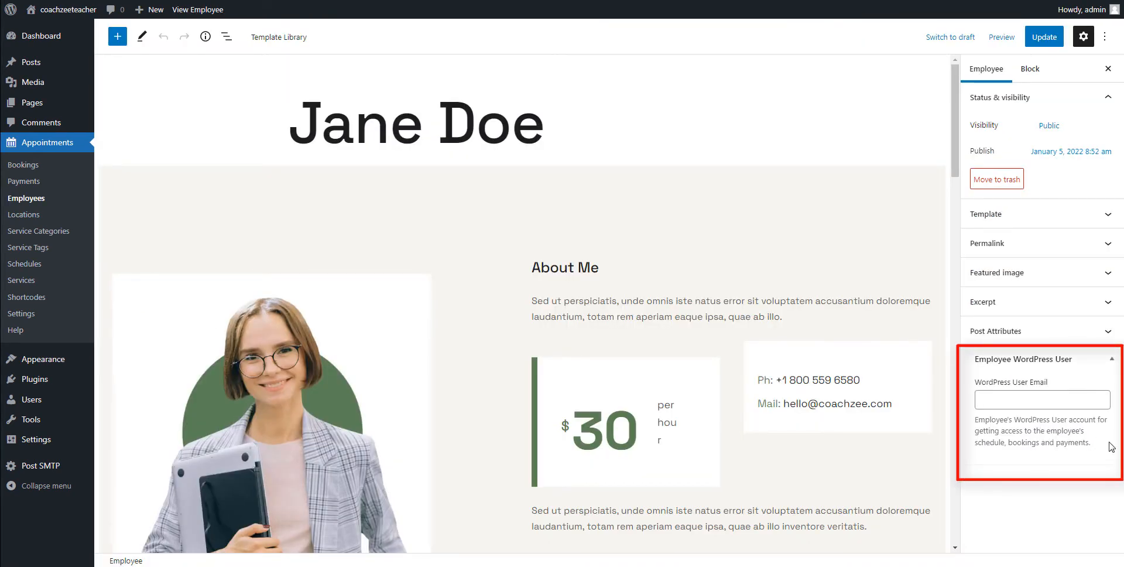
{"action": "mouse_move", "coordinate": [1111, 437]}
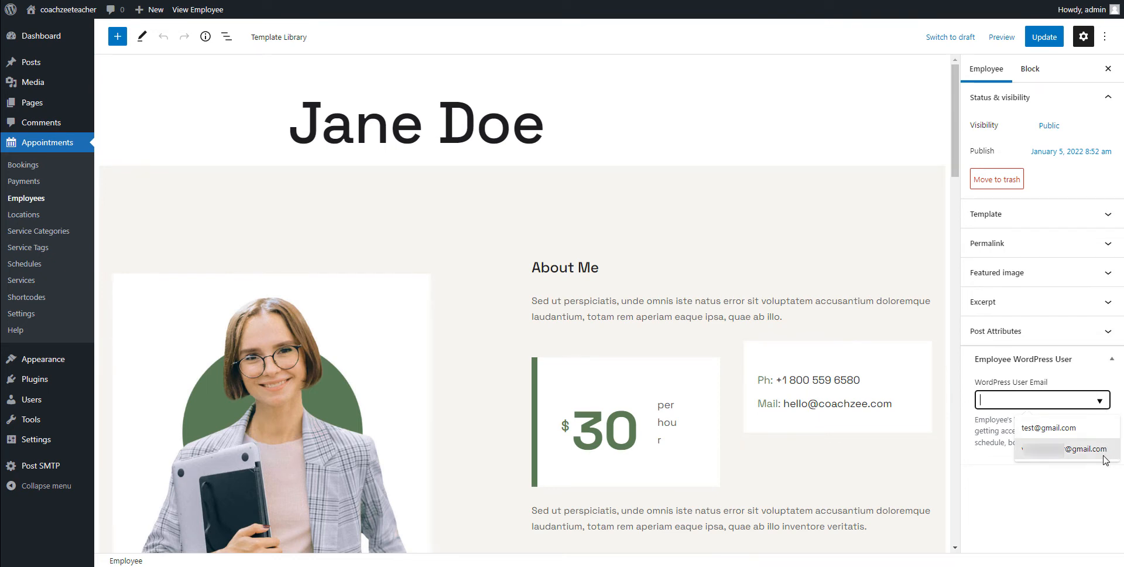
{"action": "left_click", "coordinate": [1073, 449]}
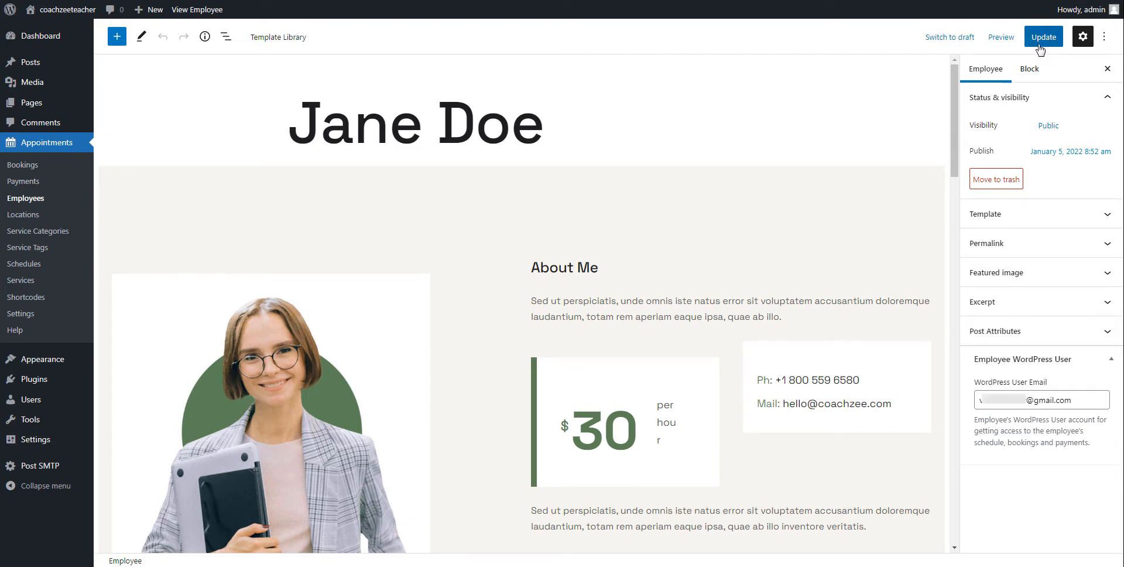
{"action": "left_click", "coordinate": [1043, 36]}
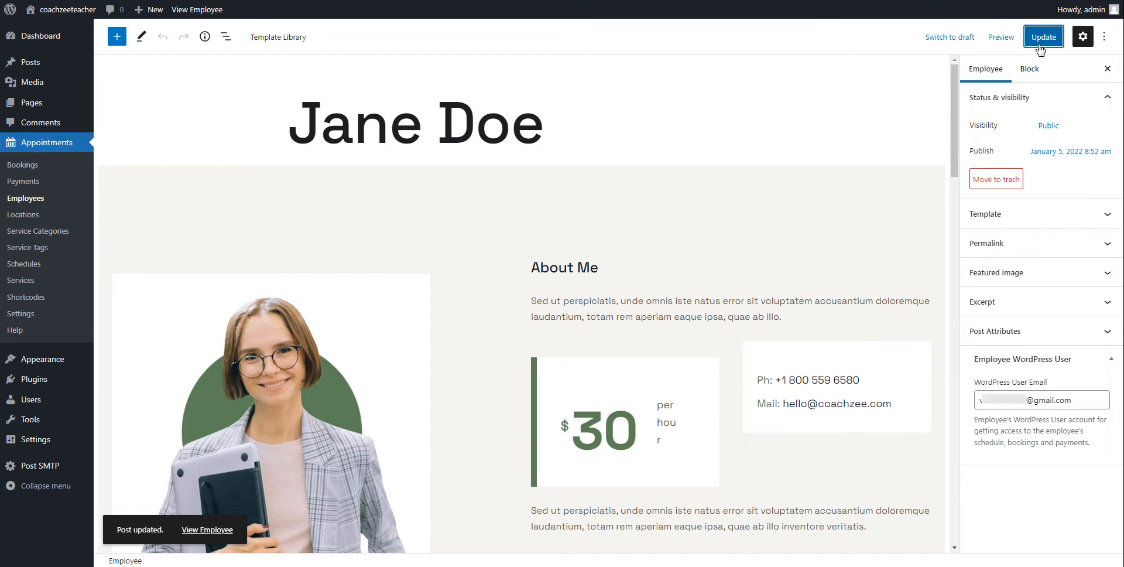
{"action": "left_click", "coordinate": [1043, 36]}
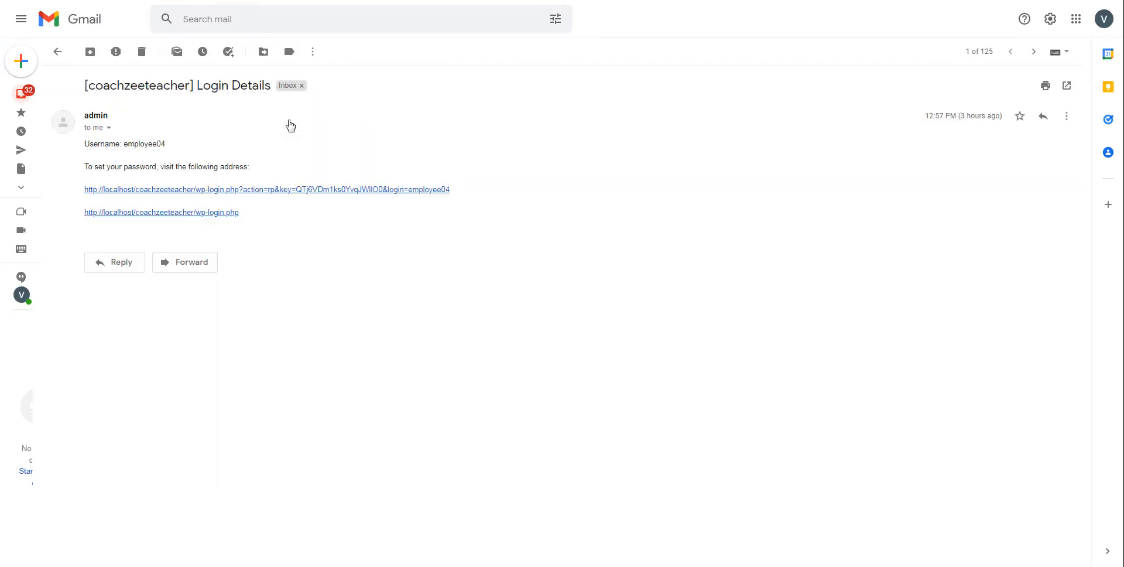
{"action": "mouse_move", "coordinate": [1040, 541]}
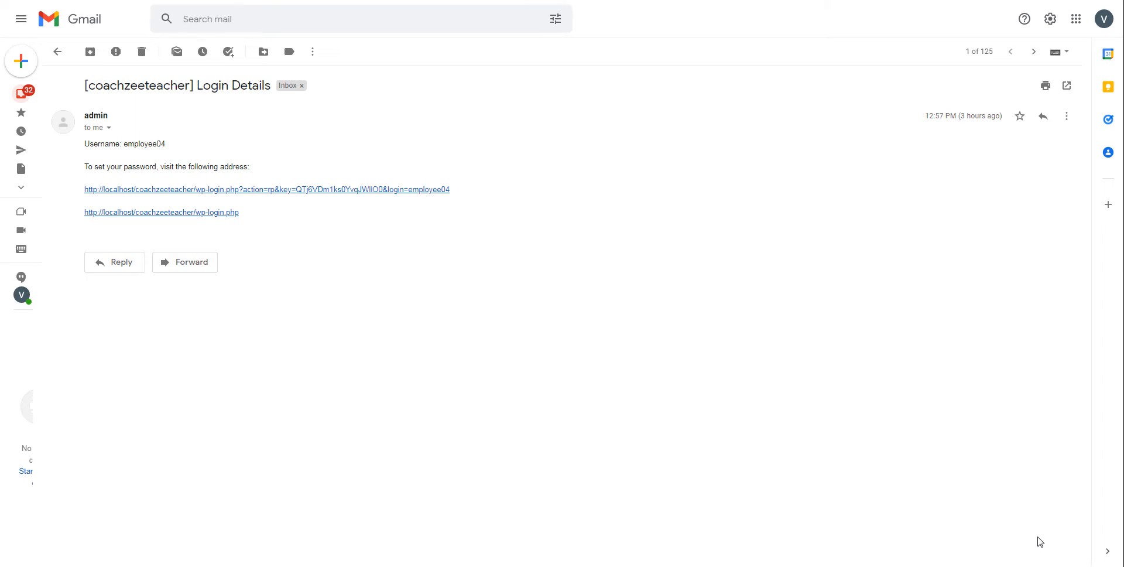
{"action": "mouse_move", "coordinate": [352, 198]}
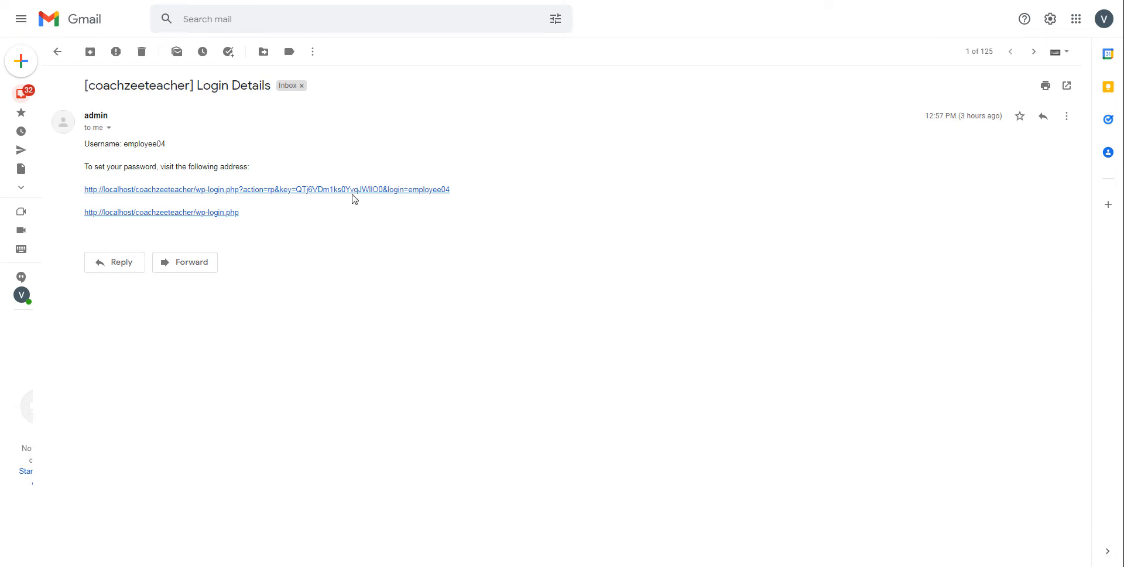
- Follow the set-password link in the [coachzeeteacher] Login Details email
{"action": "left_click", "coordinate": [267, 189]}
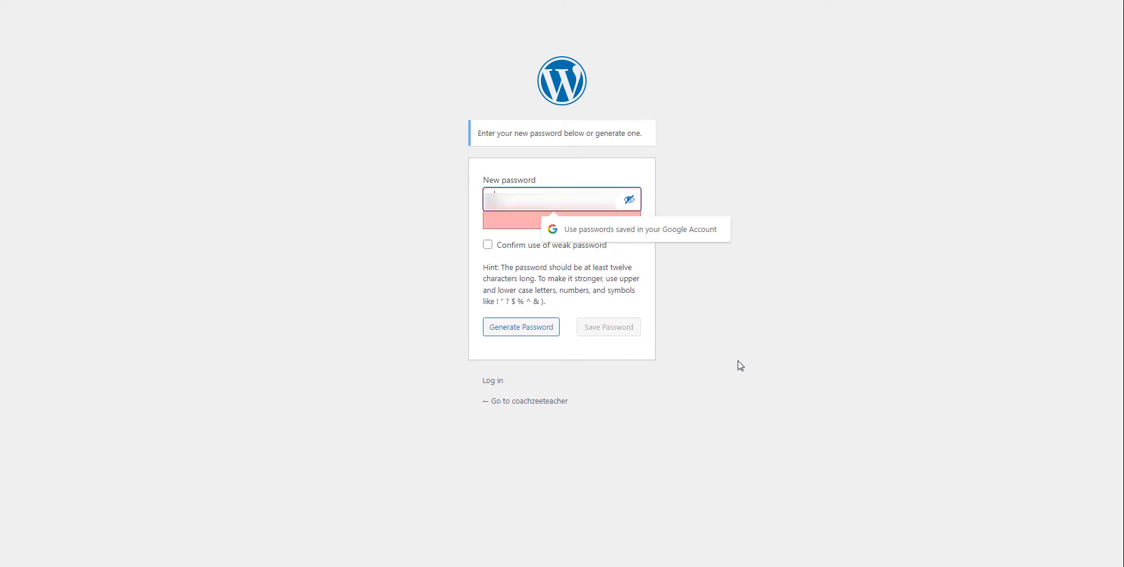
- Save employee04's new weak password and enter 'employee04' in the login form
{"action": "left_click", "coordinate": [487, 244]}
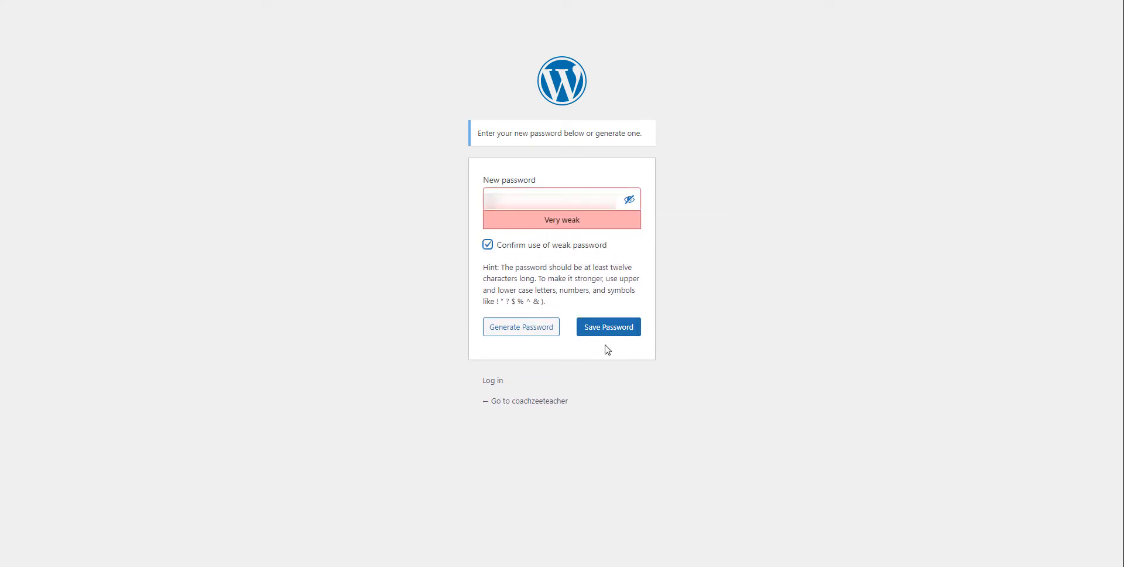
{"action": "left_click", "coordinate": [608, 327]}
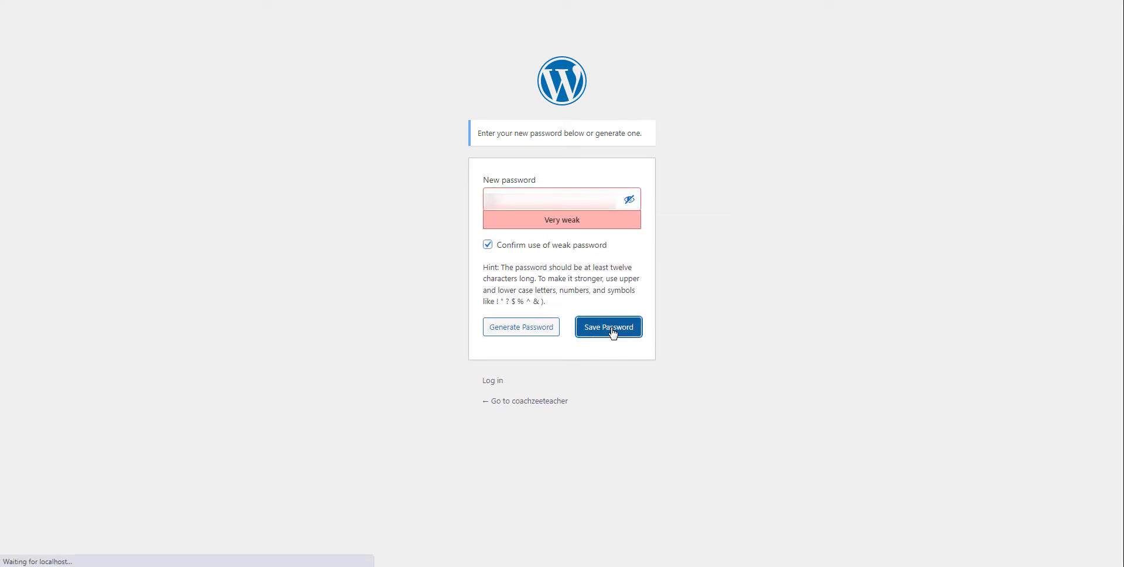
{"action": "left_click", "coordinate": [607, 327]}
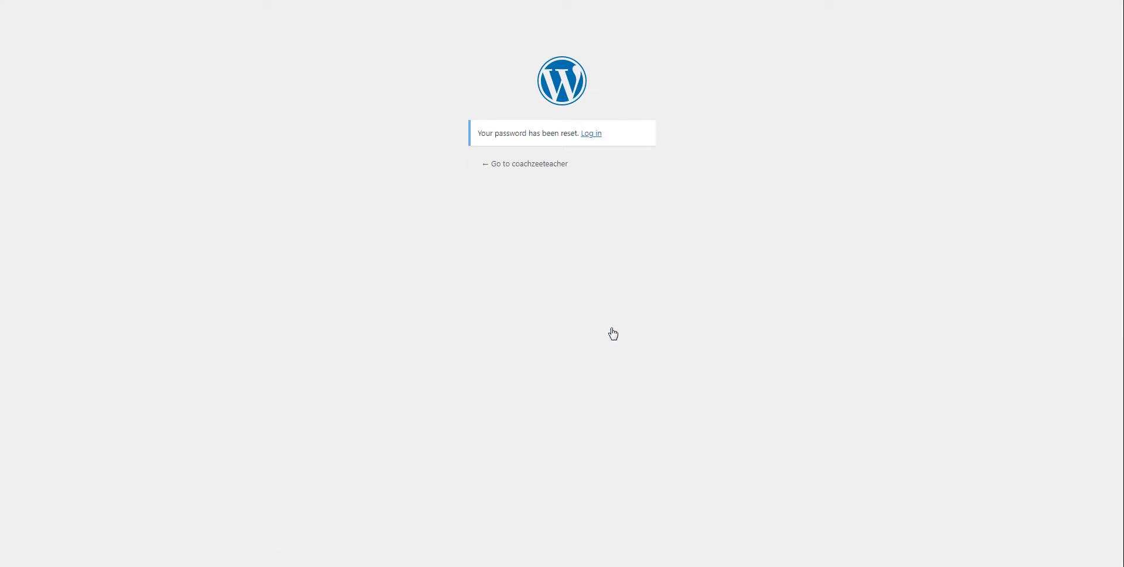
{"action": "left_click", "coordinate": [591, 134]}
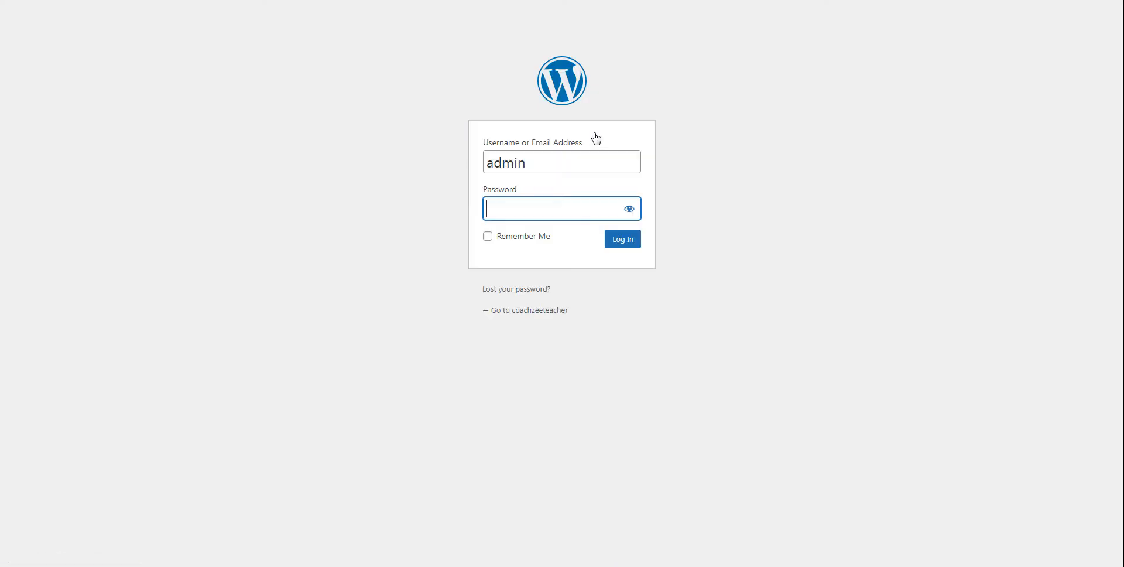
{"action": "type", "text": "employee04"}
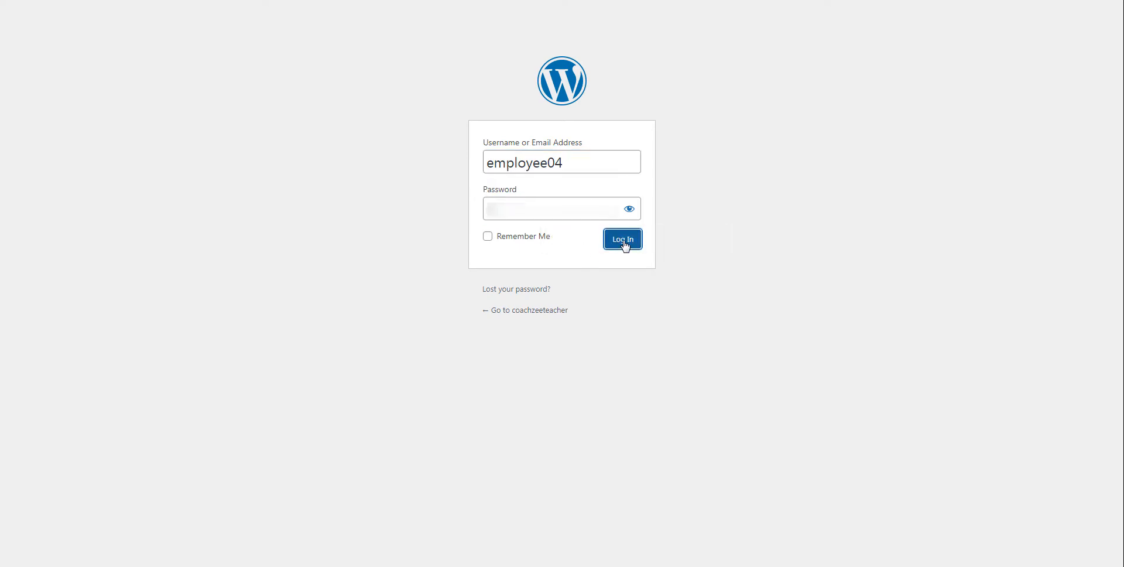
- Sign in as employee04 and browse Bookings, Payments, own profile, Locations and Schedules
{"action": "left_click", "coordinate": [622, 239]}
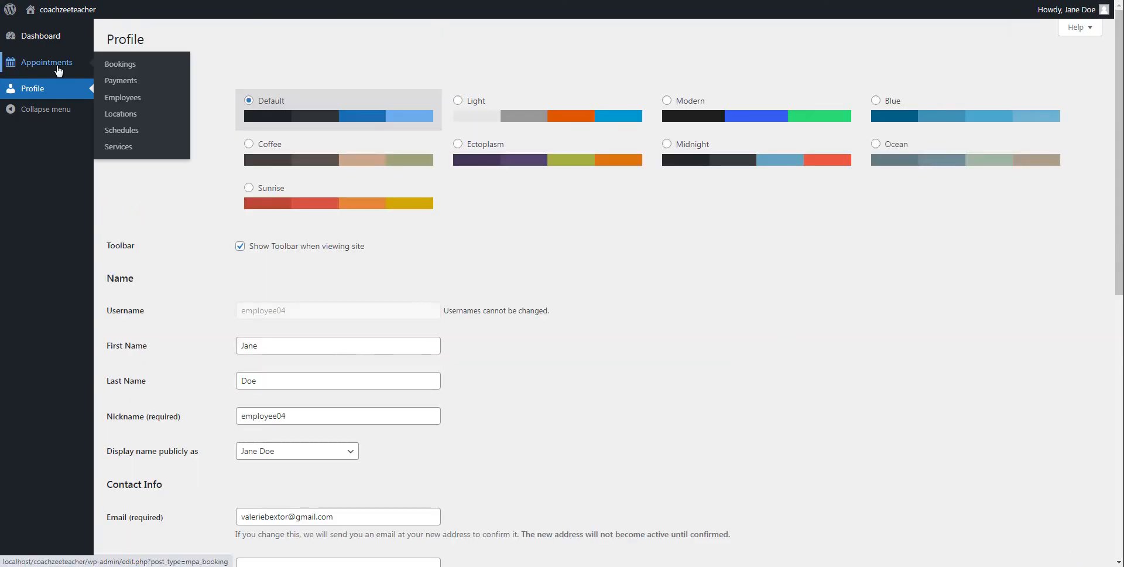
{"action": "left_click", "coordinate": [119, 64]}
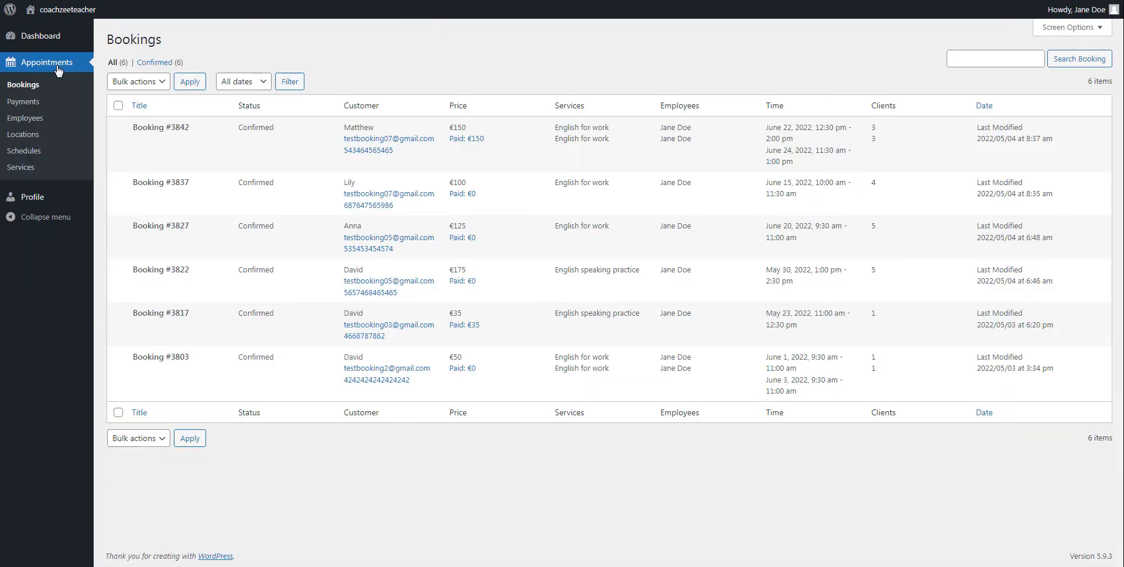
{"action": "mouse_move", "coordinate": [1055, 481]}
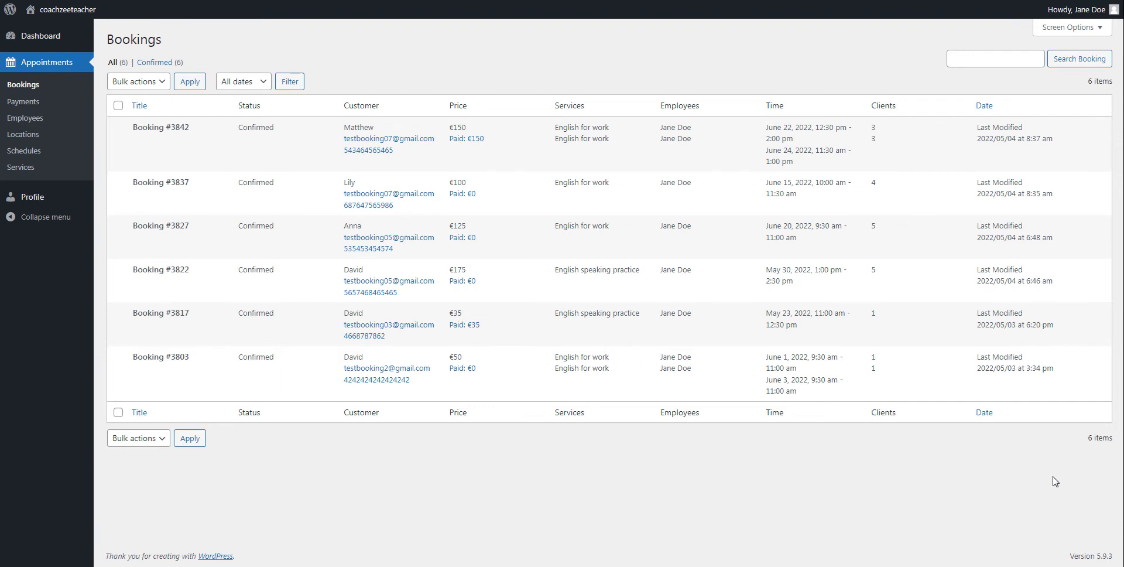
{"action": "mouse_move", "coordinate": [234, 130]}
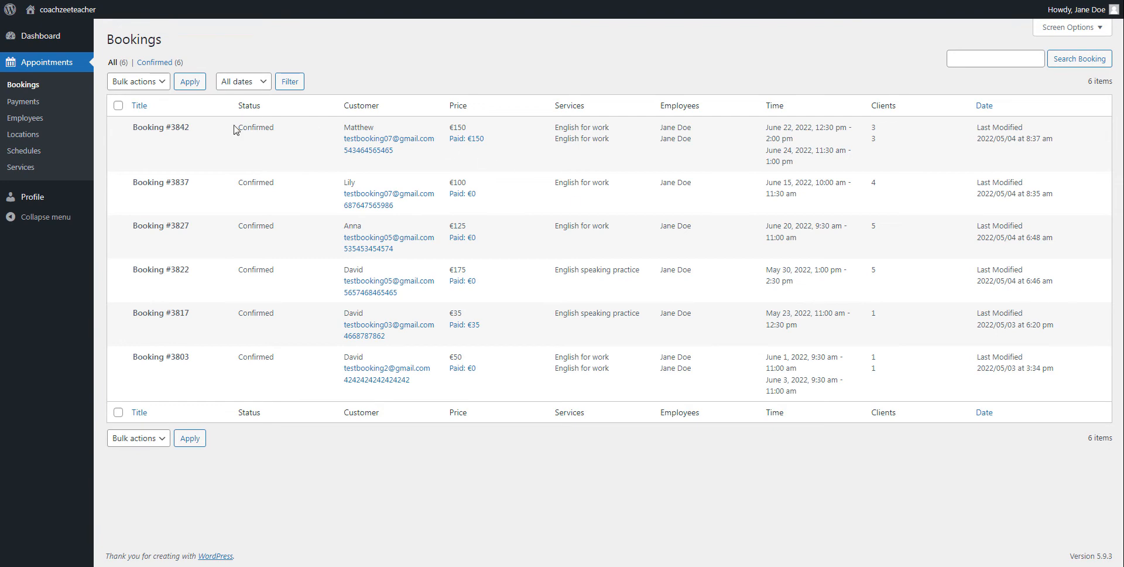
{"action": "mouse_move", "coordinate": [127, 125]}
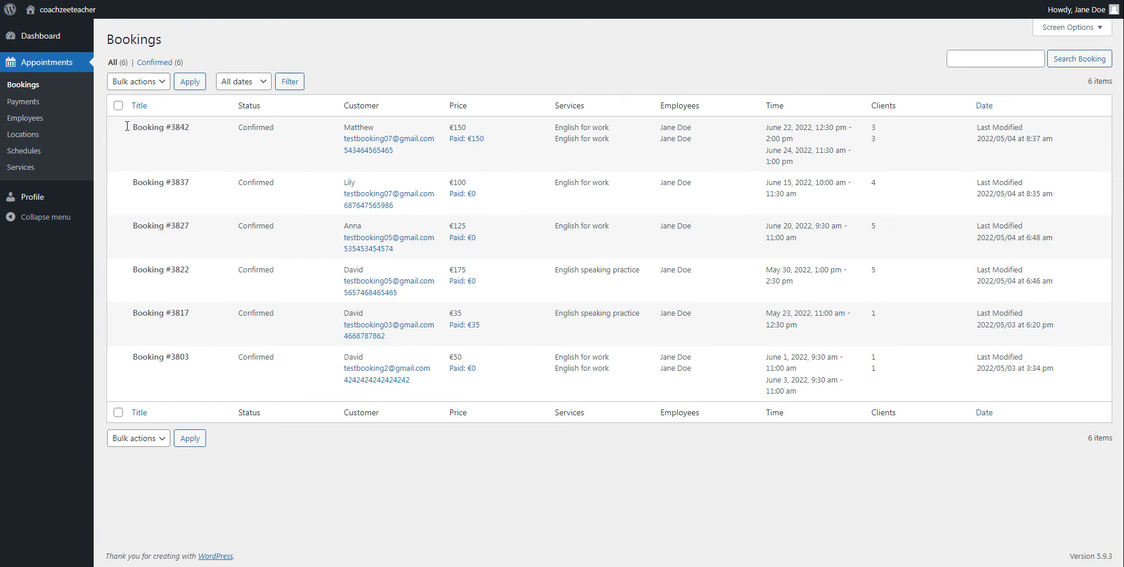
{"action": "left_click", "coordinate": [24, 101]}
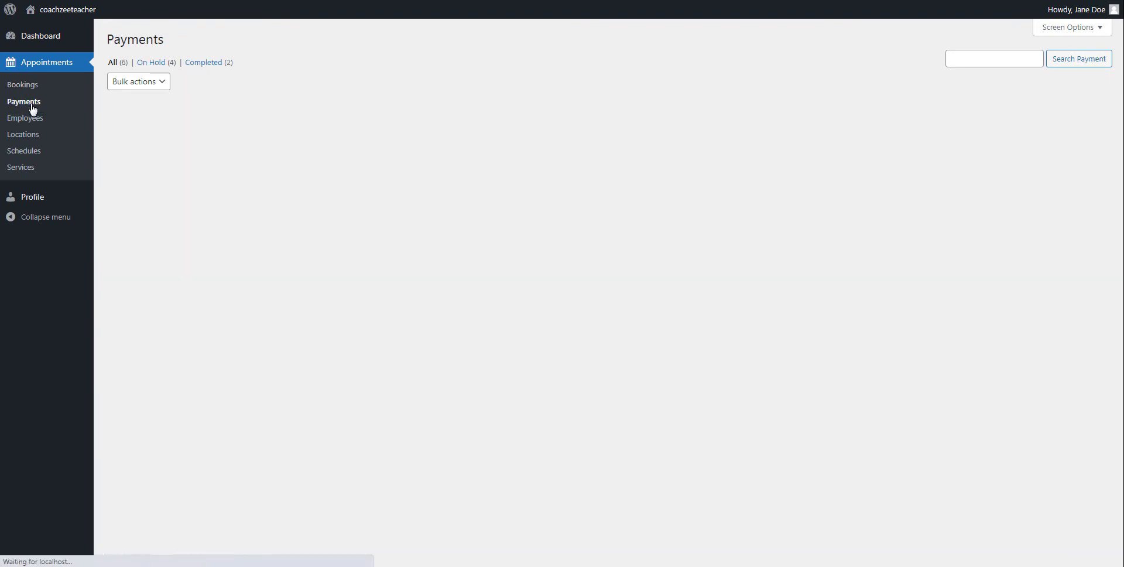
{"action": "left_click", "coordinate": [23, 101]}
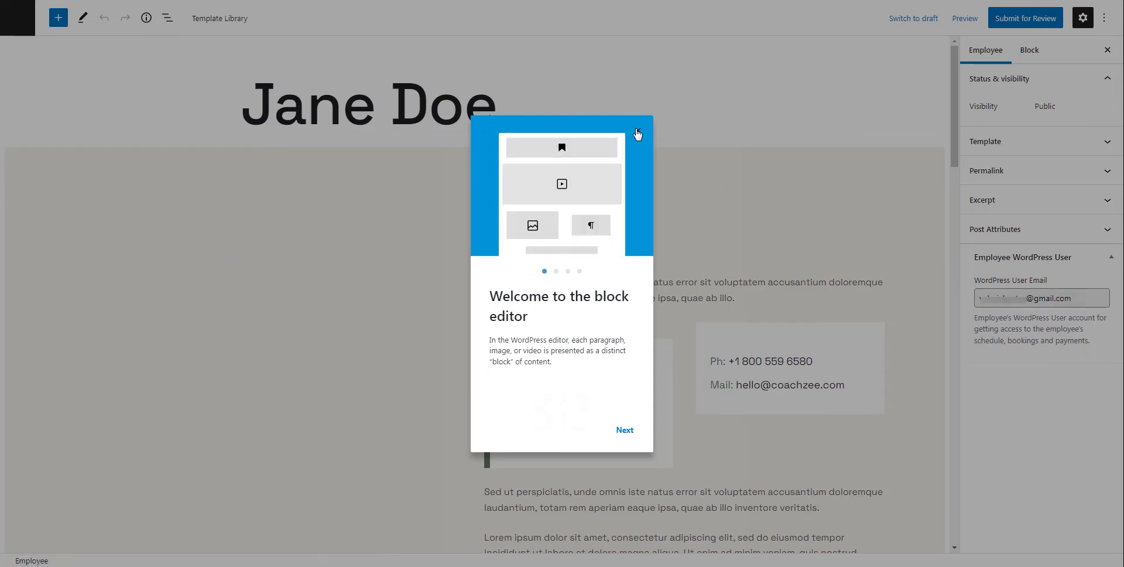
{"action": "left_click", "coordinate": [637, 134]}
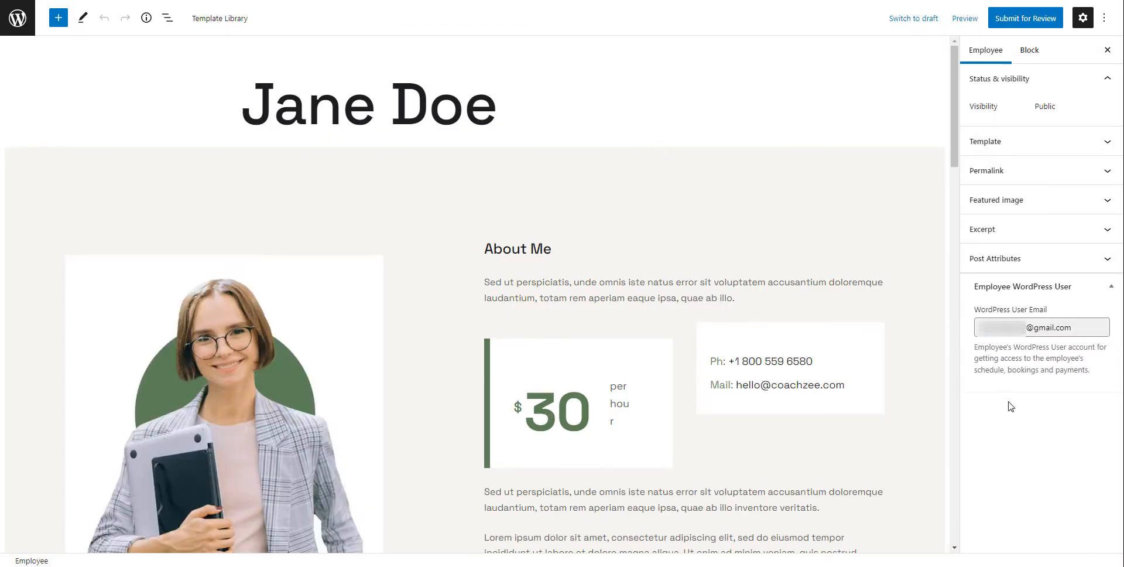
{"action": "left_click", "coordinate": [23, 135]}
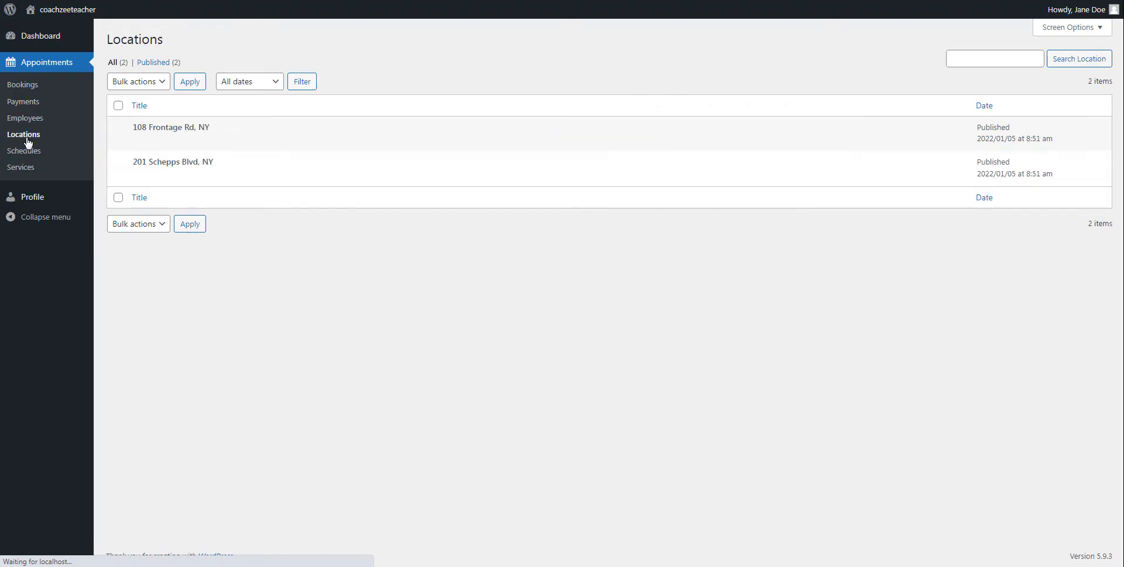
{"action": "mouse_move", "coordinate": [24, 151]}
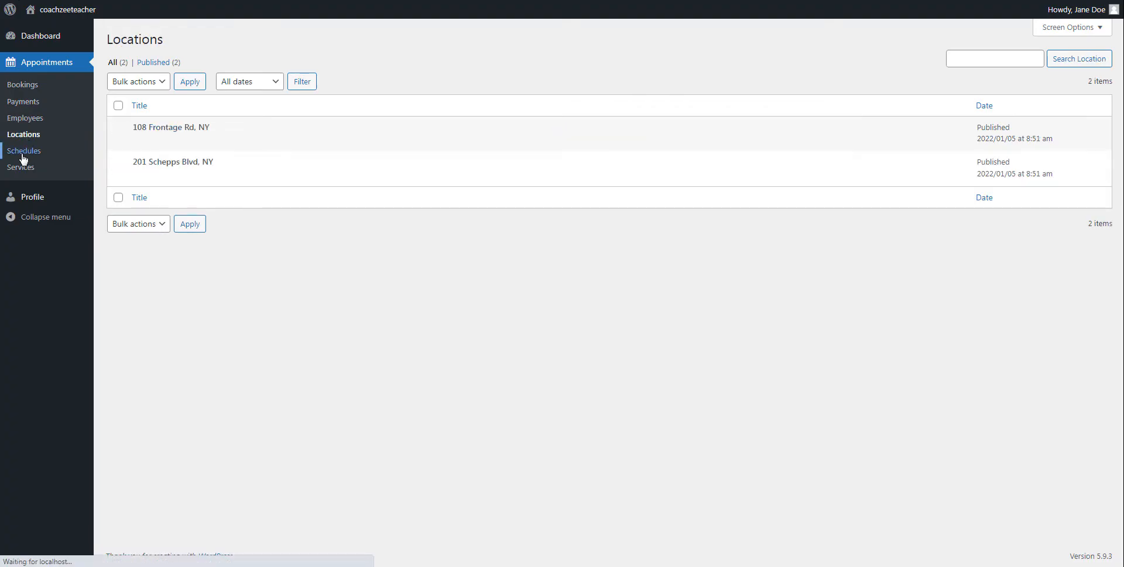
{"action": "left_click", "coordinate": [24, 151]}
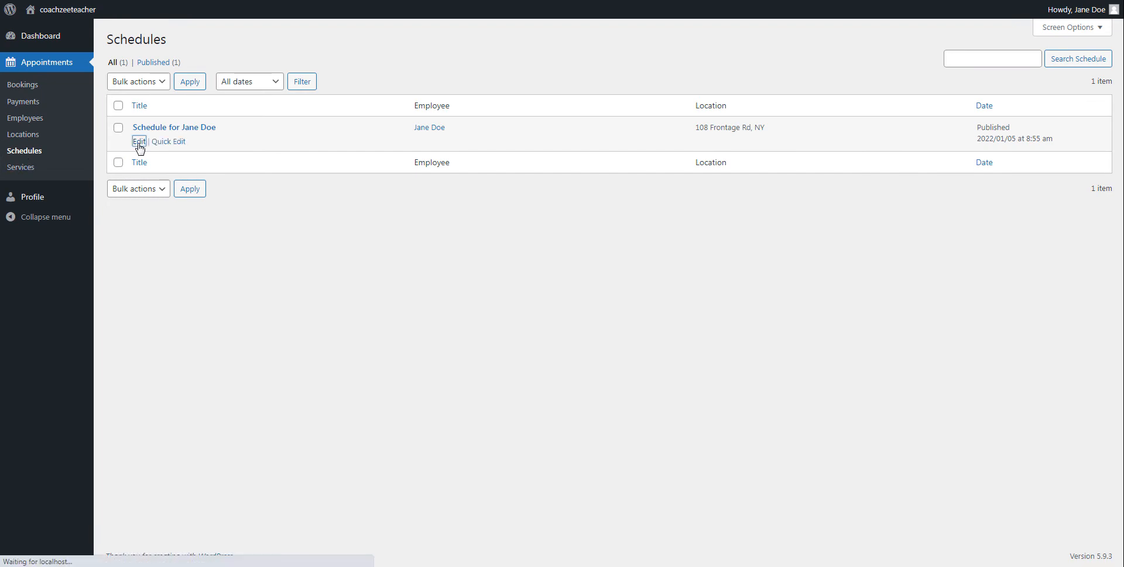
{"action": "left_click", "coordinate": [138, 141]}
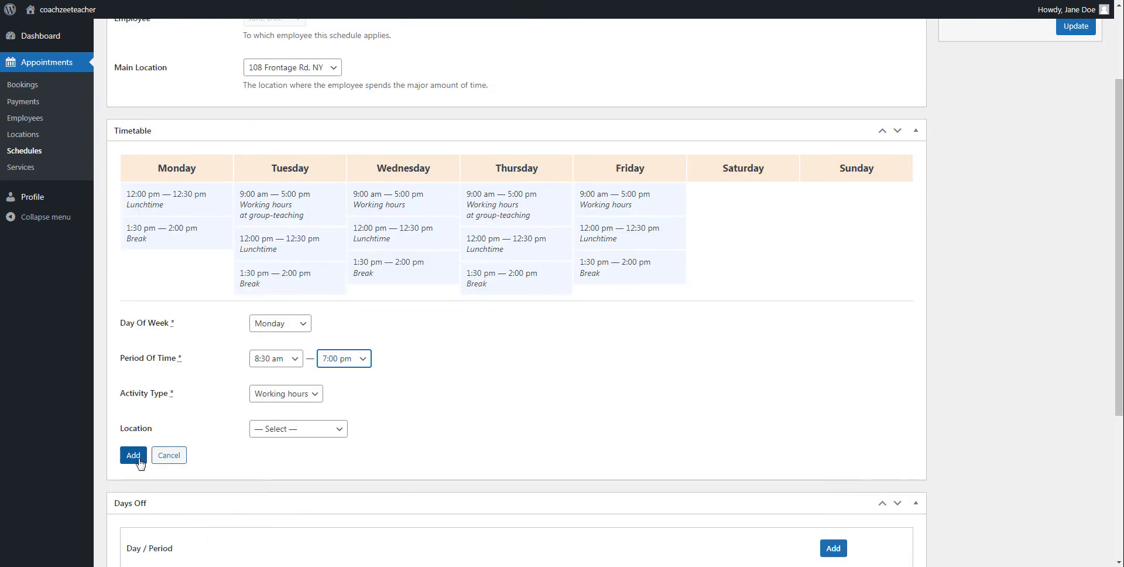
{"action": "left_click", "coordinate": [133, 455]}
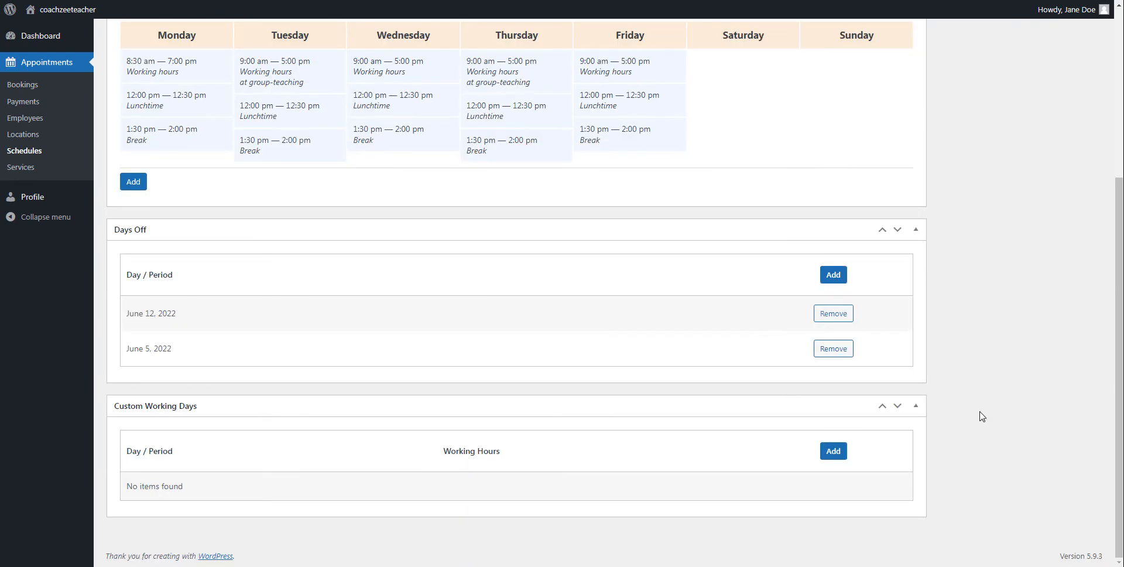
{"action": "scroll", "scroll_direction": "up", "scroll_amount": 3}
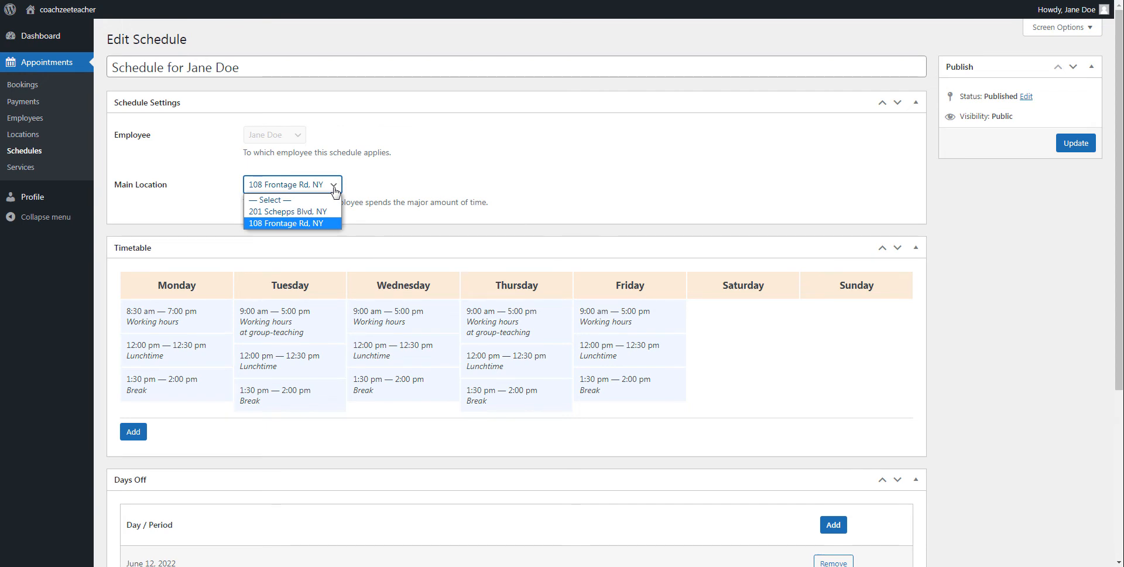
{"action": "left_click", "coordinate": [291, 223]}
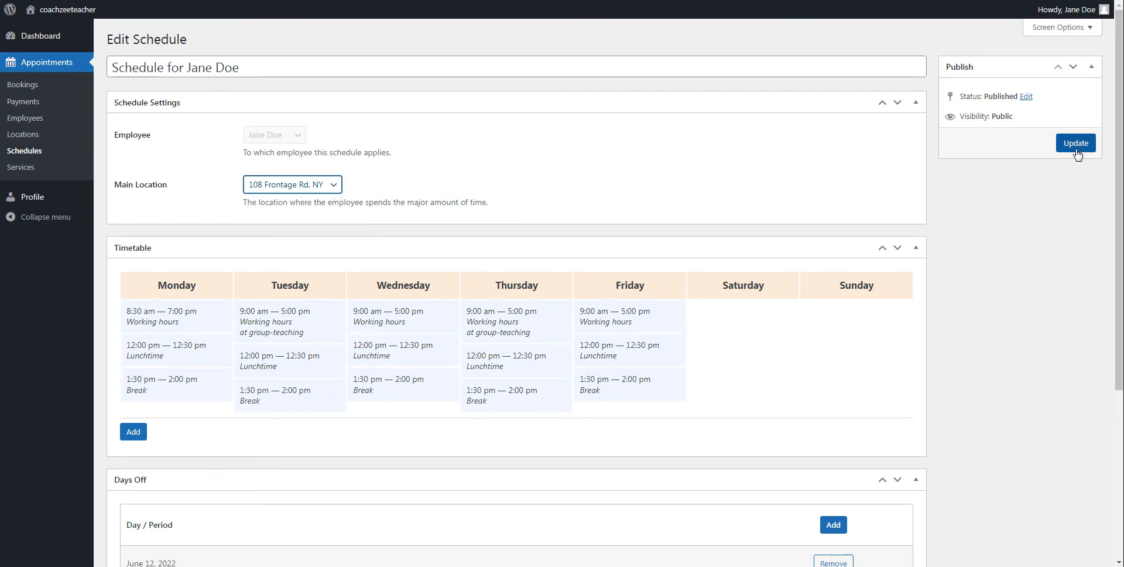
{"action": "left_click", "coordinate": [1076, 143]}
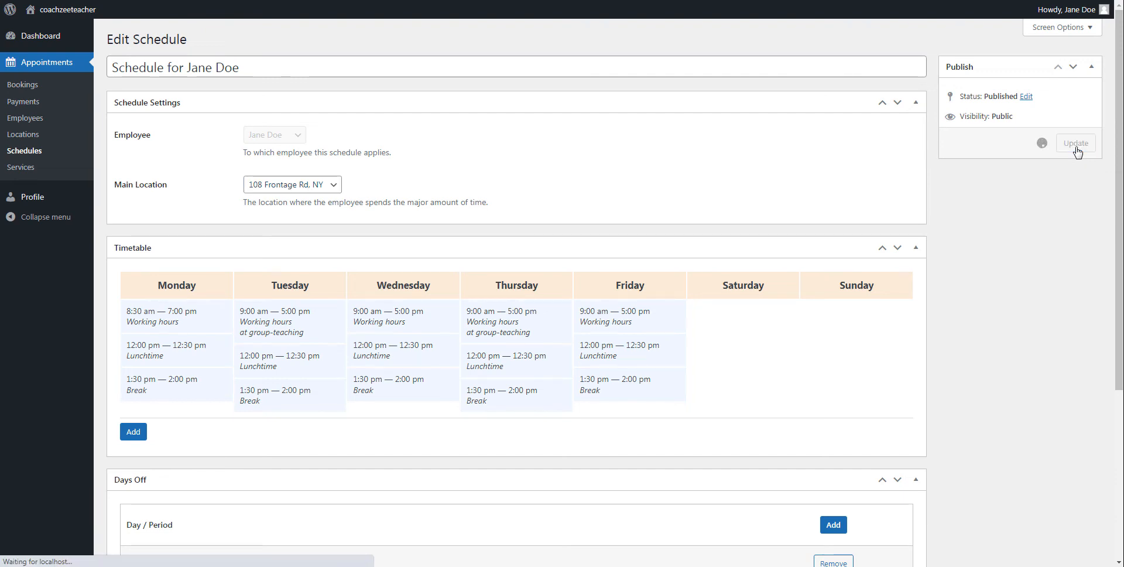
{"action": "left_click", "coordinate": [21, 167]}
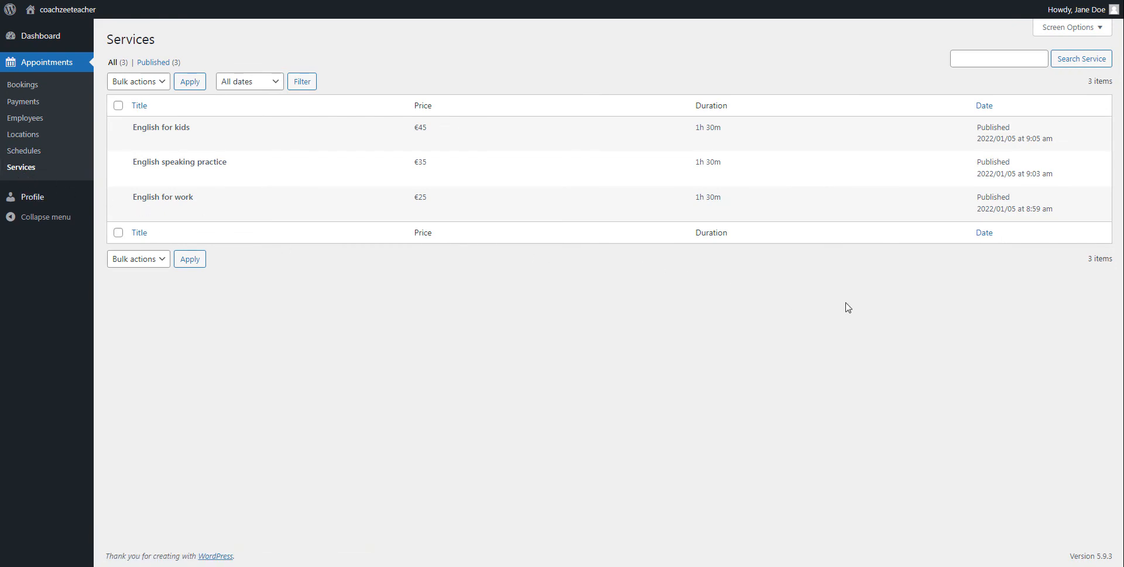
{"action": "mouse_move", "coordinate": [1106, 522]}
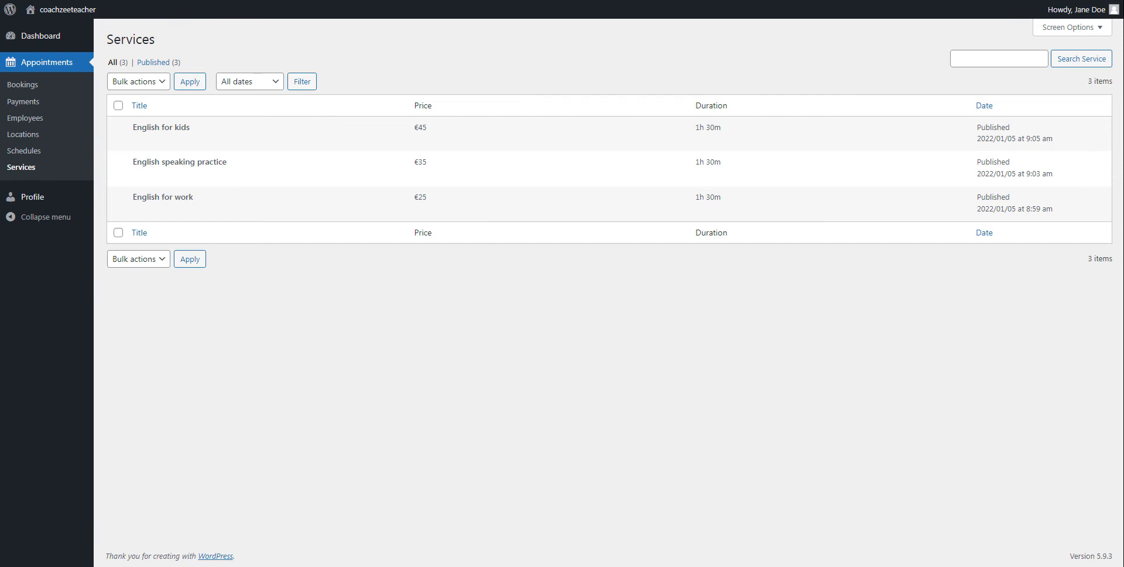
- As the manager, browse Payments, Locations and Schedules, then edit the first employee schedule
{"action": "left_click", "coordinate": [33, 35]}
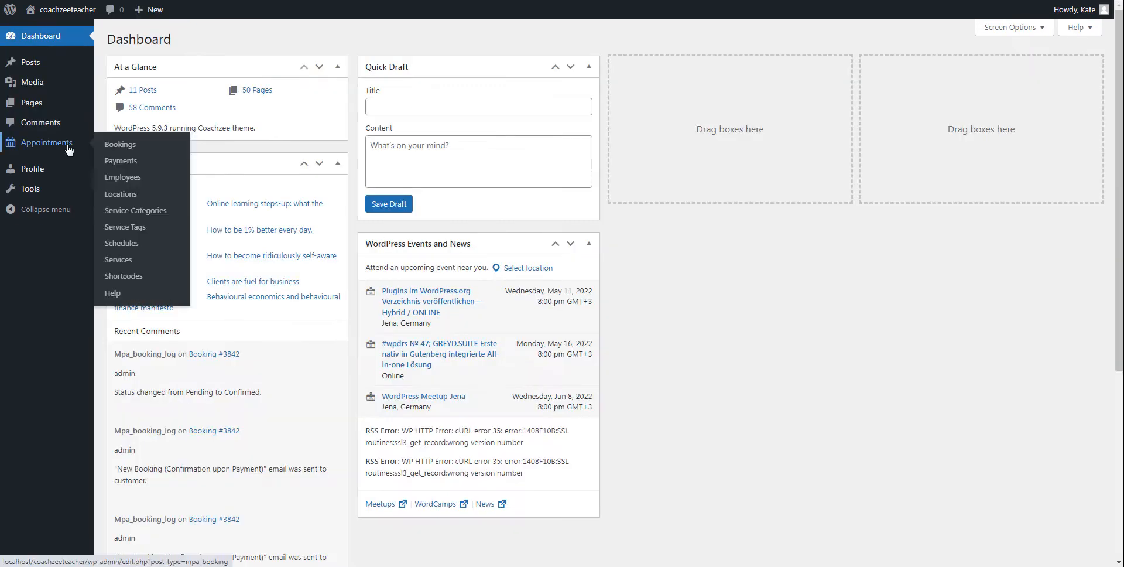
{"action": "left_click", "coordinate": [120, 160]}
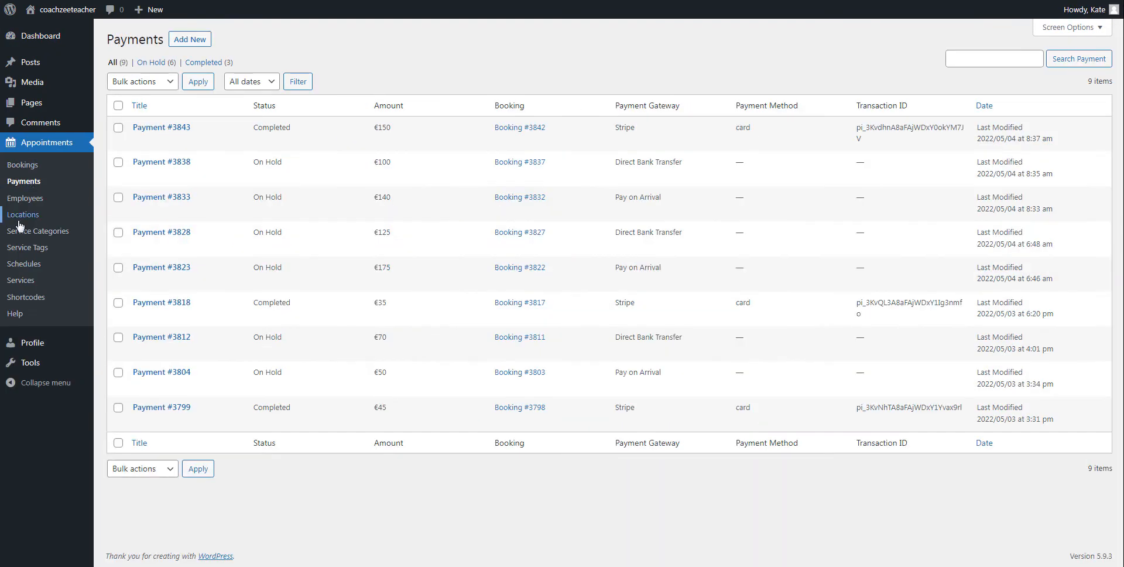
{"action": "left_click", "coordinate": [21, 280]}
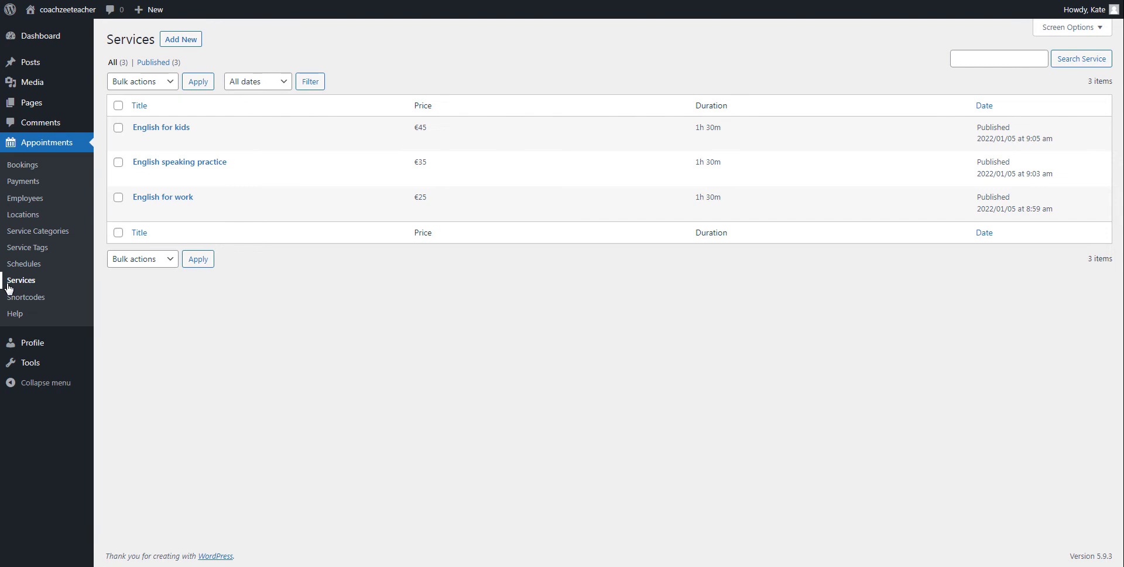
{"action": "left_click", "coordinate": [24, 264]}
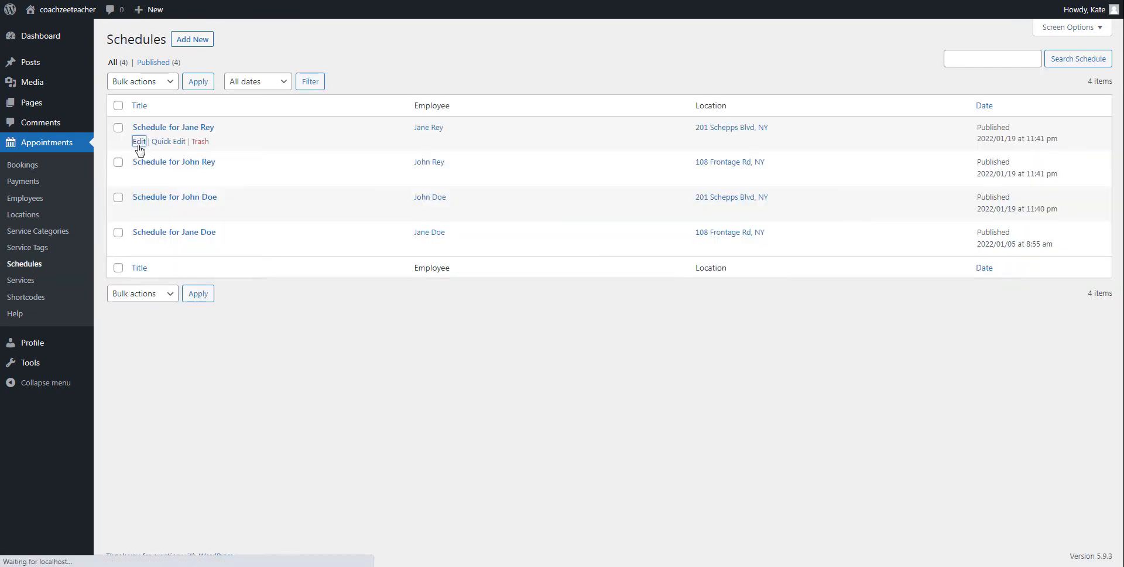
{"action": "left_click", "coordinate": [139, 141]}
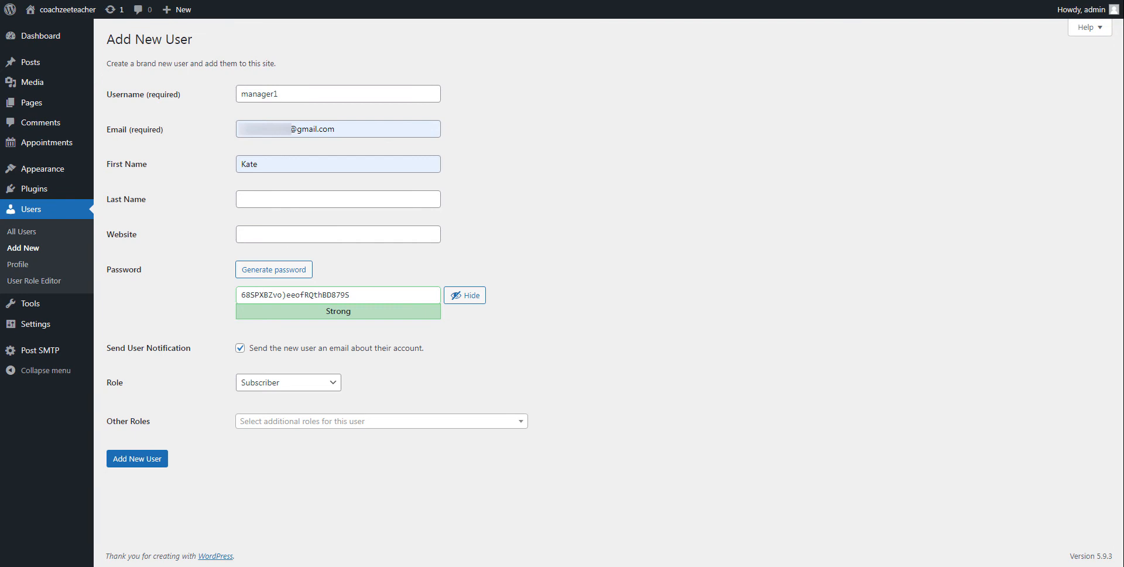
- Select Appointment Manager from the new user's Role dropdown
{"action": "left_click", "coordinate": [288, 382]}
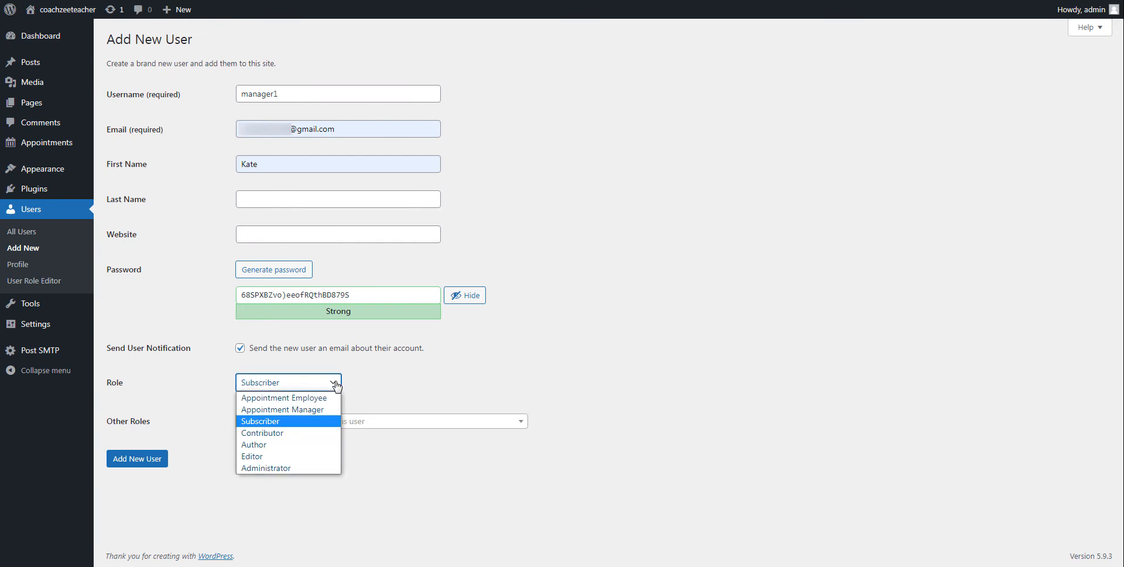
{"action": "left_click", "coordinate": [282, 409]}
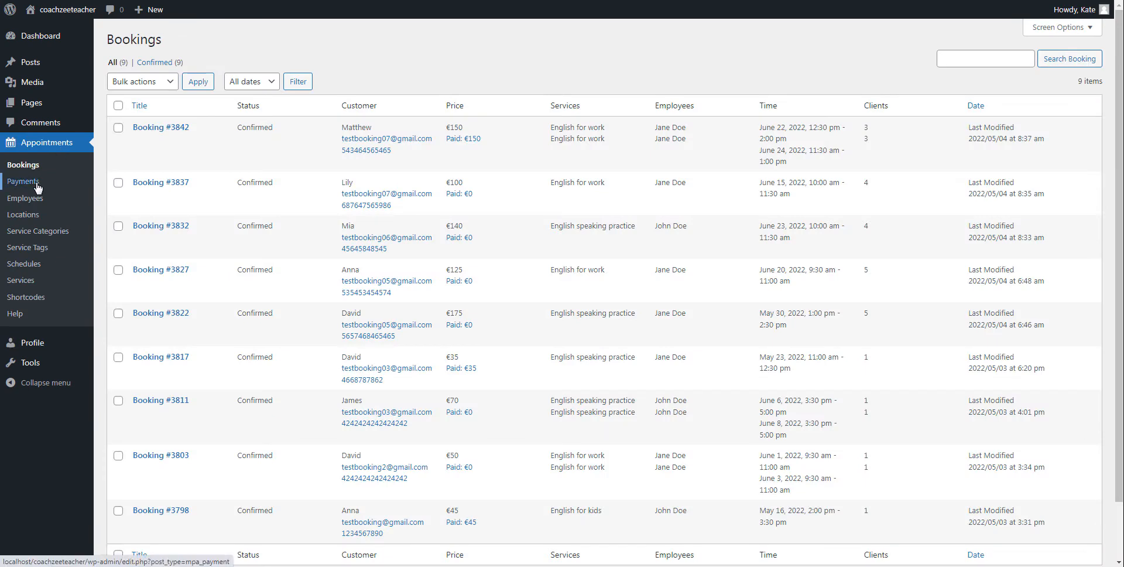
- Browse Payments, Employees, Posts, Media and Pages, ending on the Schedules list
{"action": "left_click", "coordinate": [23, 181]}
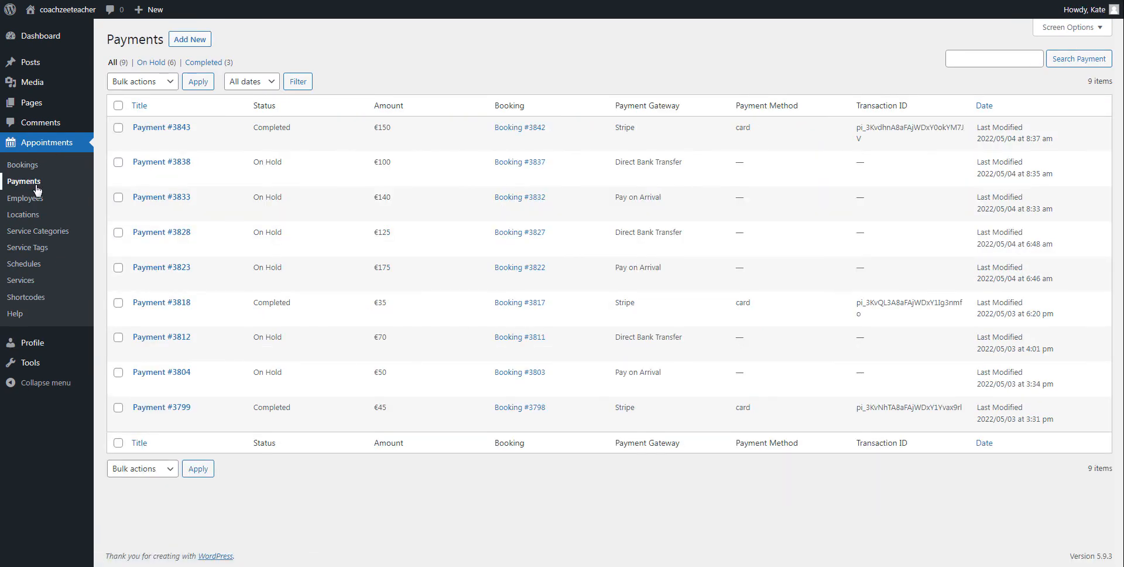
{"action": "left_click", "coordinate": [25, 198]}
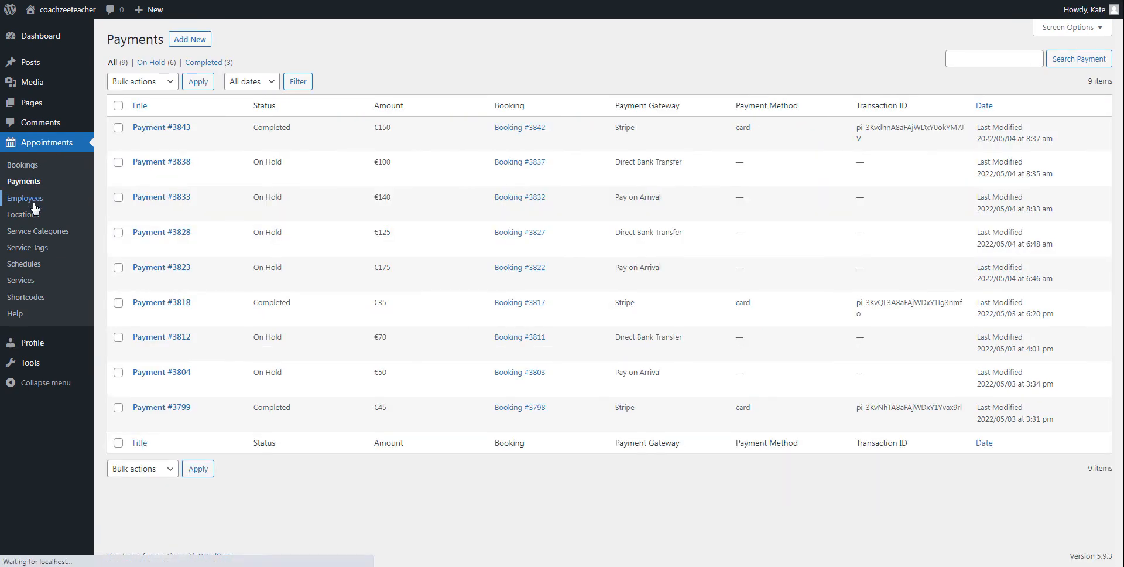
{"action": "left_click", "coordinate": [25, 198]}
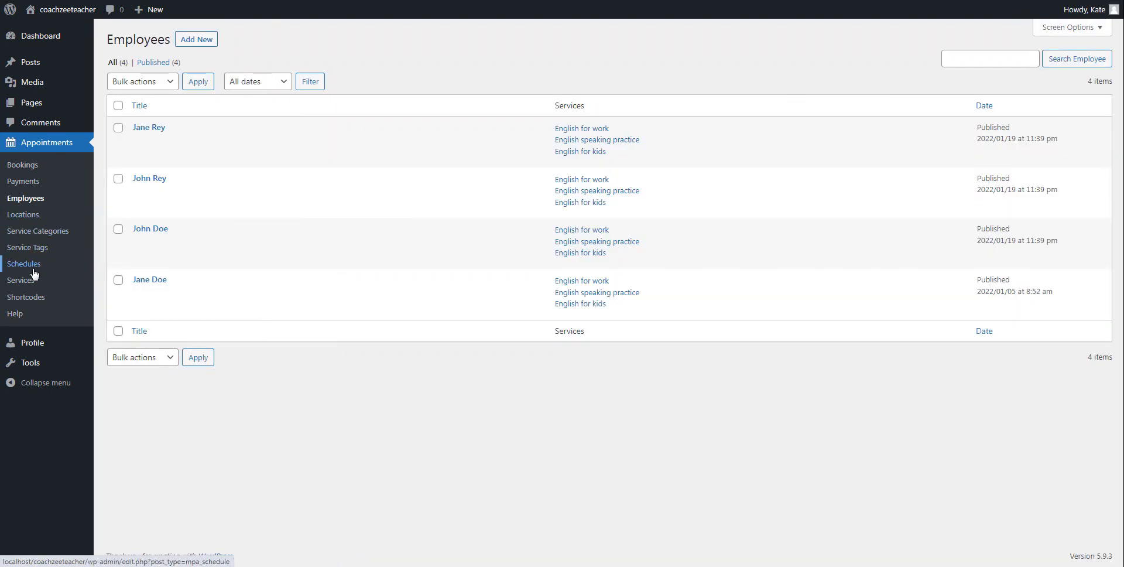
{"action": "mouse_move", "coordinate": [23, 215]}
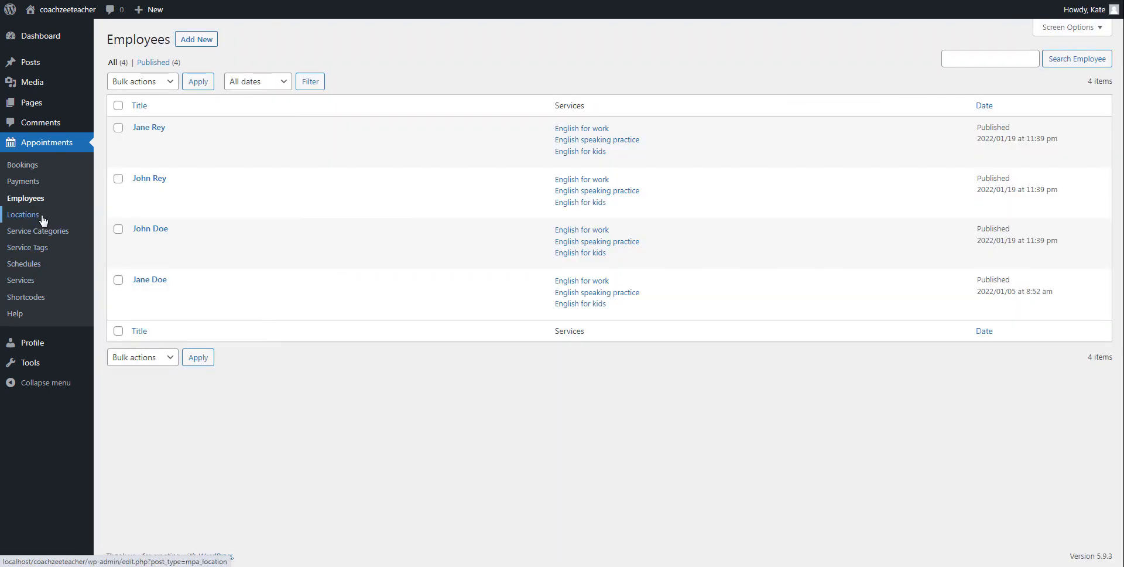
{"action": "left_click", "coordinate": [31, 61]}
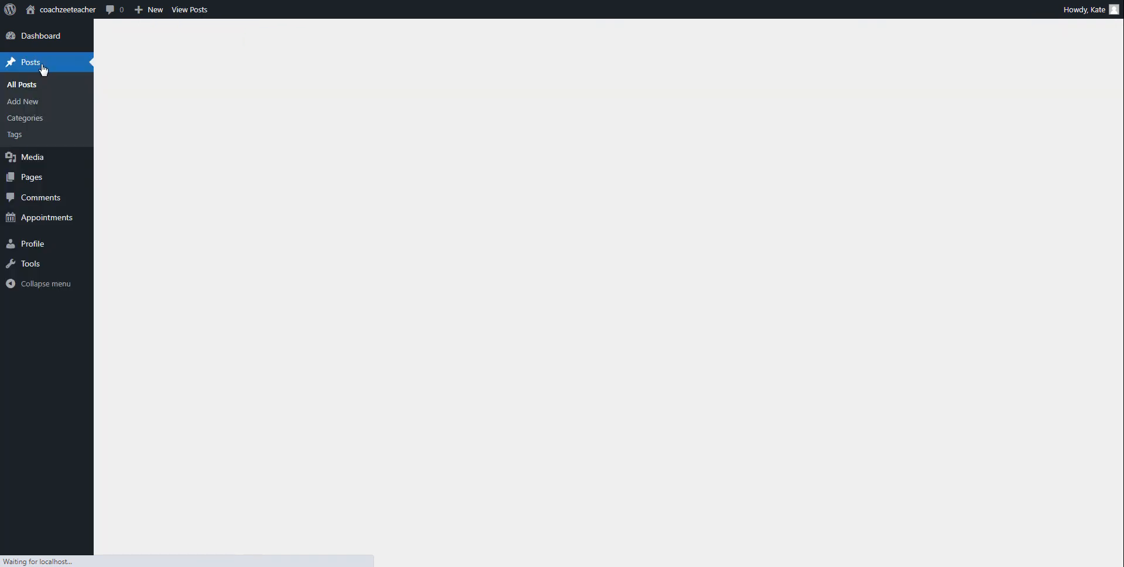
{"action": "left_click", "coordinate": [22, 84]}
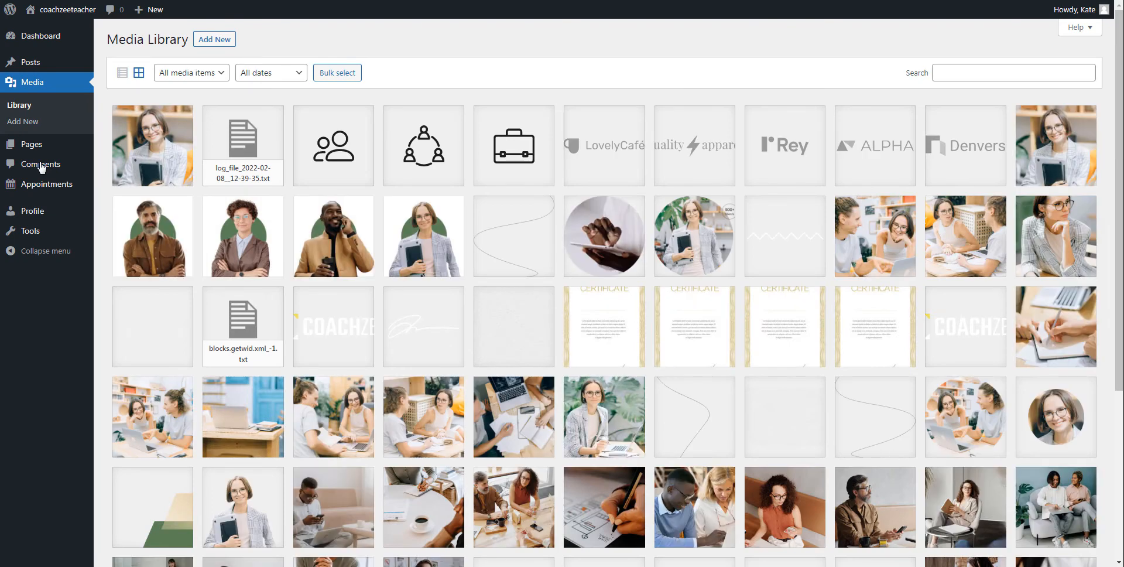
{"action": "left_click", "coordinate": [31, 144]}
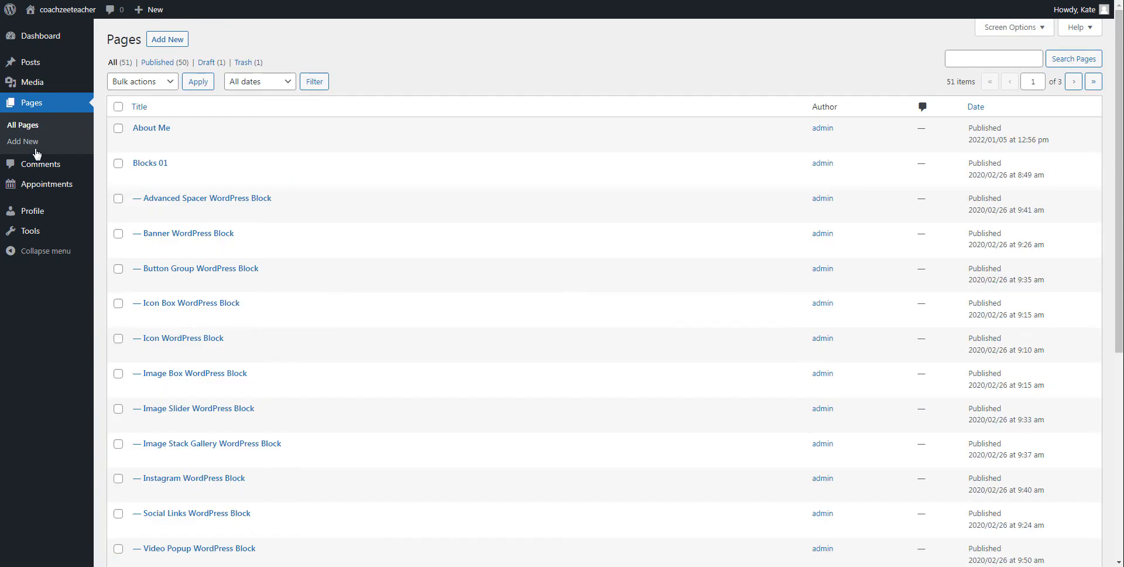
{"action": "left_click", "coordinate": [41, 164]}
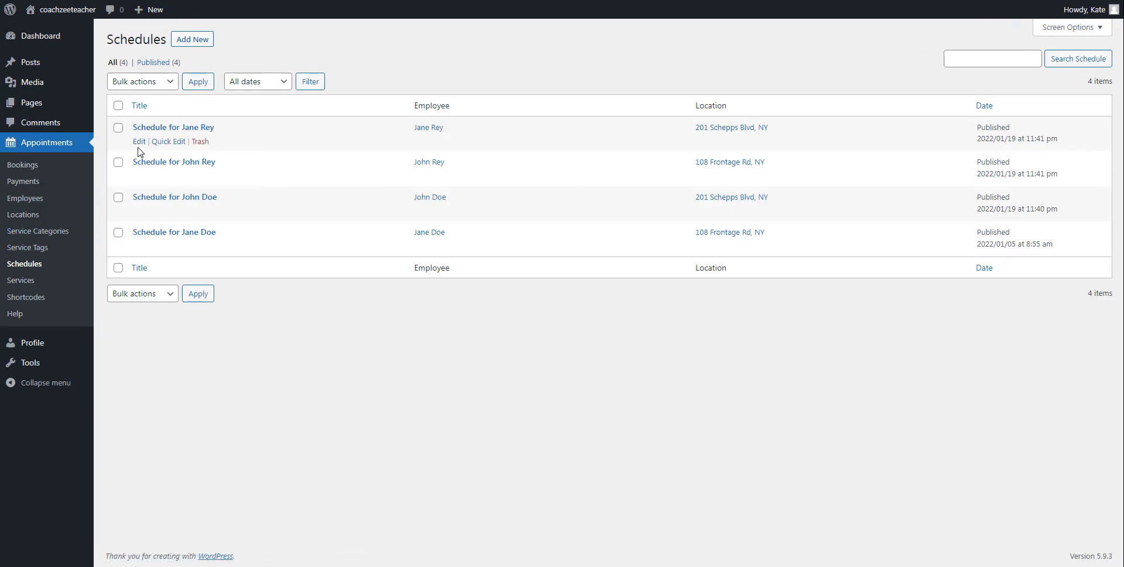
- Open the first employee's schedule and scroll through its timetable, days off and custom days
{"action": "left_click", "coordinate": [138, 141]}
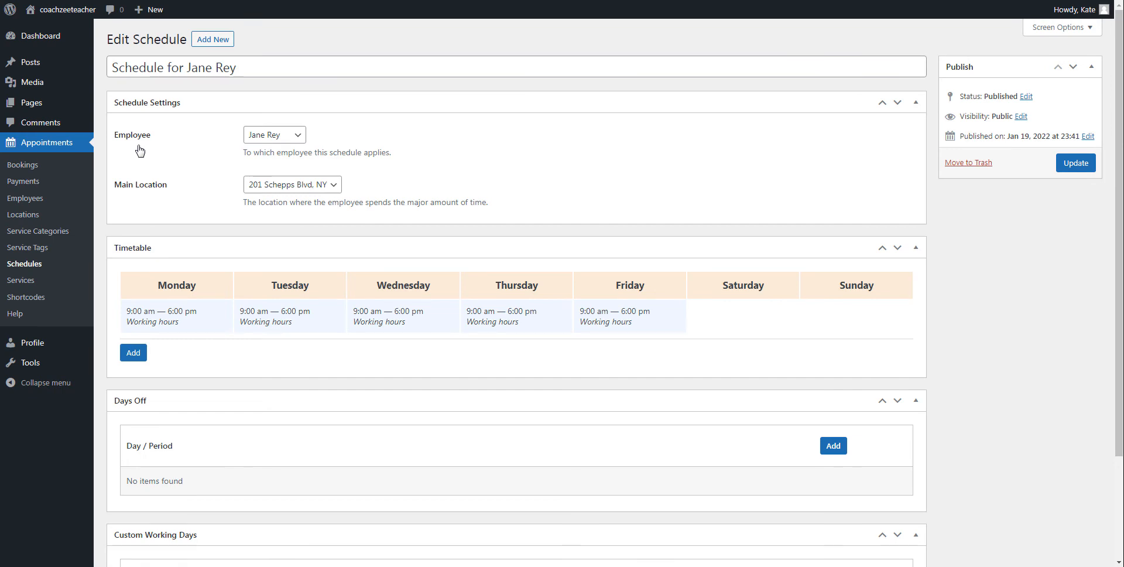
{"action": "mouse_move", "coordinate": [950, 372]}
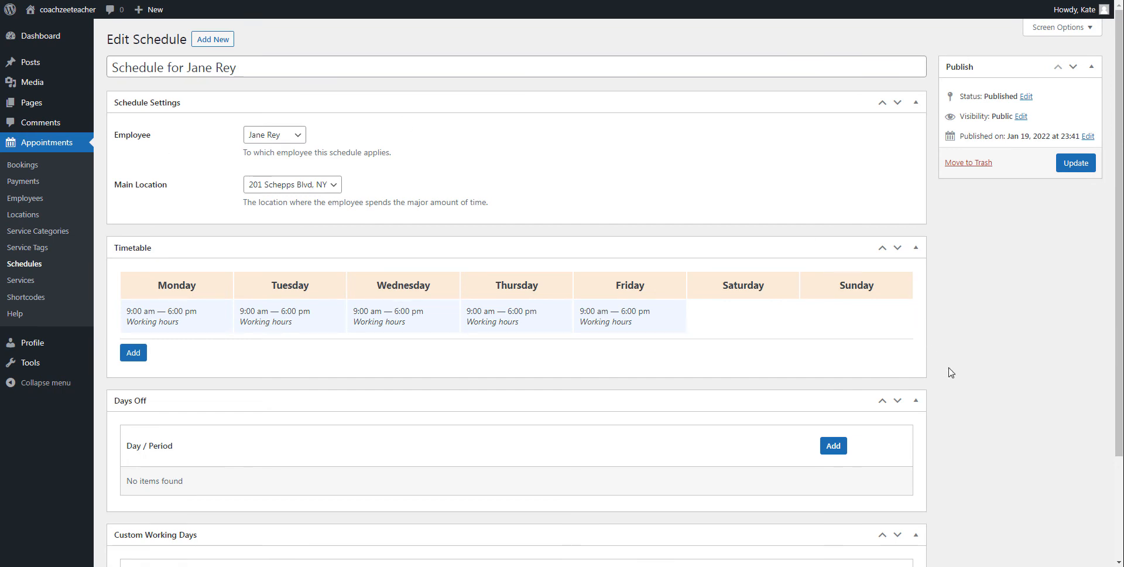
{"action": "scroll", "scroll_direction": "down", "scroll_amount": 3}
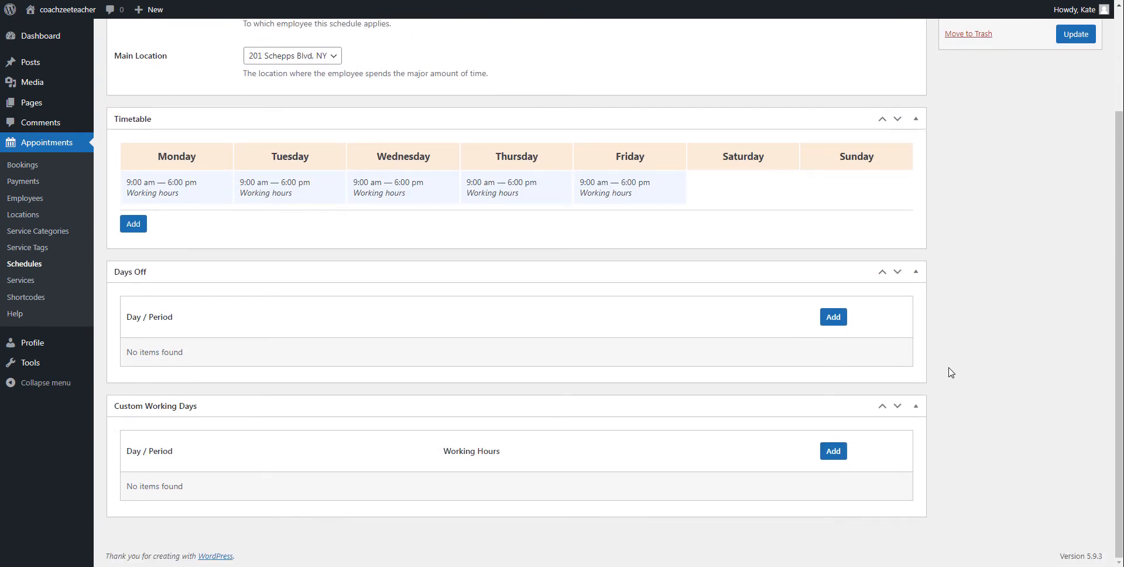
{"action": "scroll", "scroll_direction": "up", "scroll_amount": 3}
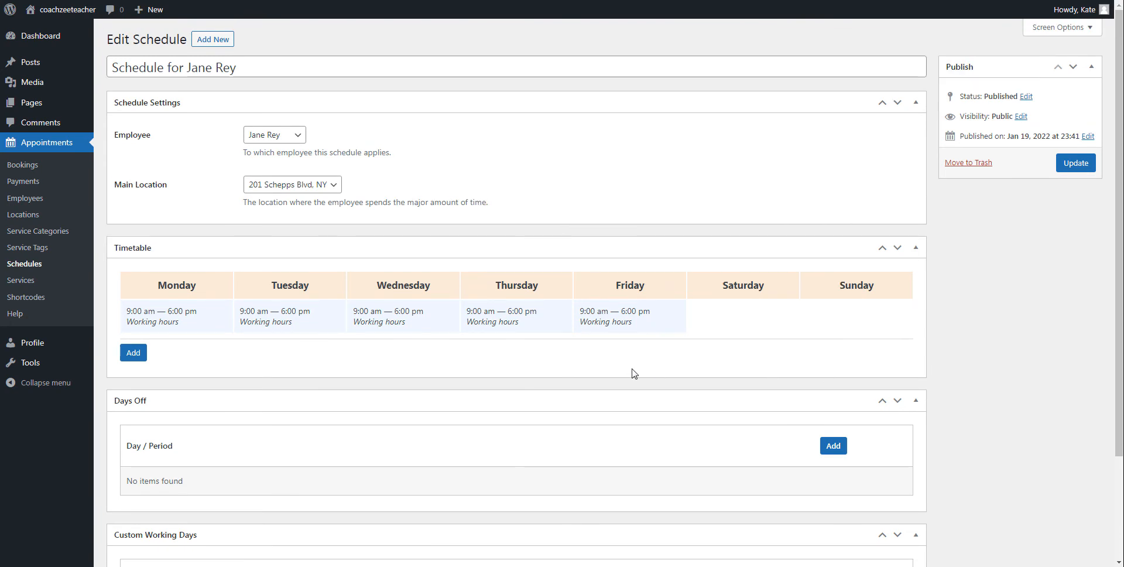
{"action": "mouse_move", "coordinate": [25, 199]}
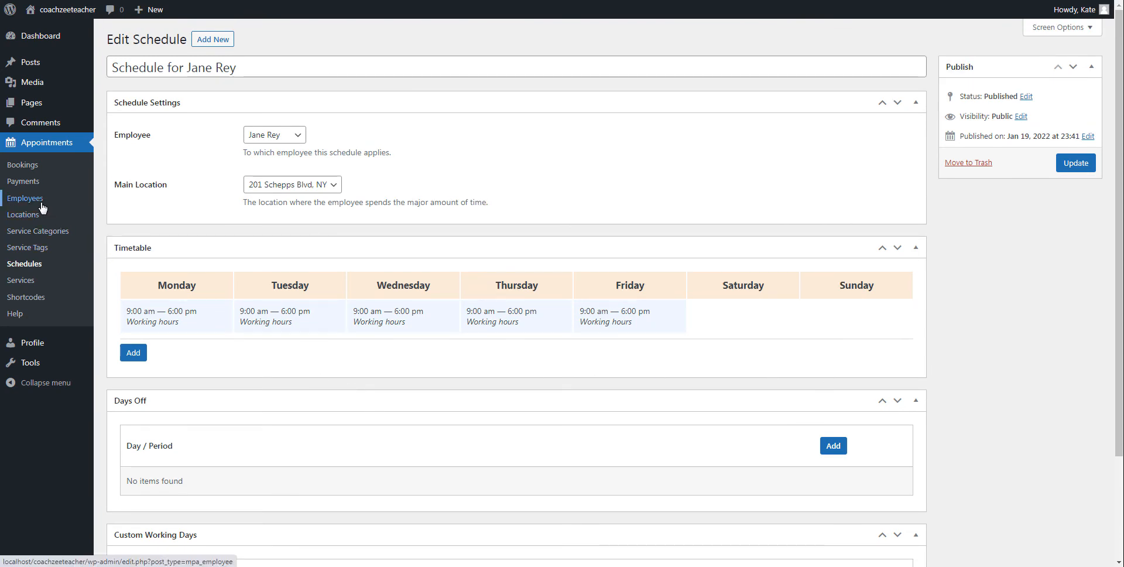
{"action": "left_click", "coordinate": [25, 199]}
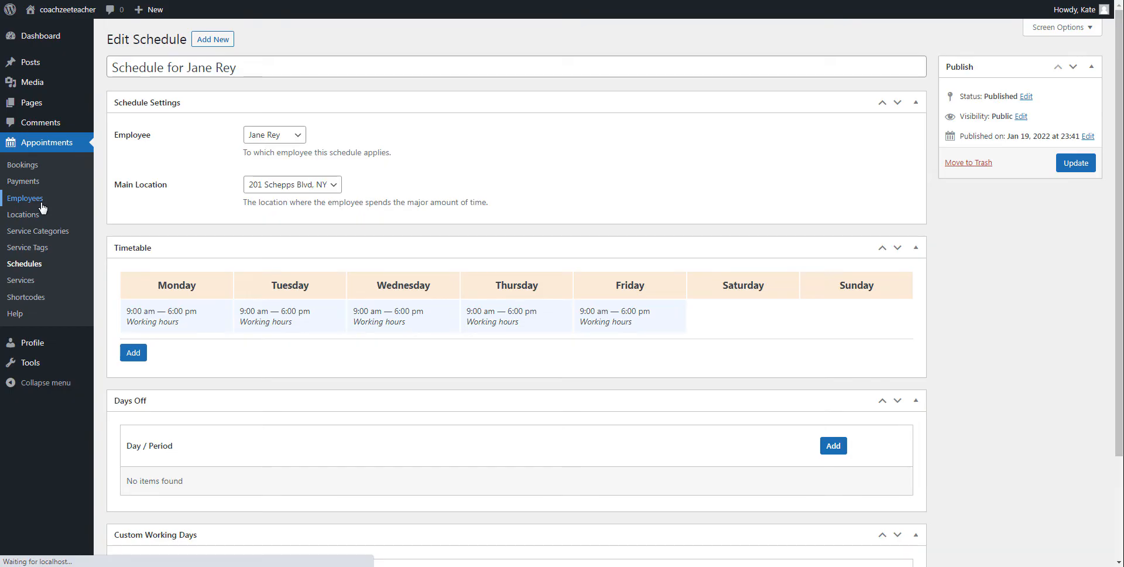
- Open the first employee's profile from Employees and dismiss the block editor welcome guide
{"action": "left_click", "coordinate": [25, 198]}
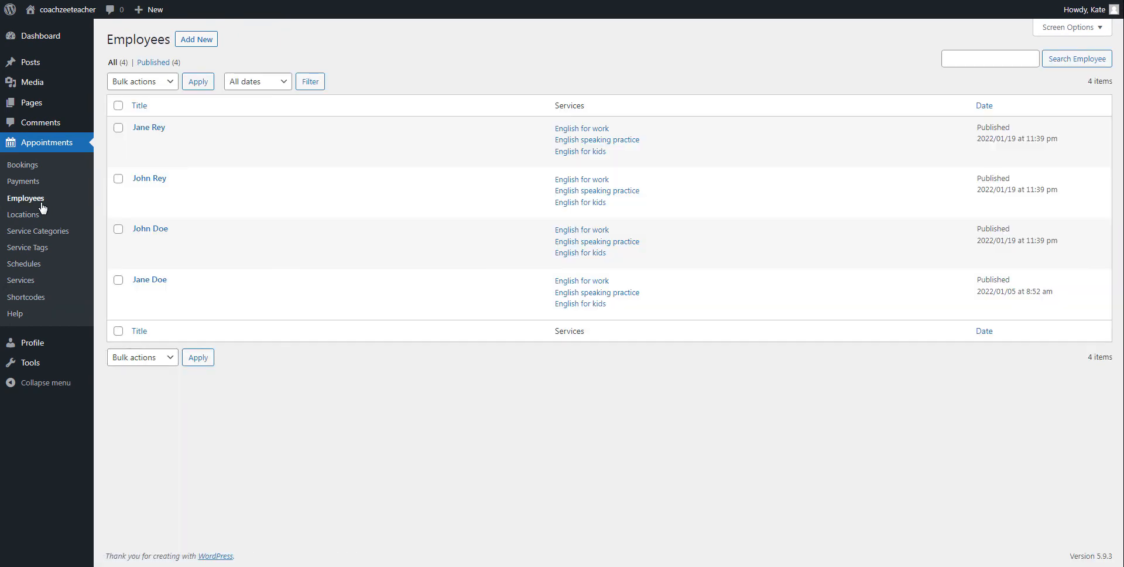
{"action": "mouse_move", "coordinate": [112, 159]}
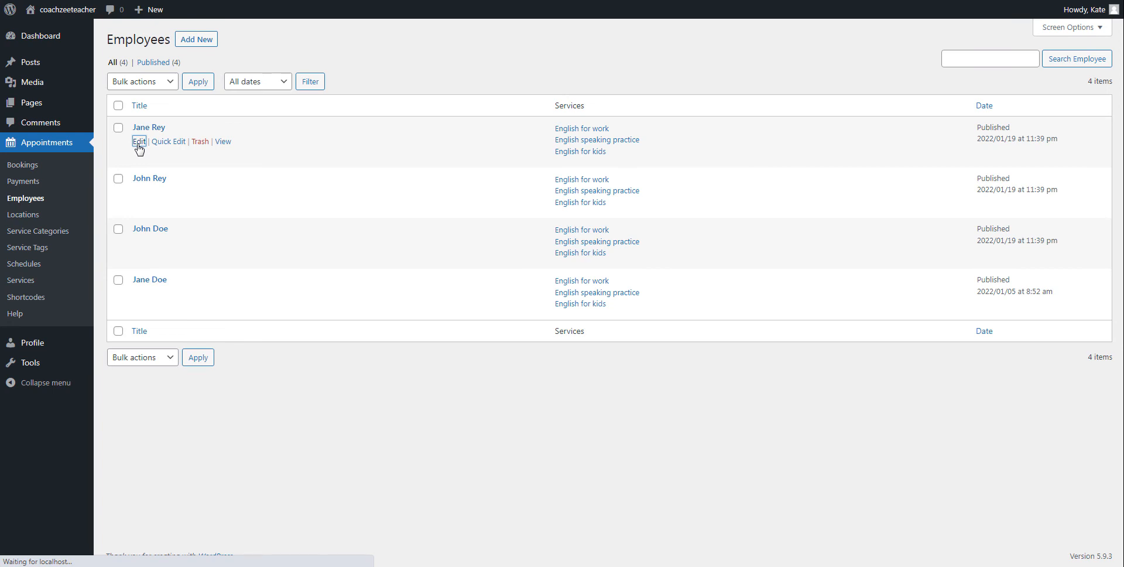
{"action": "left_click", "coordinate": [138, 141]}
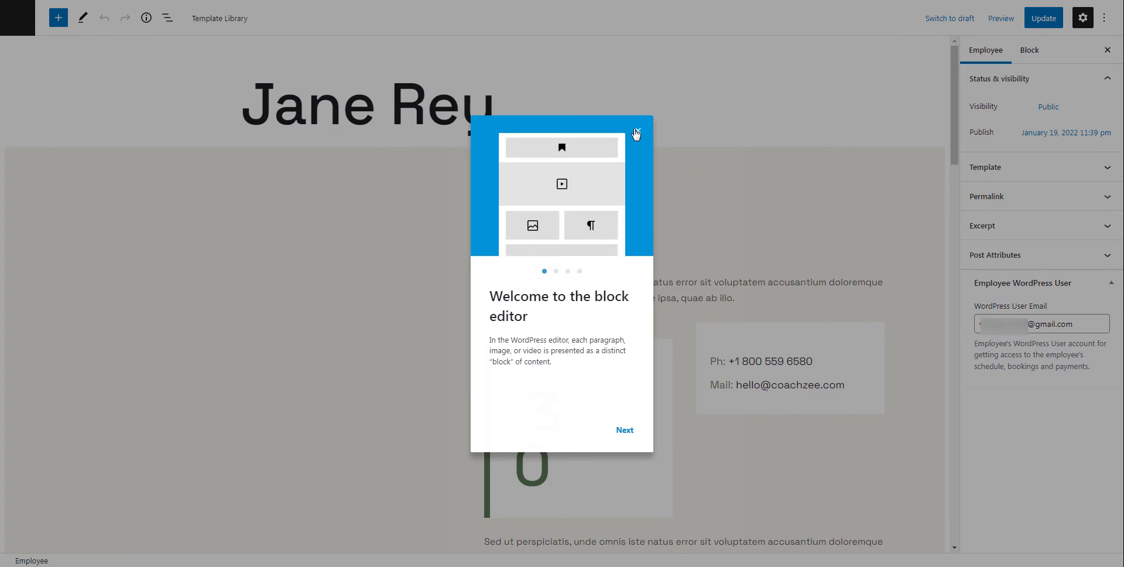
{"action": "left_click", "coordinate": [636, 134]}
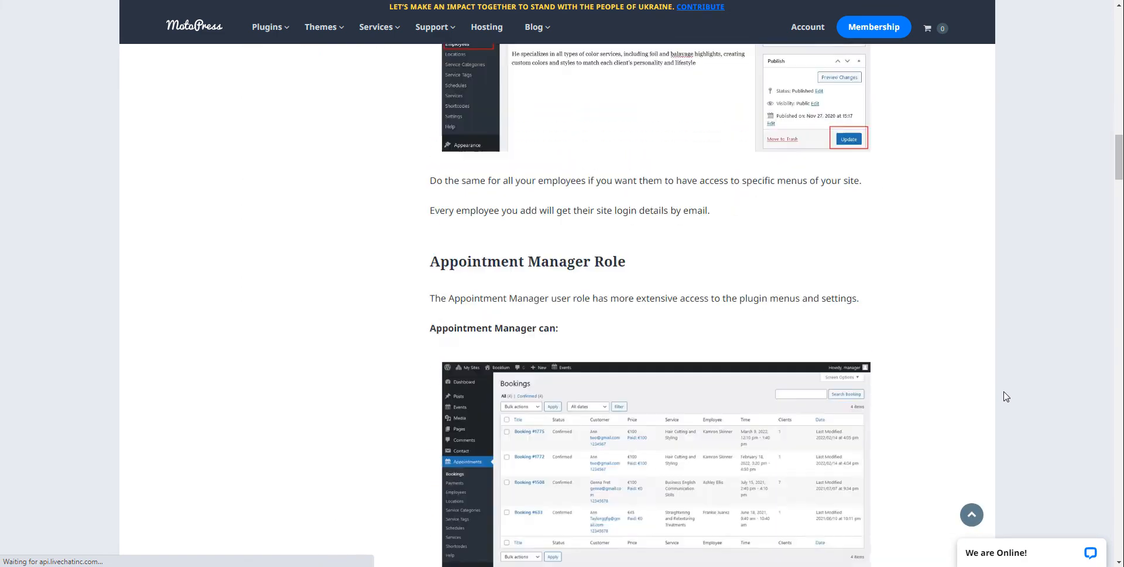
- Scroll the Manager's custom post type capabilities down to the Appointment Employee section
{"action": "scroll", "scroll_direction": "down", "scroll_amount": 3}
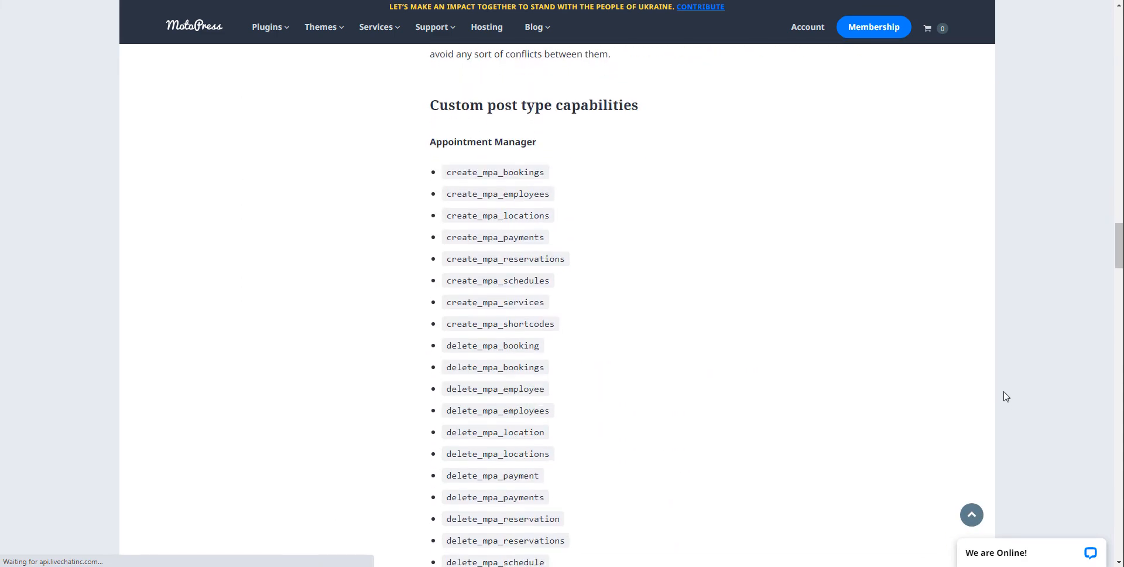
{"action": "scroll", "scroll_direction": "down", "scroll_amount": 3}
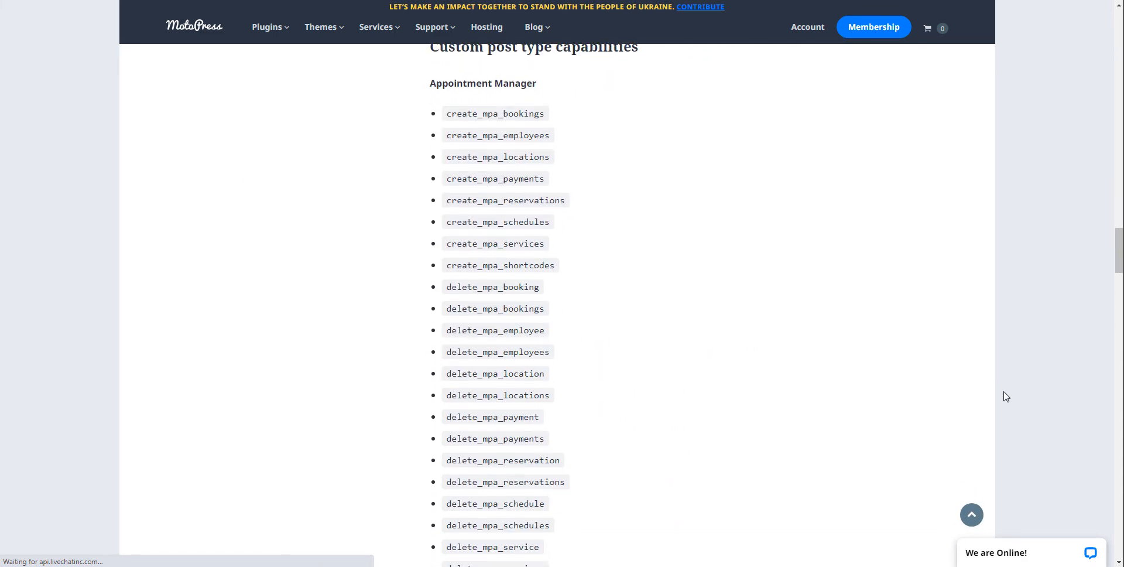
{"action": "scroll", "scroll_direction": "down", "scroll_amount": 3}
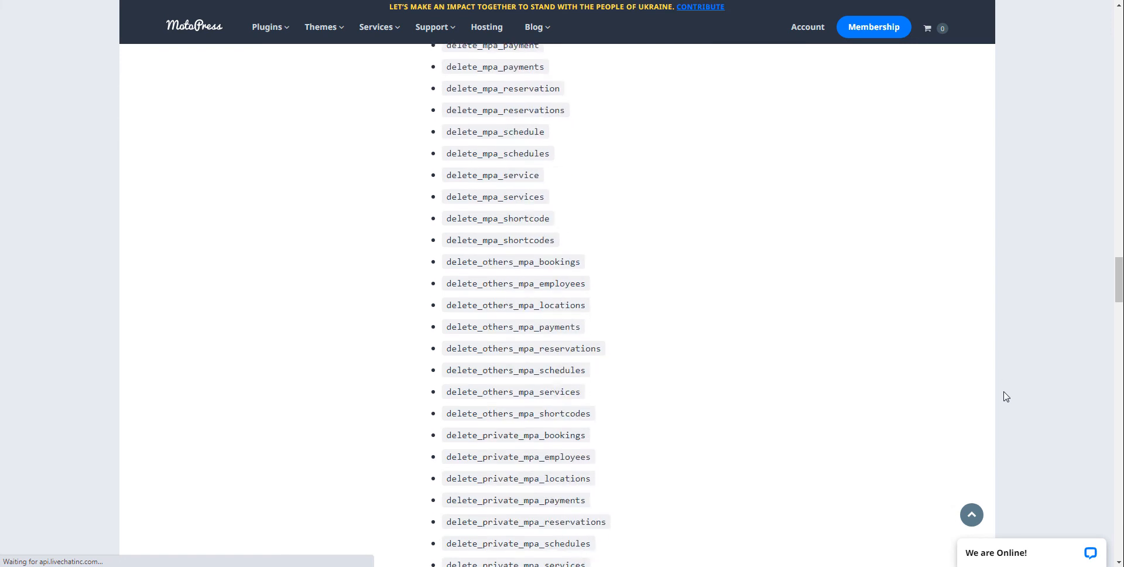
{"action": "scroll", "scroll_direction": "down", "scroll_amount": 3}
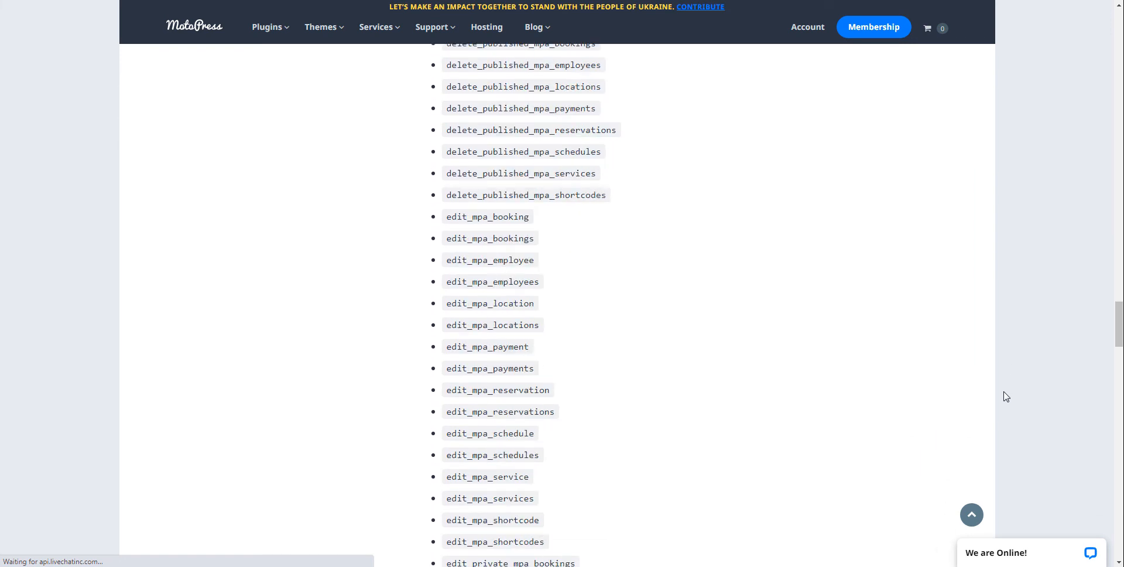
{"action": "scroll", "scroll_direction": "down", "scroll_amount": 3}
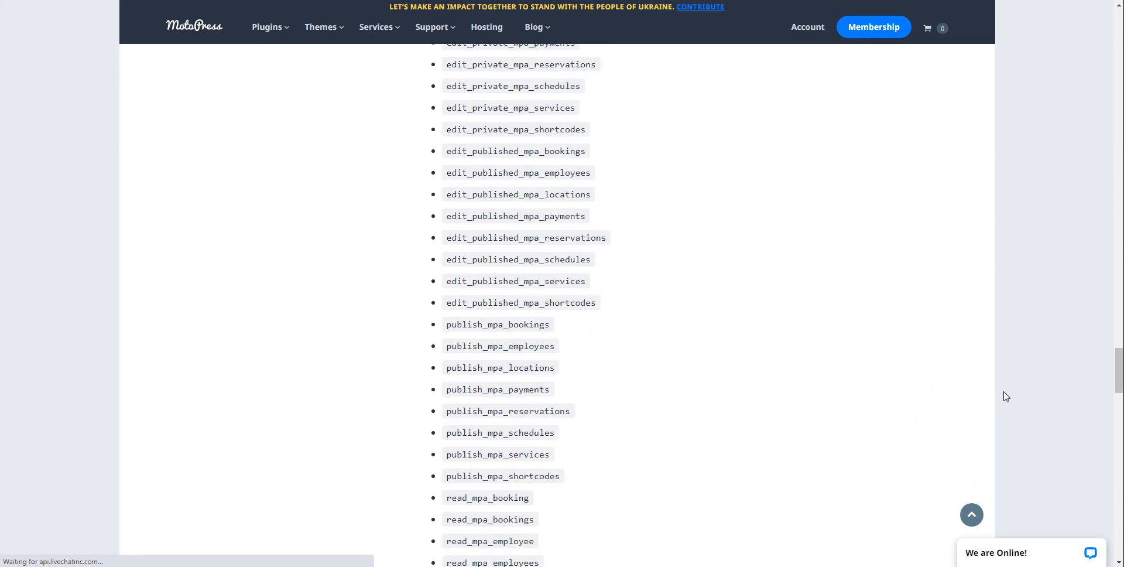
{"action": "scroll", "scroll_direction": "down", "scroll_amount": 3}
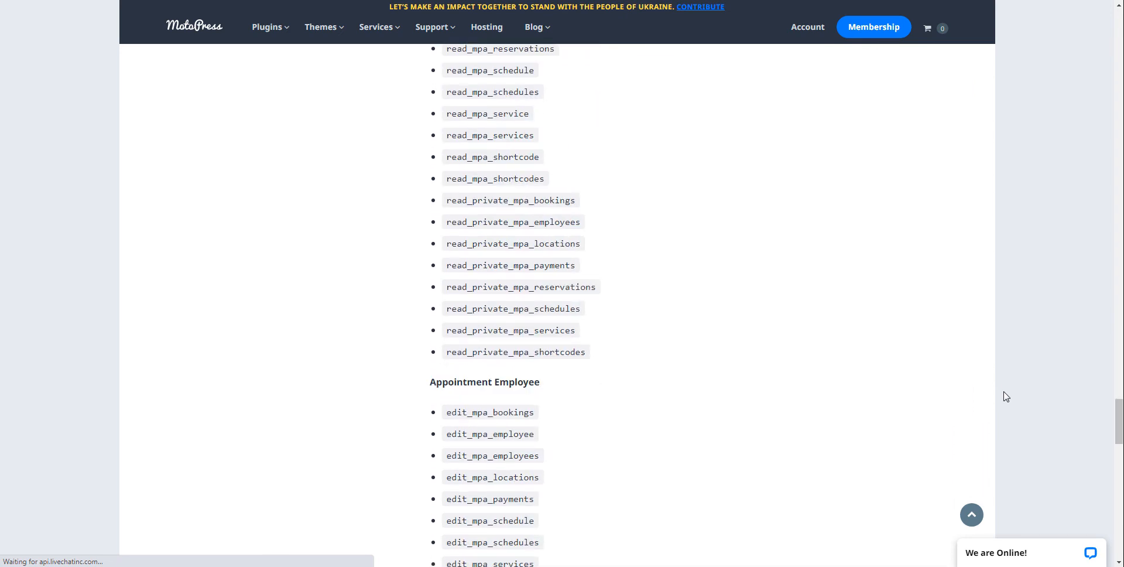
{"action": "scroll", "scroll_direction": "down", "scroll_amount": 3}
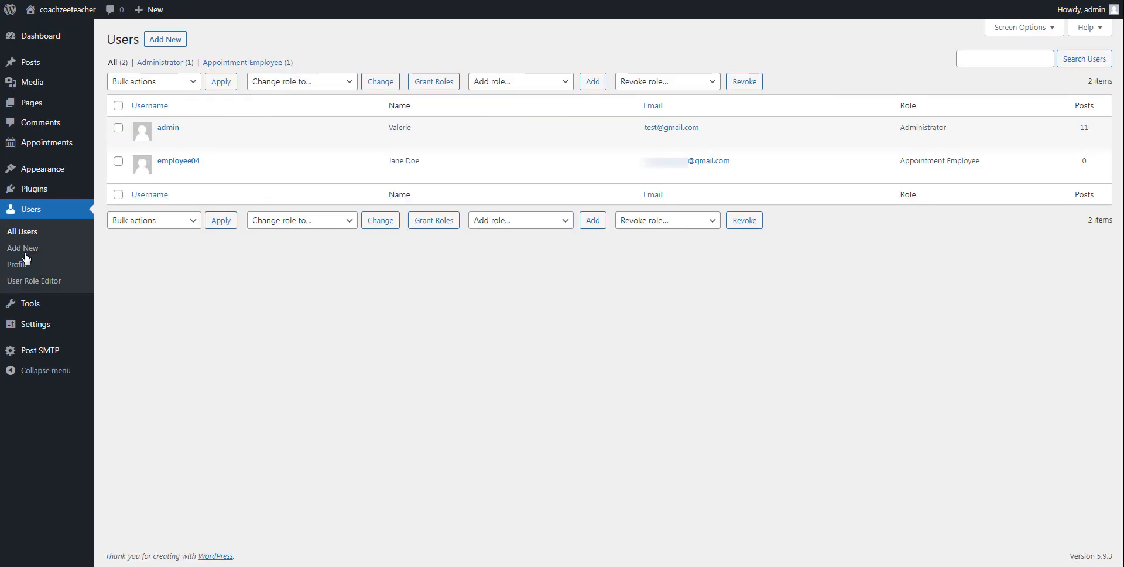
- Create user 'manager' with the Appointment Manager role and emailed login details
{"action": "left_click", "coordinate": [22, 247]}
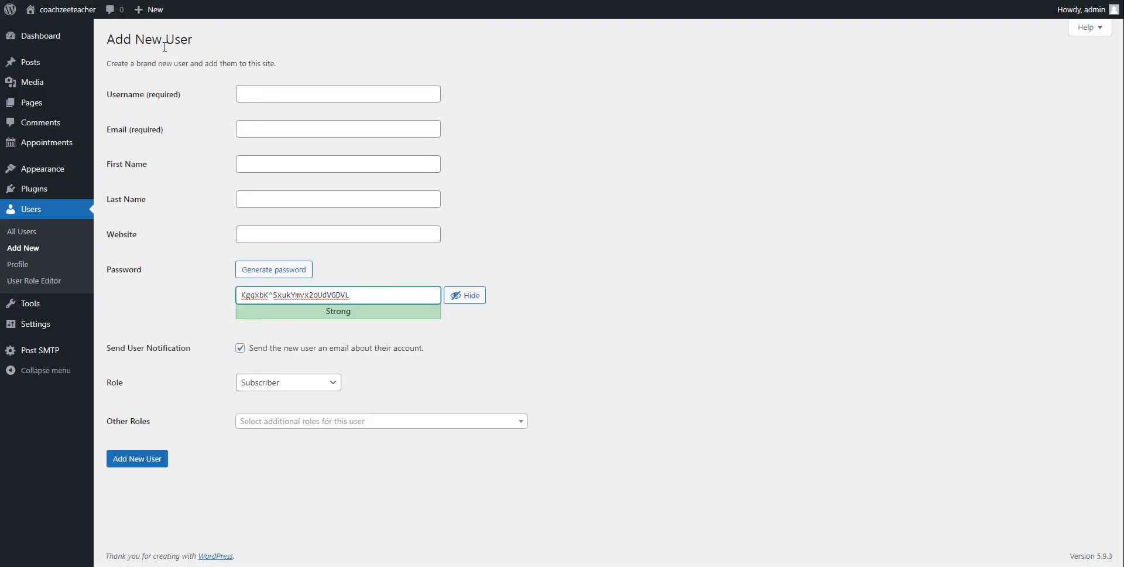
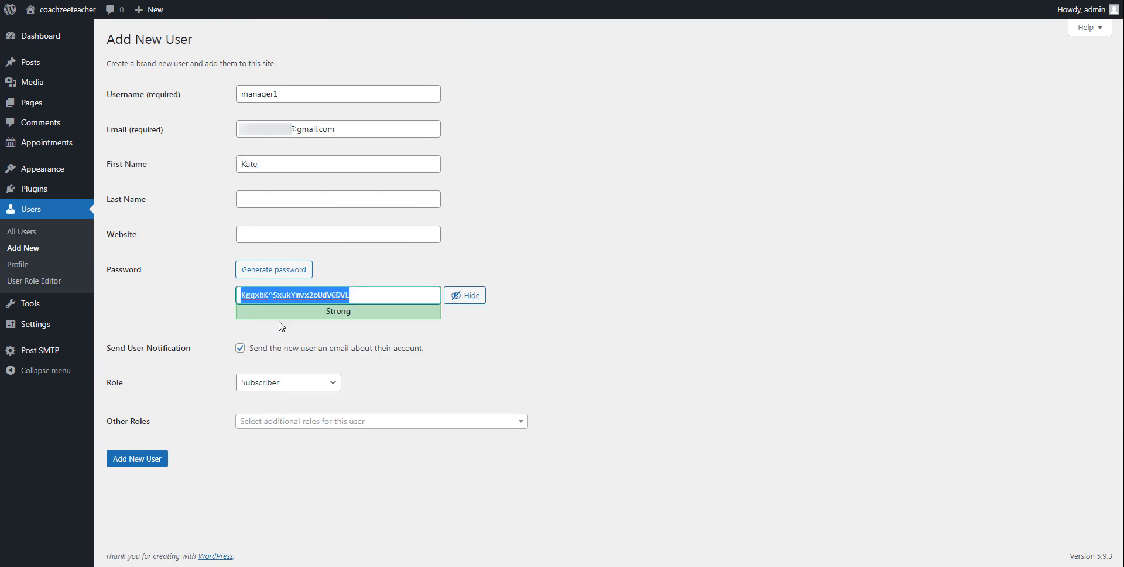
{"action": "left_click", "coordinate": [287, 382]}
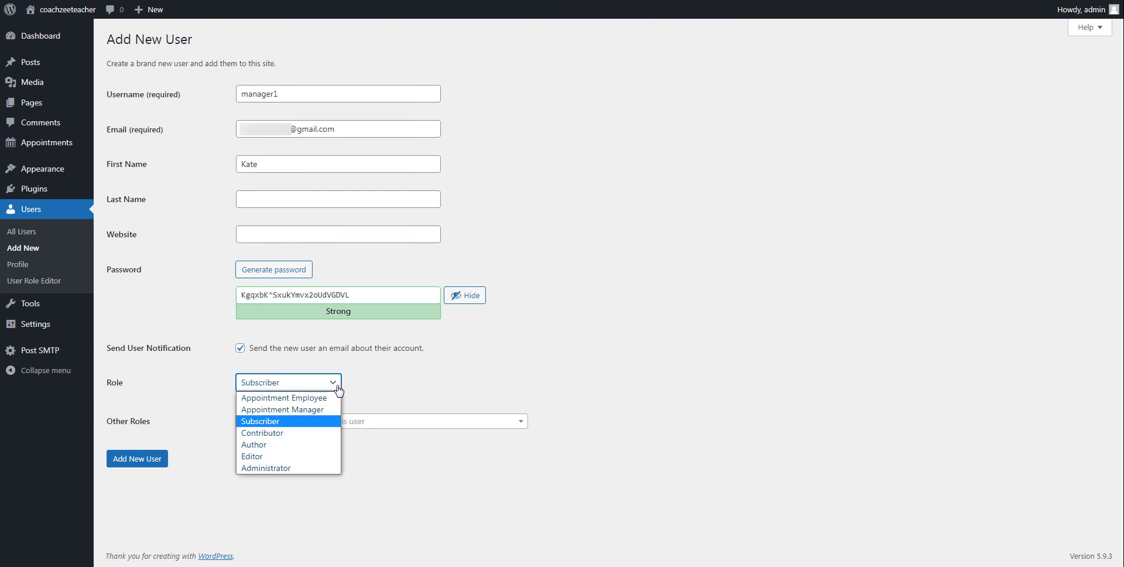
{"action": "left_click", "coordinate": [282, 409]}
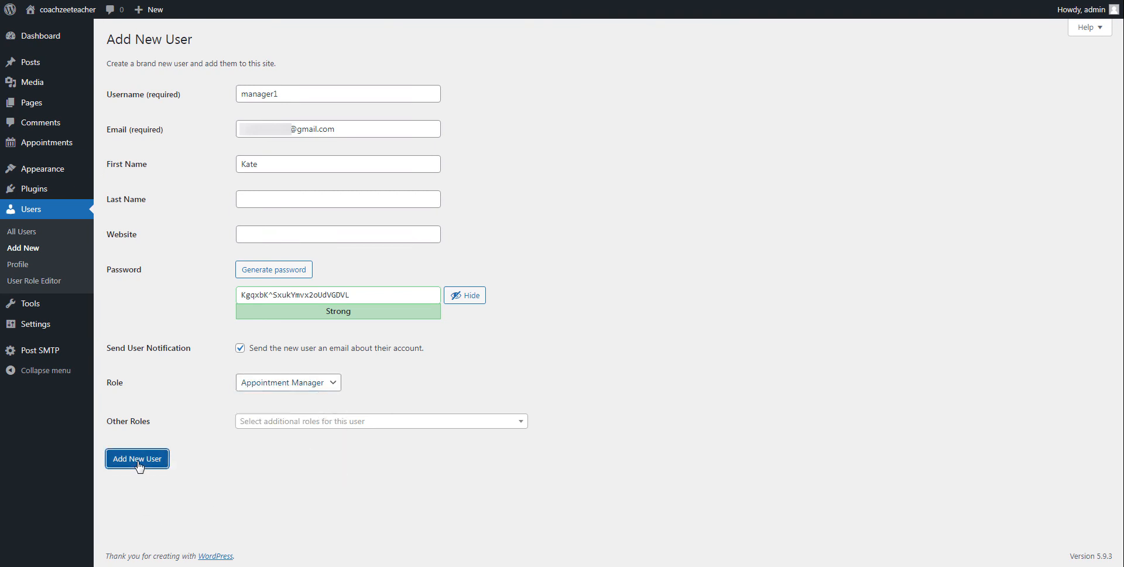
{"action": "left_click", "coordinate": [136, 458]}
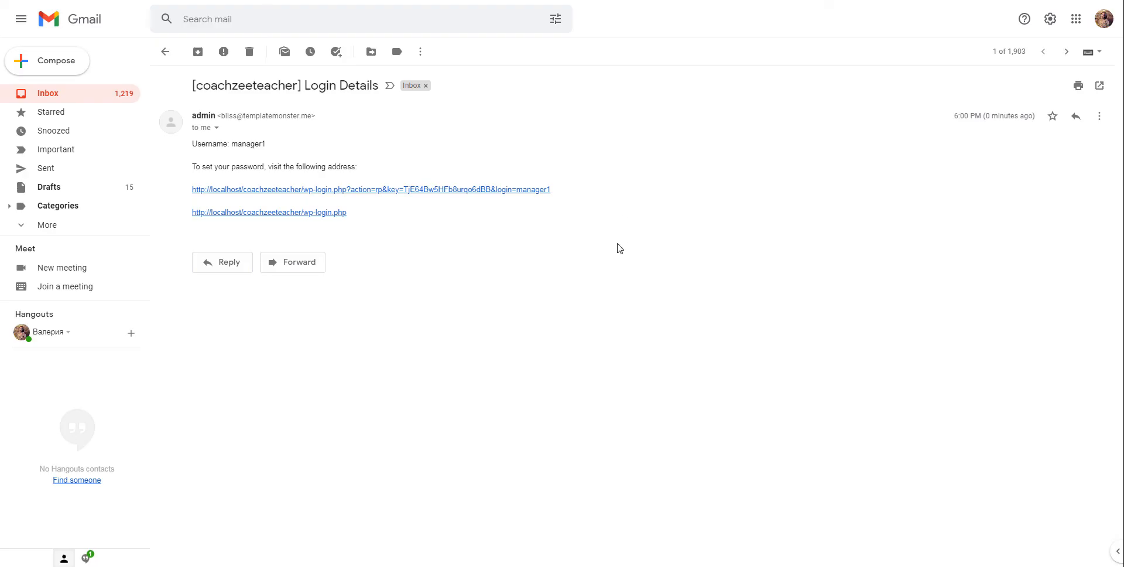
{"action": "left_click", "coordinate": [268, 212]}
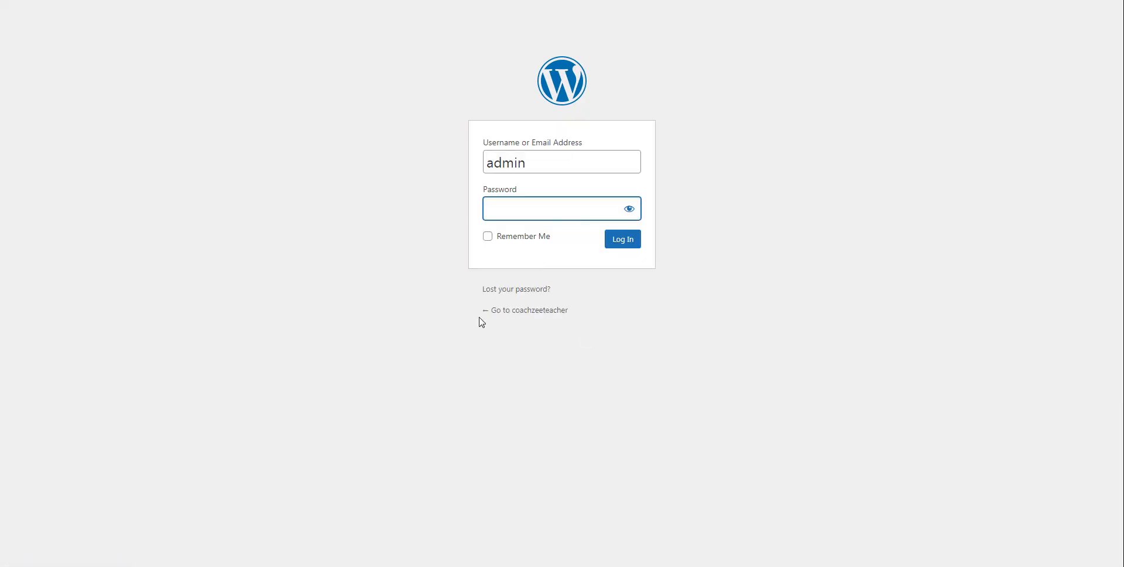
- Log in as administrator and browse all nine bookings, nine payments and the employees list
{"action": "left_click", "coordinate": [620, 239]}
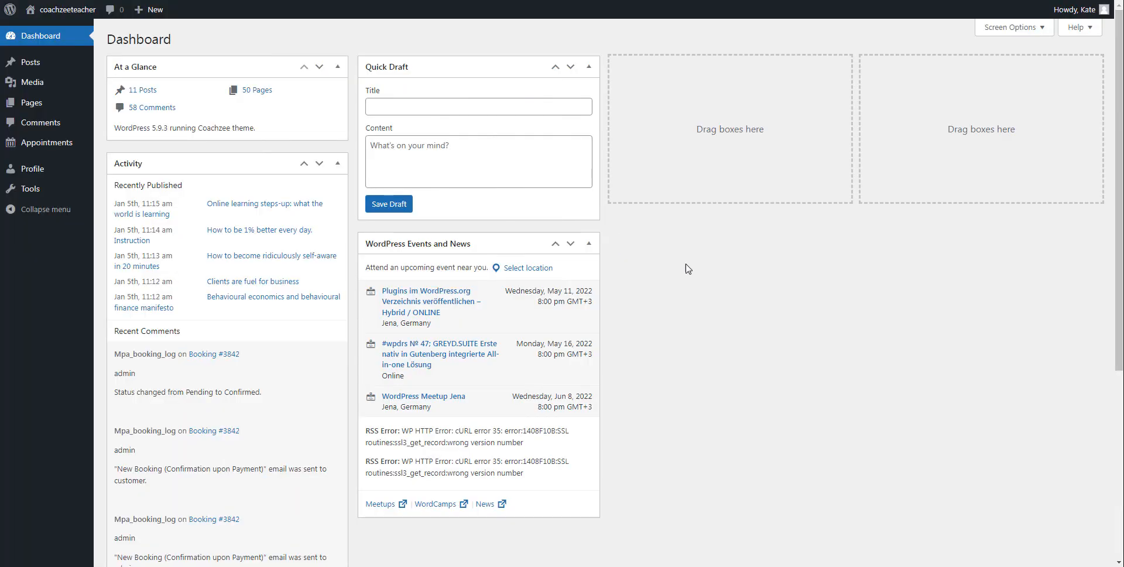
{"action": "mouse_move", "coordinate": [1039, 511]}
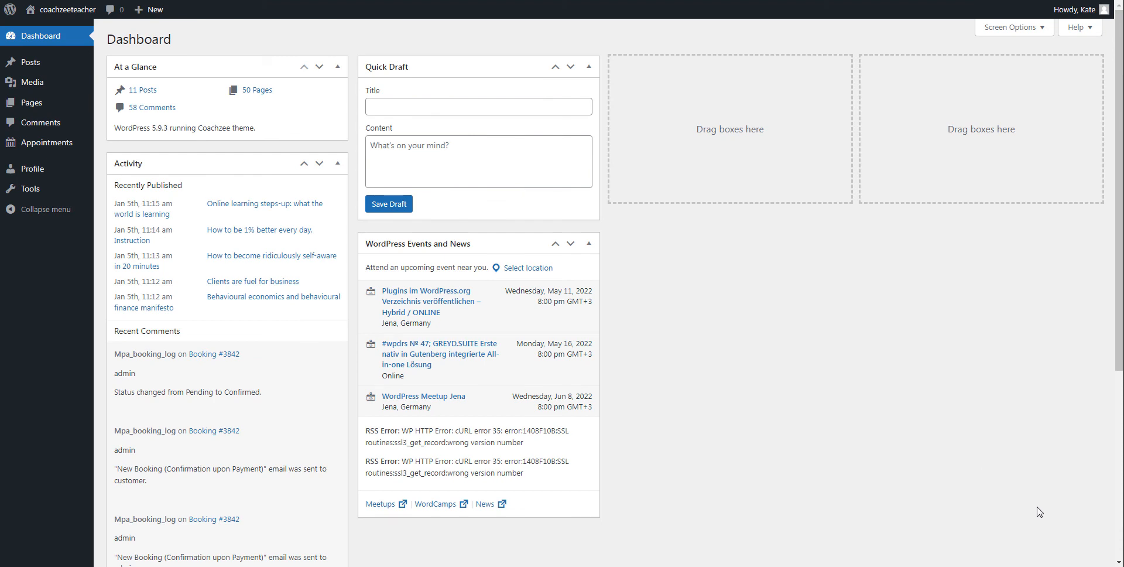
{"action": "mouse_move", "coordinate": [646, 257]}
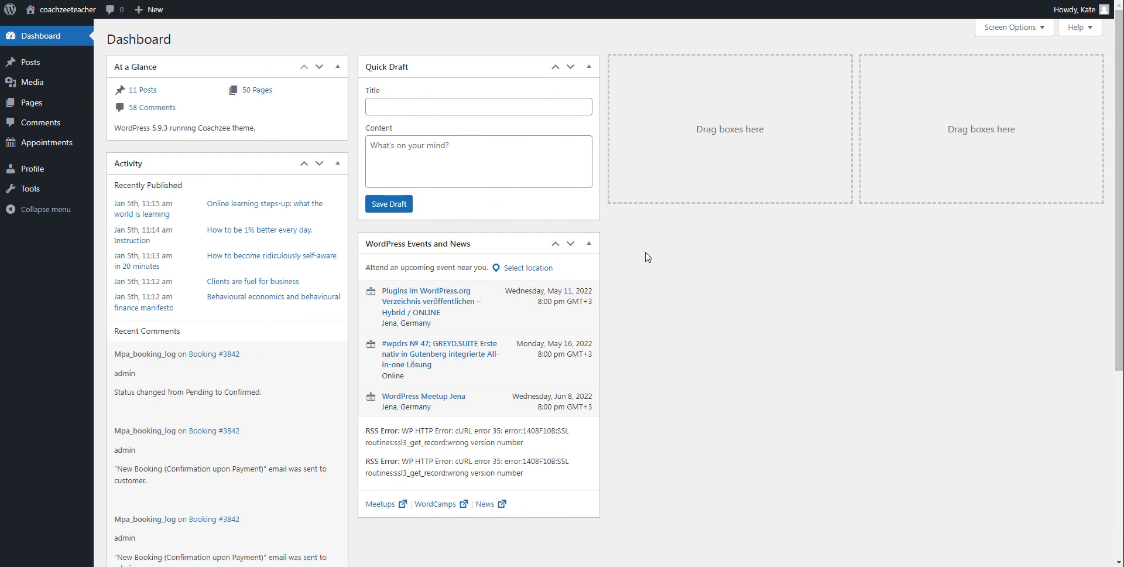
{"action": "left_click", "coordinate": [48, 141]}
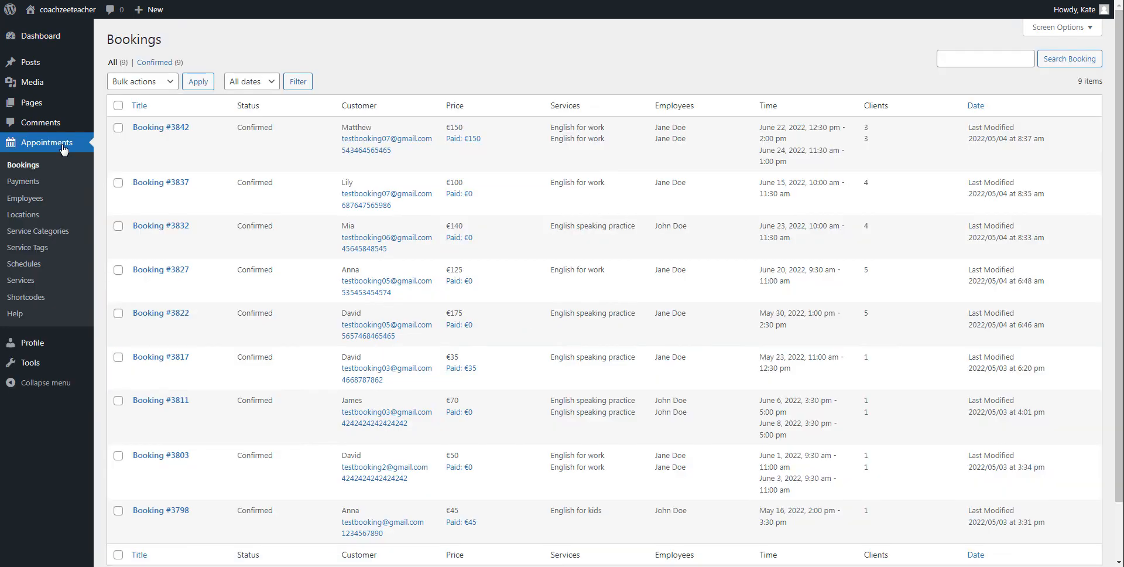
{"action": "left_click", "coordinate": [23, 181]}
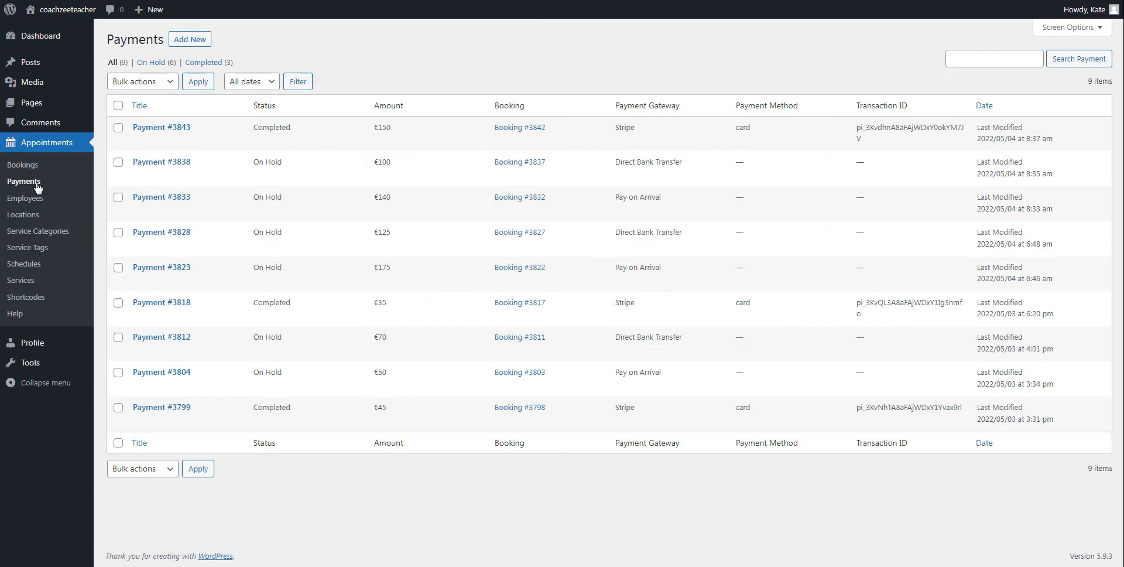
{"action": "left_click", "coordinate": [24, 198]}
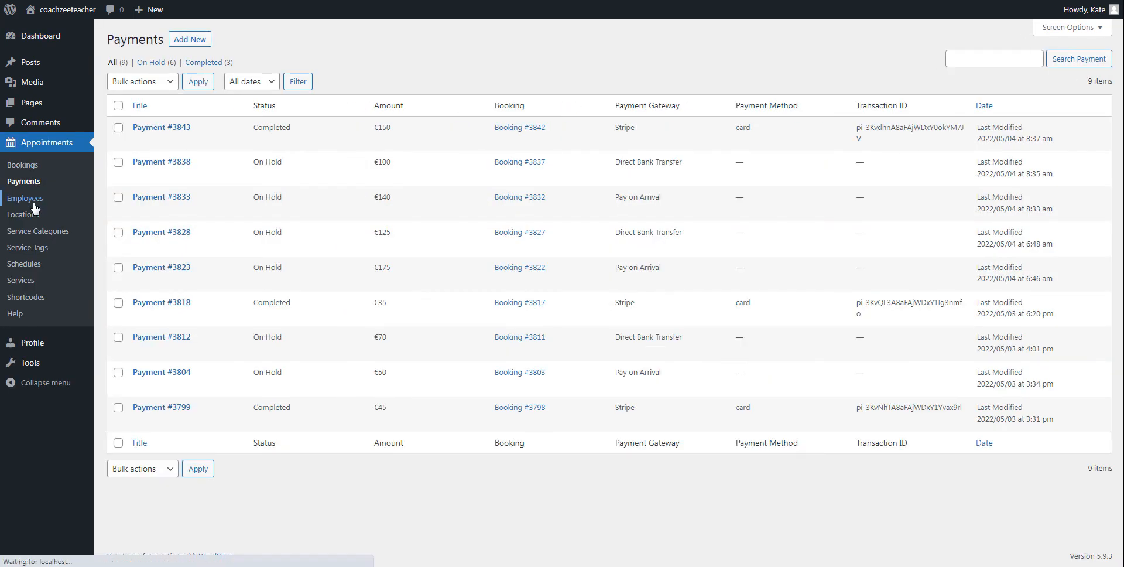
- As the employee, browse the six bookings, try opening Booking #3842, and view six payments
{"action": "left_click", "coordinate": [32, 342]}
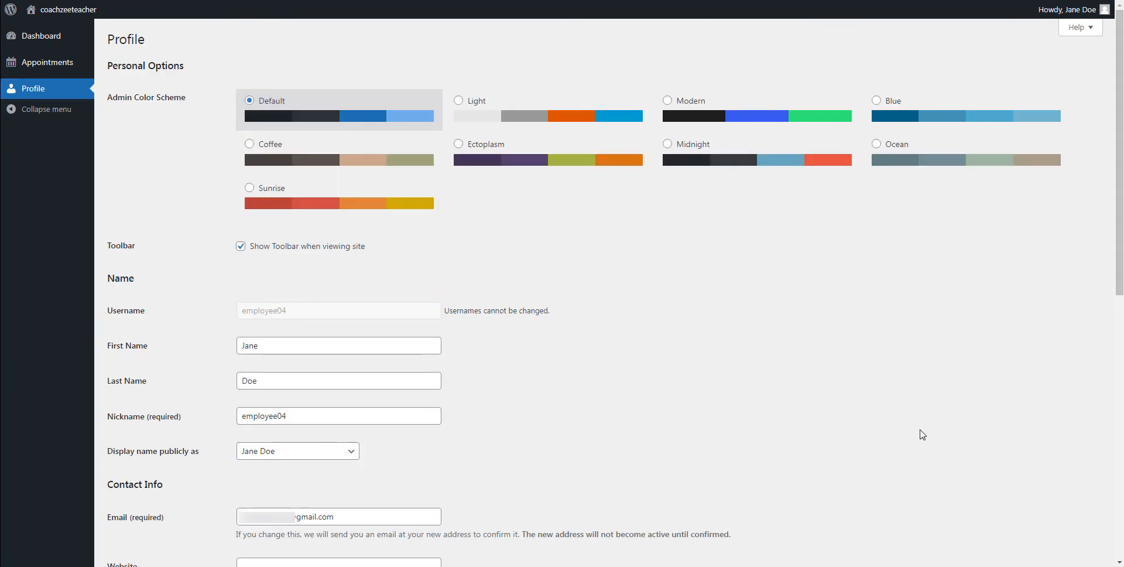
{"action": "scroll", "scroll_direction": "down", "scroll_amount": 3}
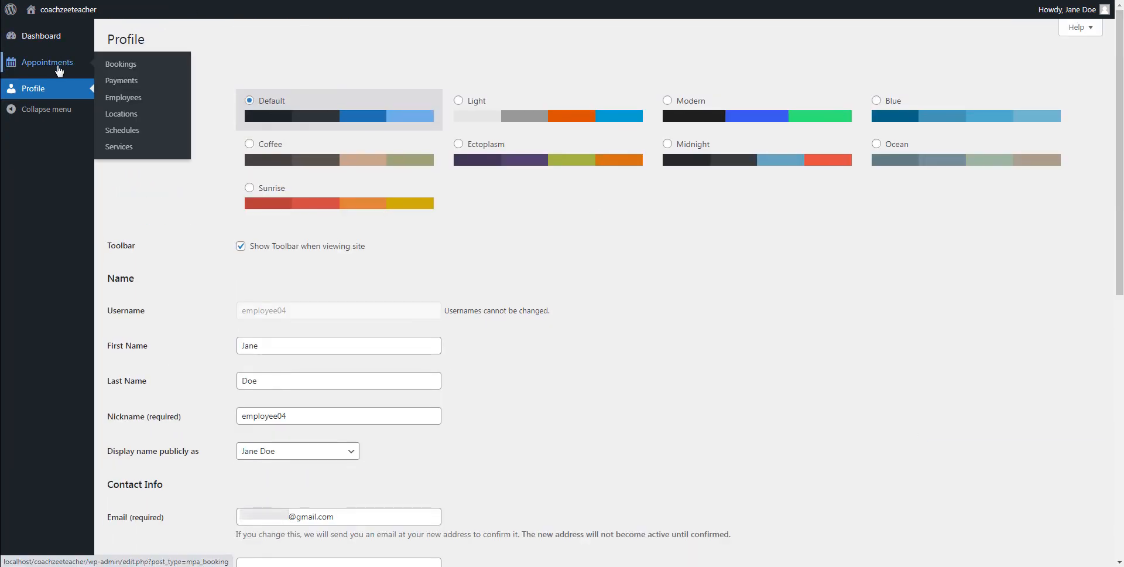
{"action": "left_click", "coordinate": [121, 64]}
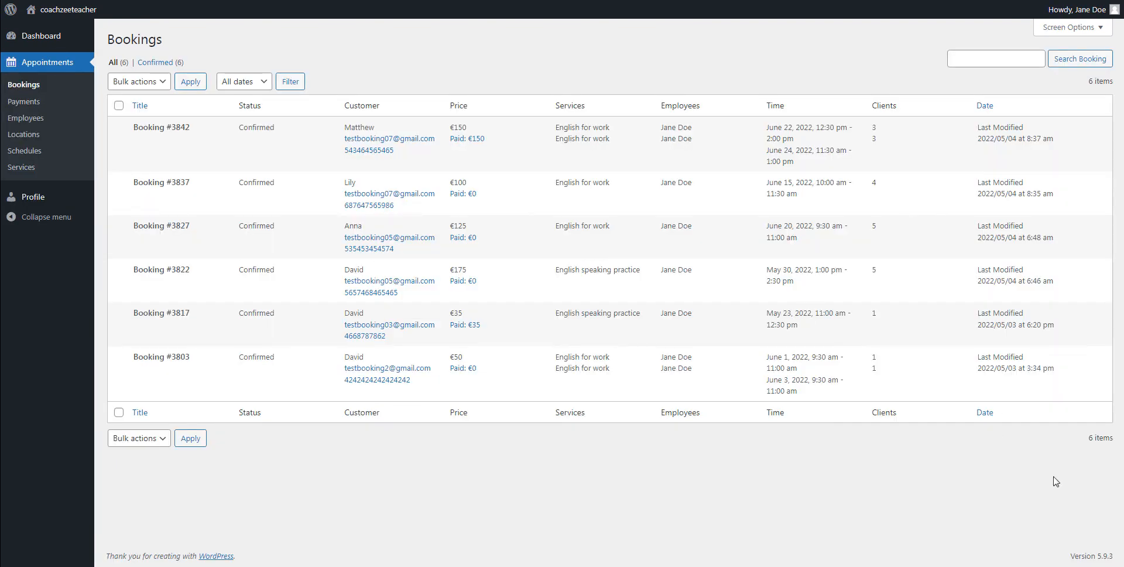
{"action": "mouse_move", "coordinate": [185, 141]}
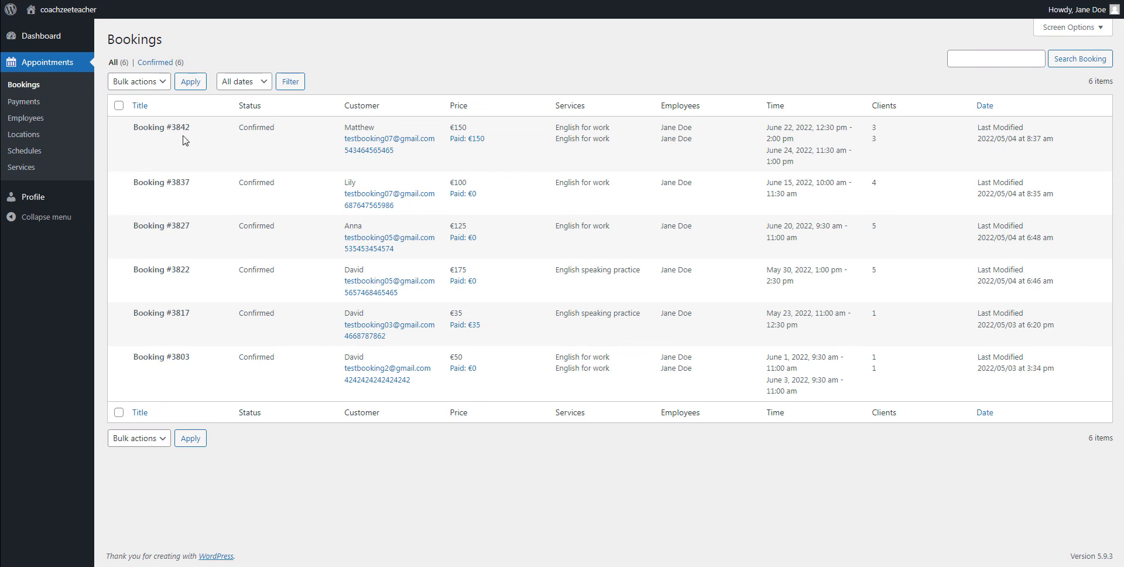
{"action": "left_click", "coordinate": [25, 101]}
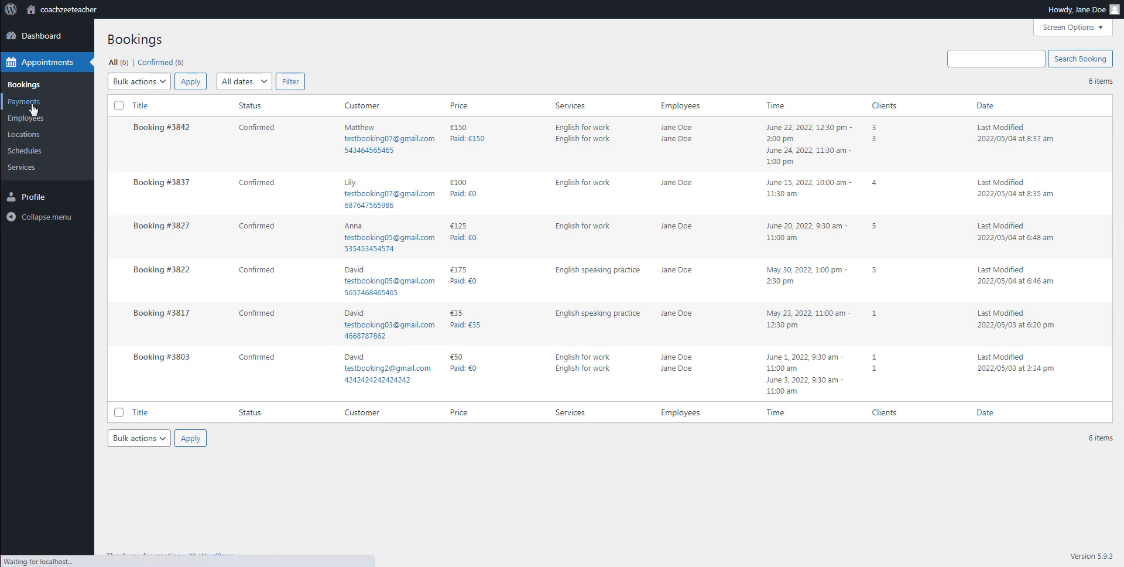
{"action": "left_click", "coordinate": [24, 101]}
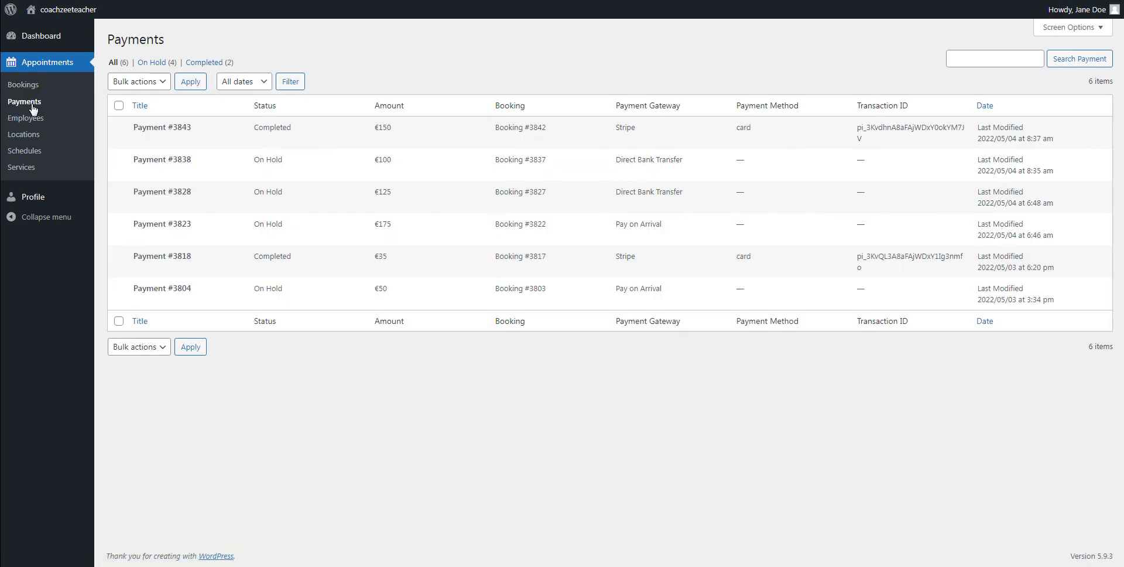
{"action": "mouse_move", "coordinate": [81, 177]}
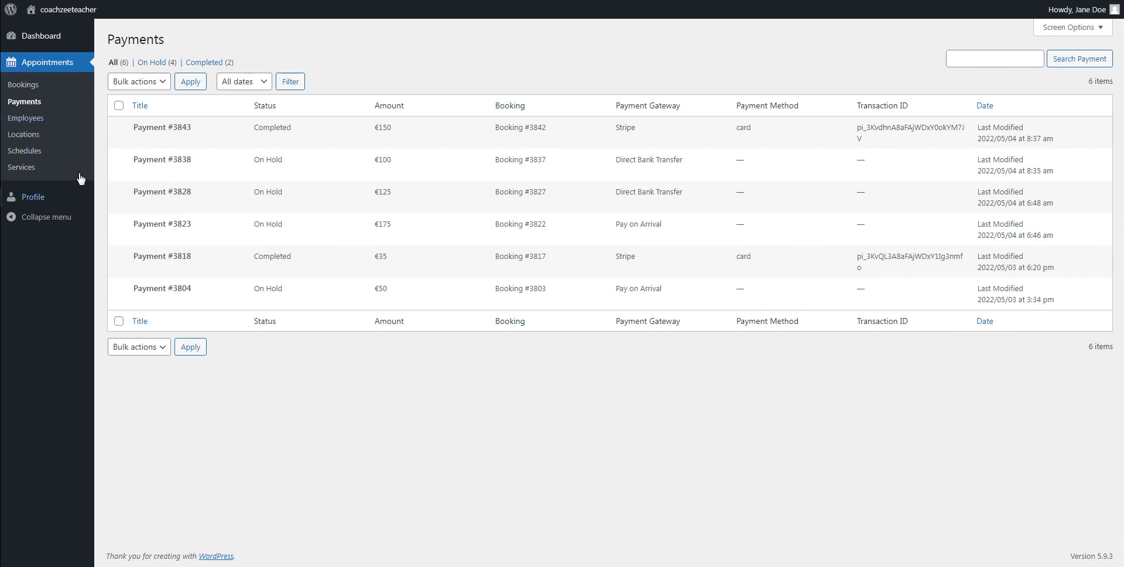
- Open the Employees list and edit Jane Doe's own employee record
{"action": "left_click", "coordinate": [26, 118]}
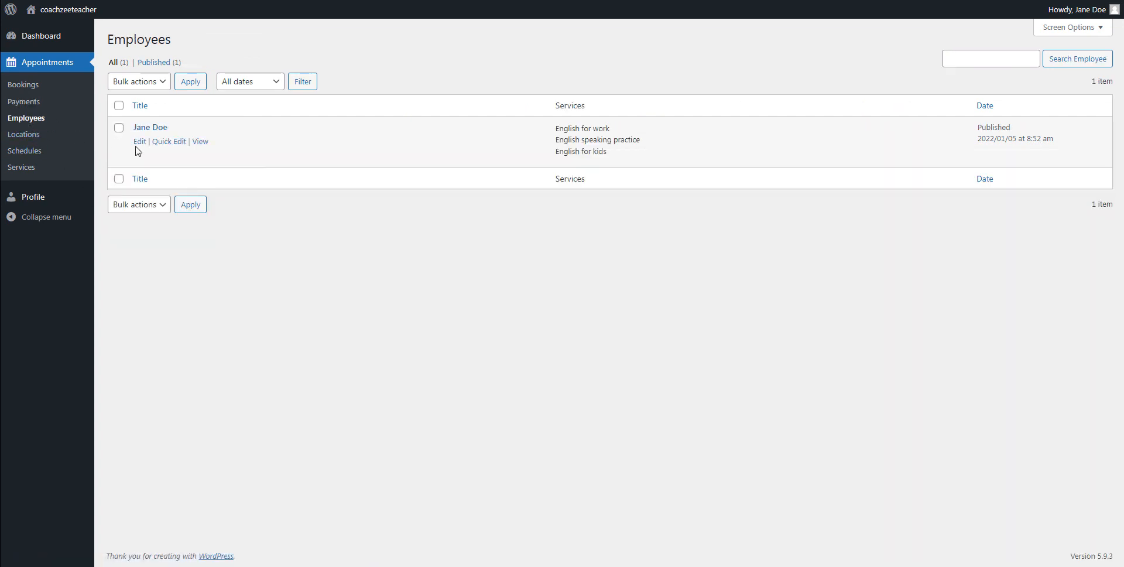
{"action": "left_click", "coordinate": [140, 141]}
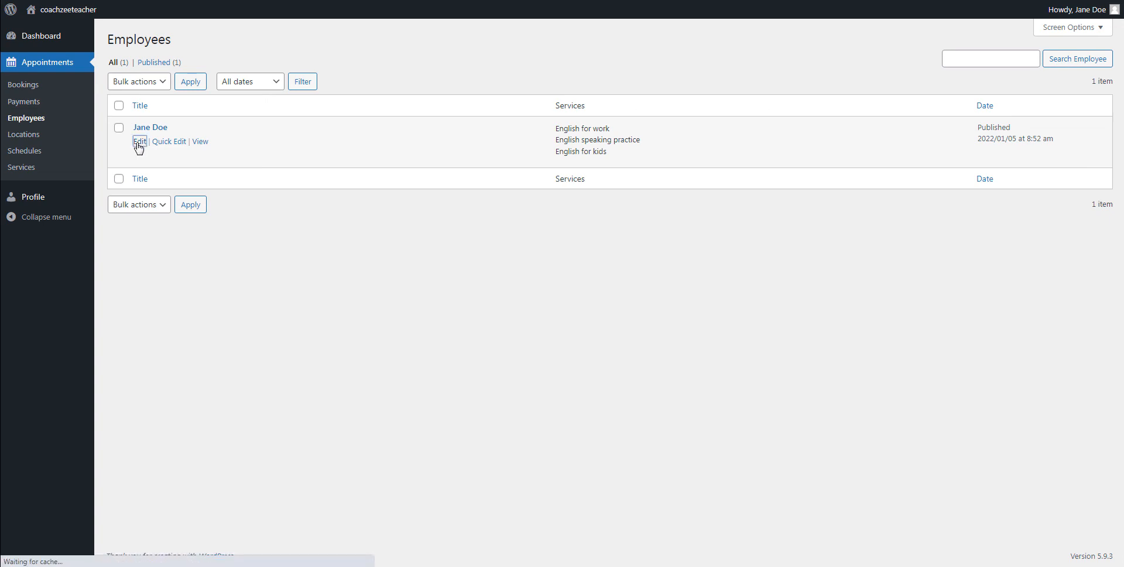
{"action": "left_click", "coordinate": [25, 151]}
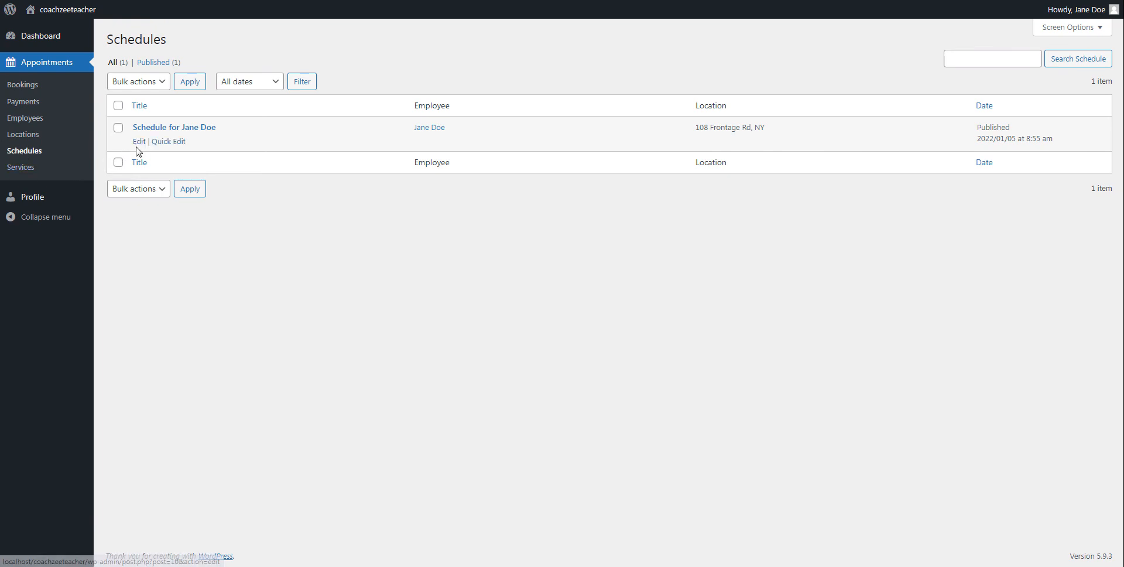
- Edit Jane Doe's schedule and add a day off, picking June 5, 2022
{"action": "left_click", "coordinate": [139, 141]}
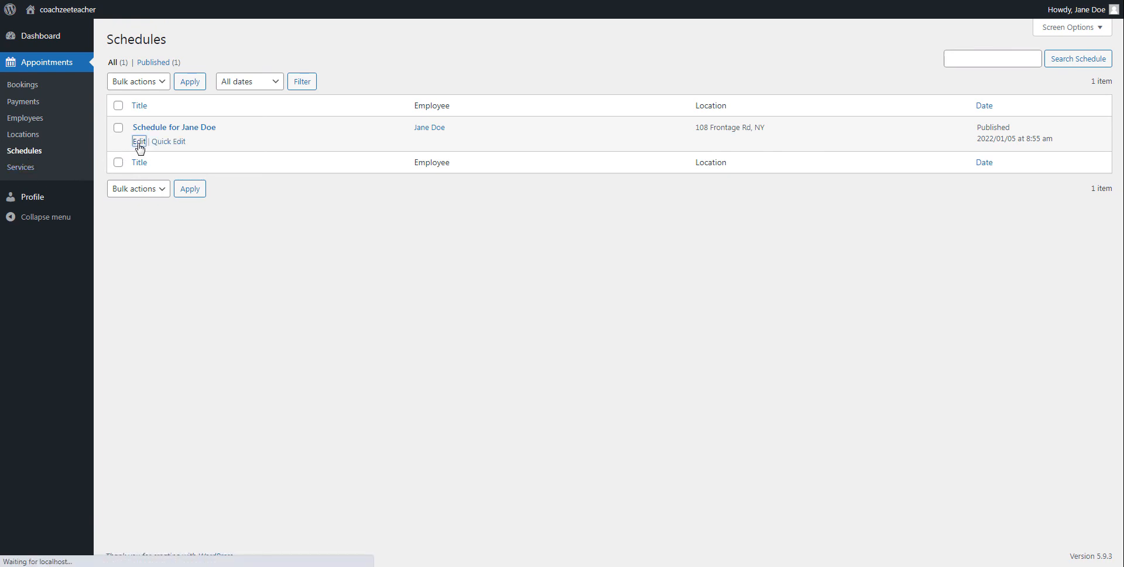
{"action": "left_click", "coordinate": [139, 141]}
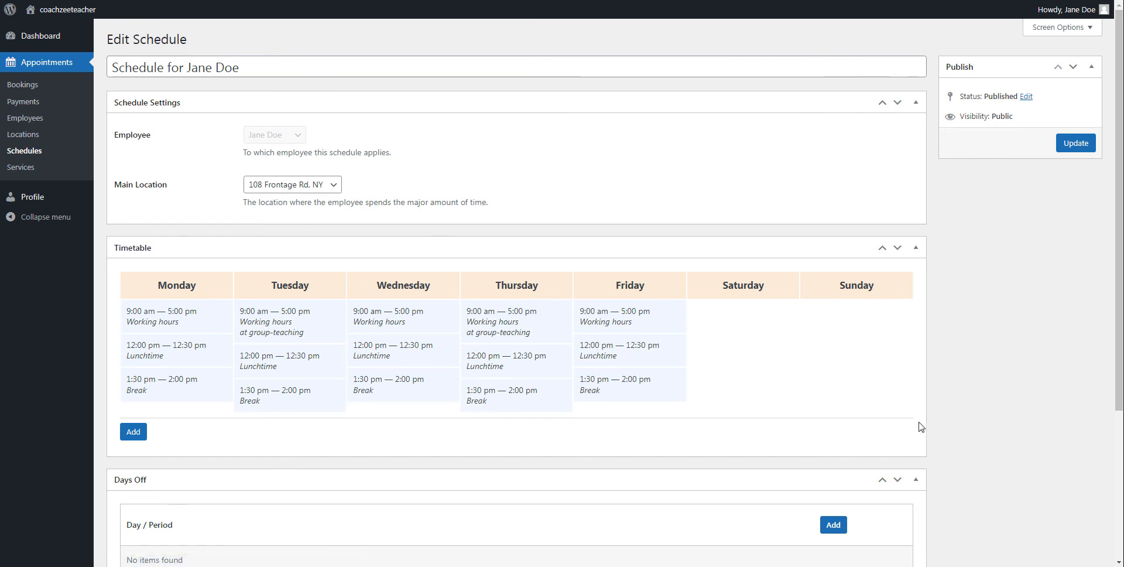
{"action": "mouse_move", "coordinate": [935, 428]}
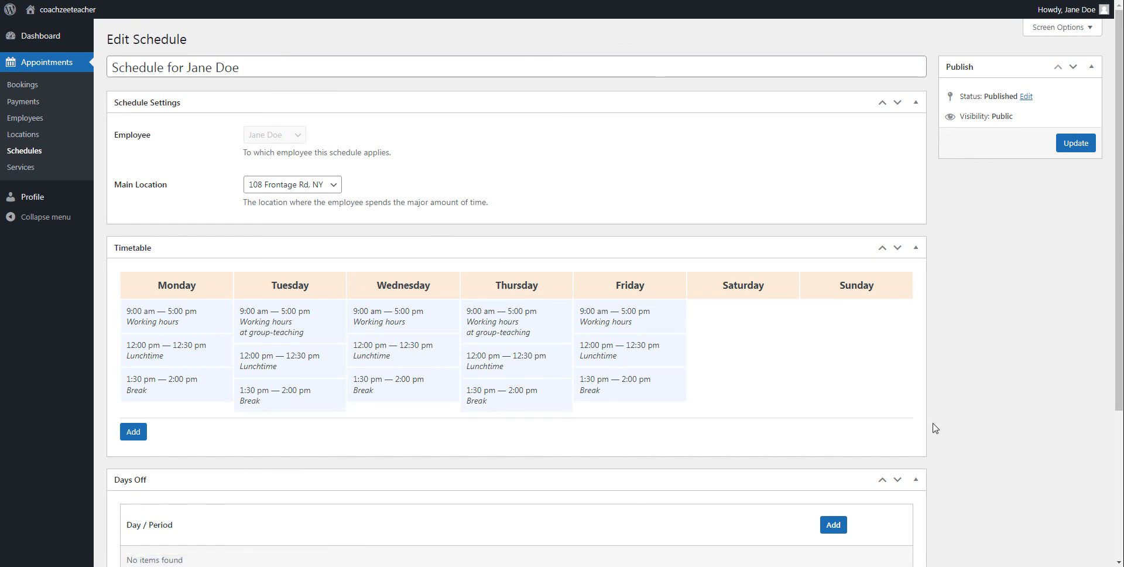
{"action": "scroll", "scroll_direction": "down", "scroll_amount": 3}
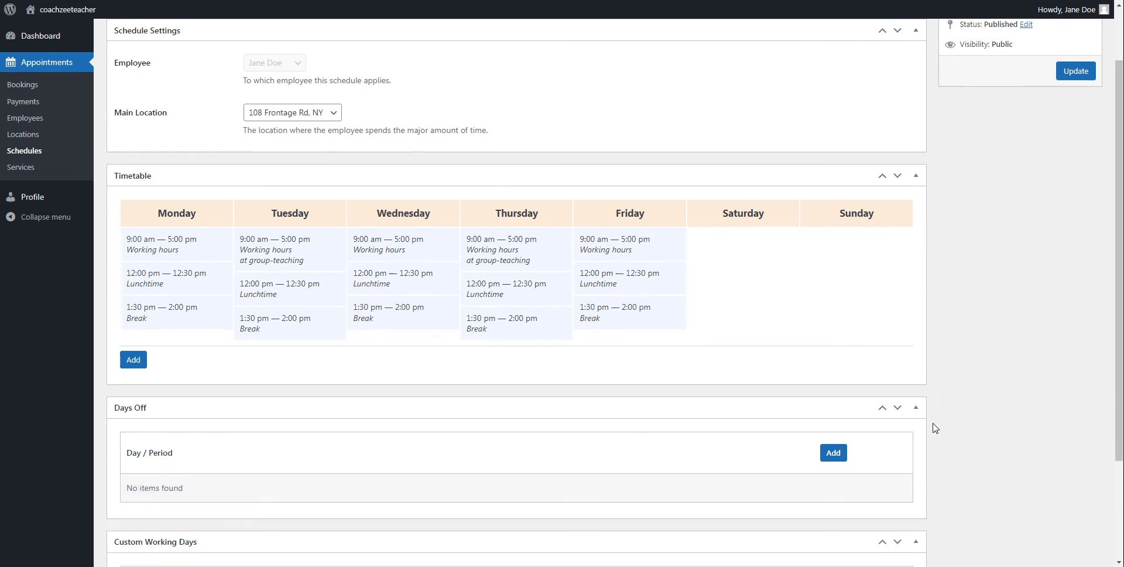
{"action": "scroll", "scroll_direction": "down", "scroll_amount": 3}
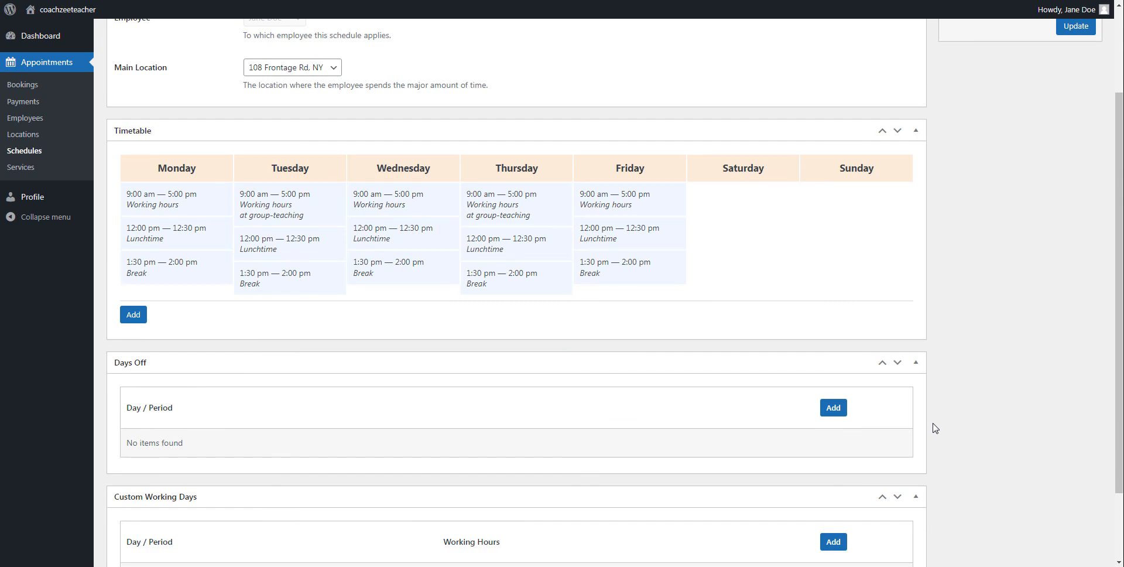
{"action": "scroll", "scroll_direction": "down", "scroll_amount": 3}
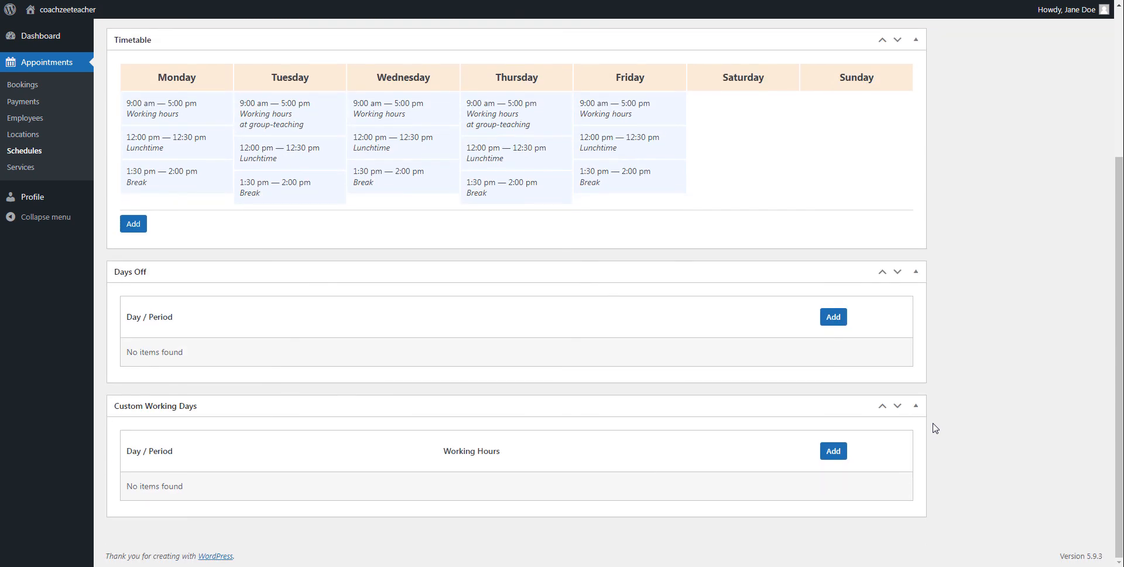
{"action": "scroll", "scroll_direction": "up", "scroll_amount": 3}
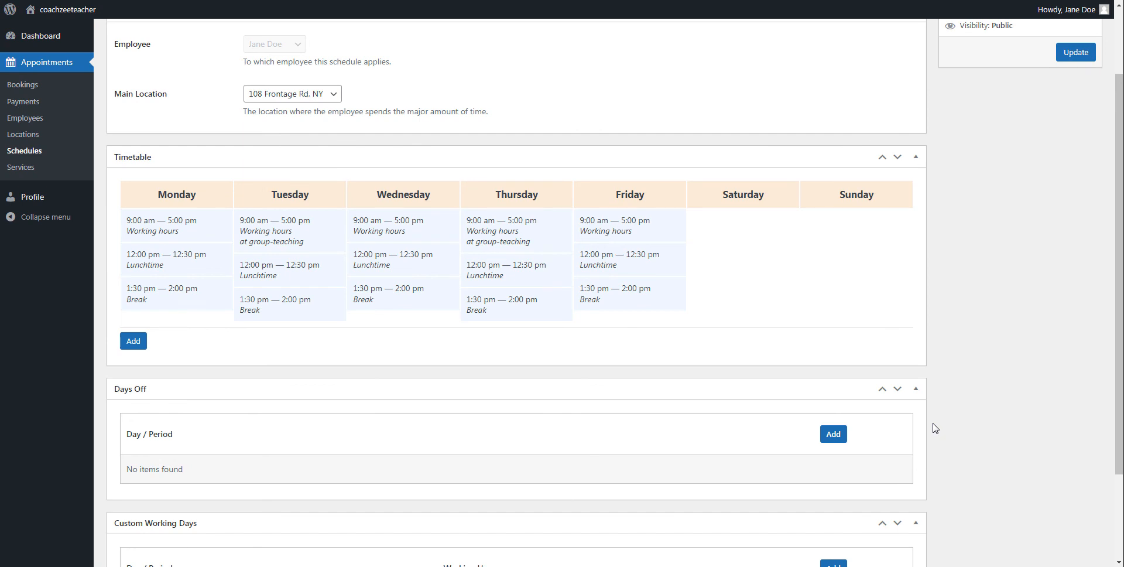
{"action": "left_click", "coordinate": [833, 434]}
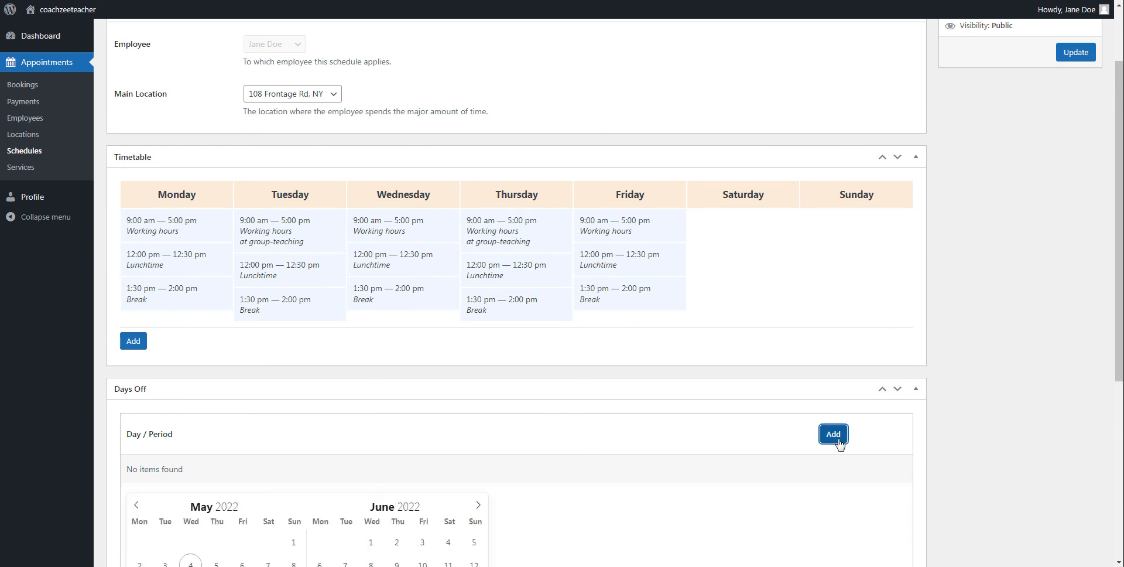
{"action": "scroll", "scroll_direction": "down", "scroll_amount": 3}
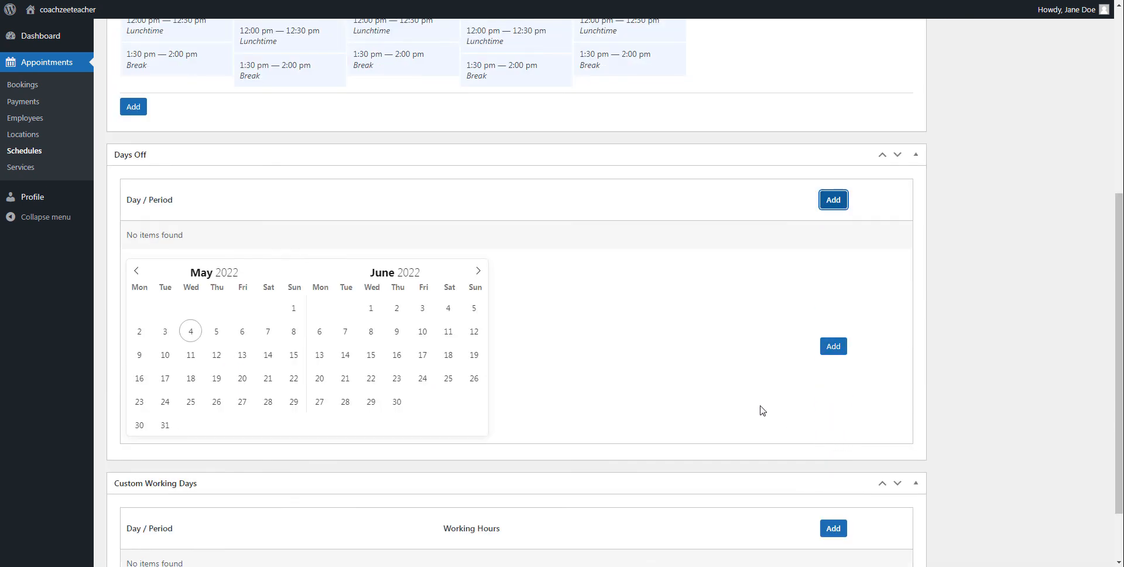
{"action": "mouse_move", "coordinate": [473, 311]}
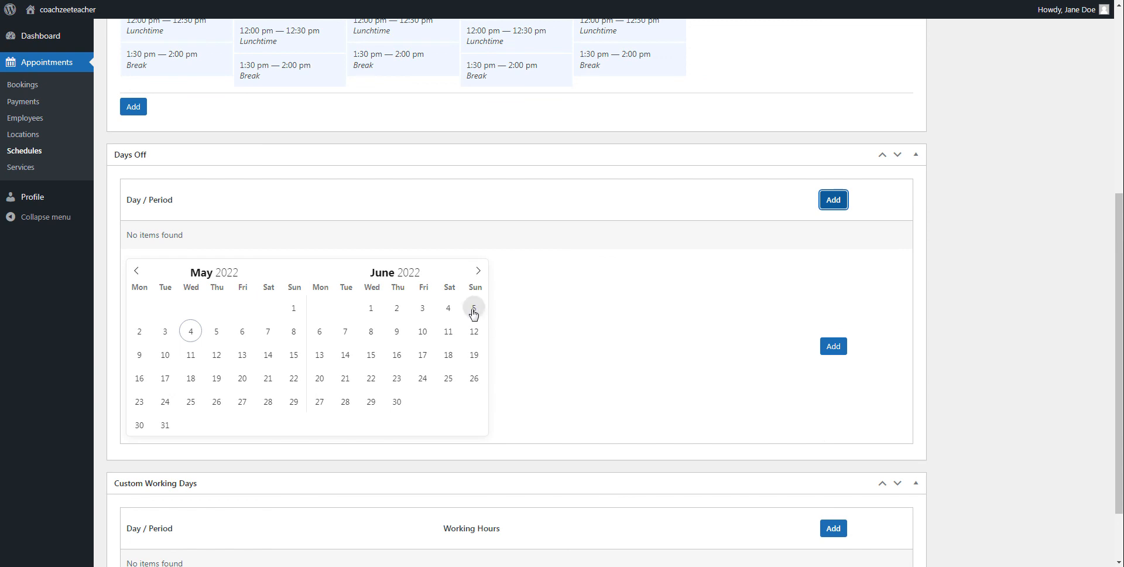
{"action": "left_click", "coordinate": [474, 308]}
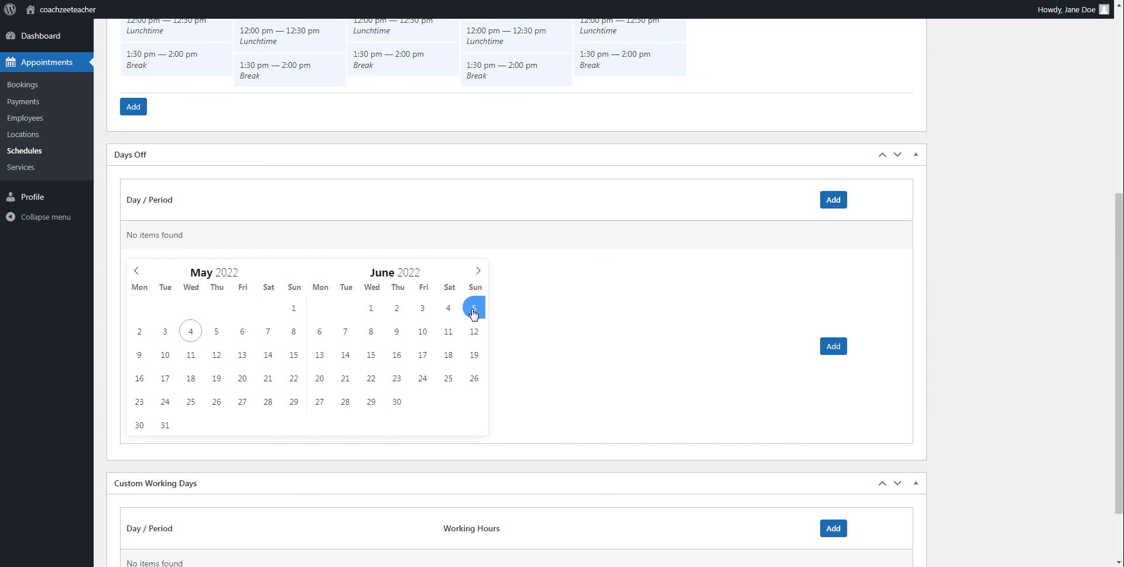